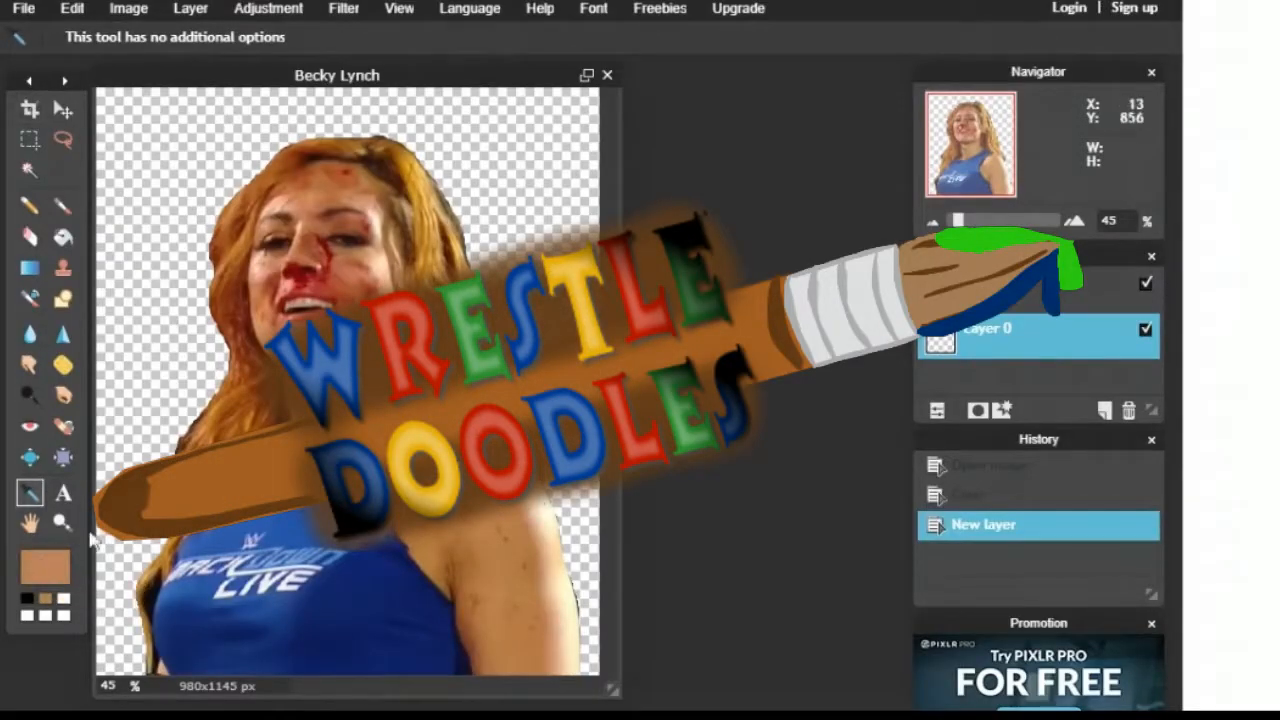
Step: Open the foreground colour selector to choose light peach #e8b090
left_click(38, 565)
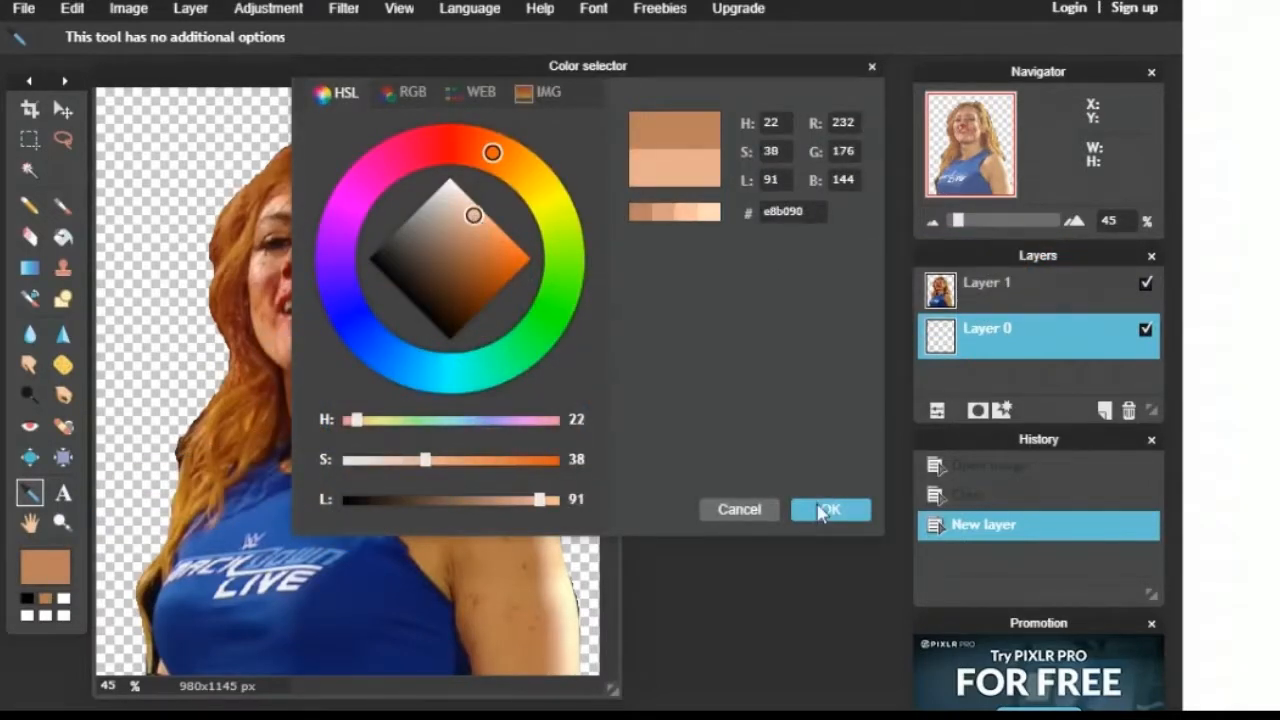
Step: Confirm the peach colour and lasso around the right arm's outline
left_click(830, 510)
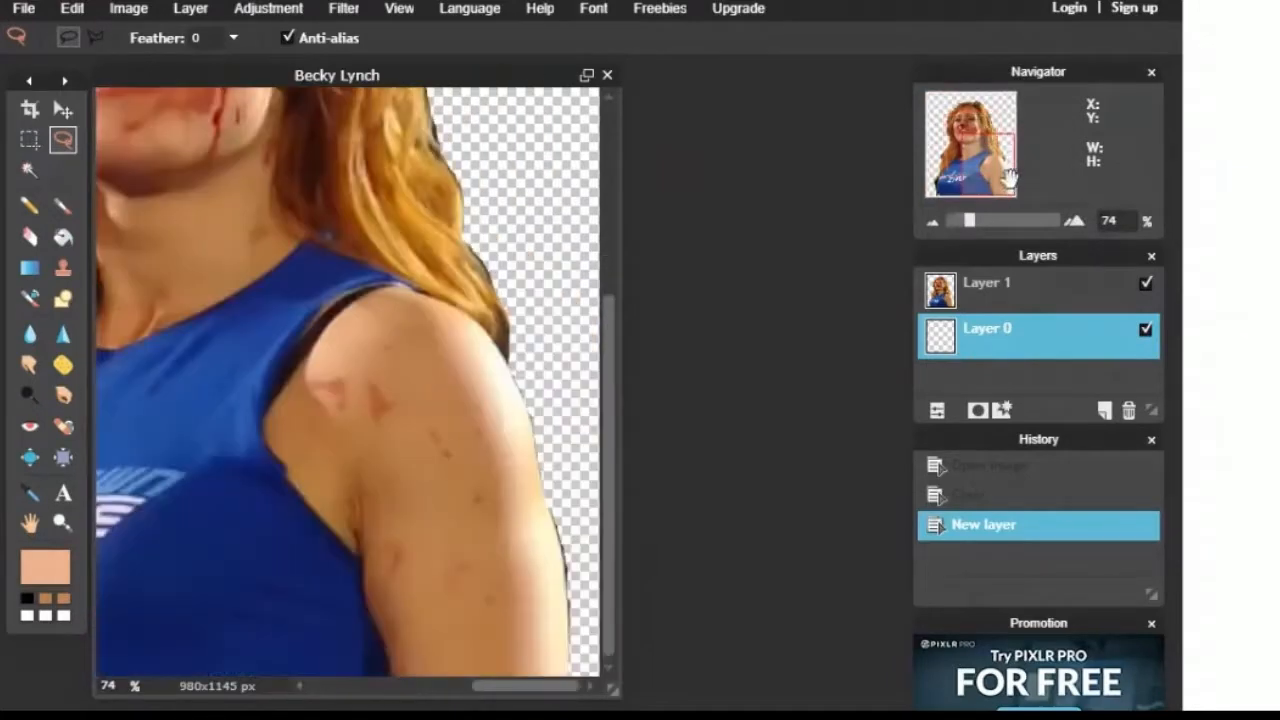
mouse_move(399, 630)
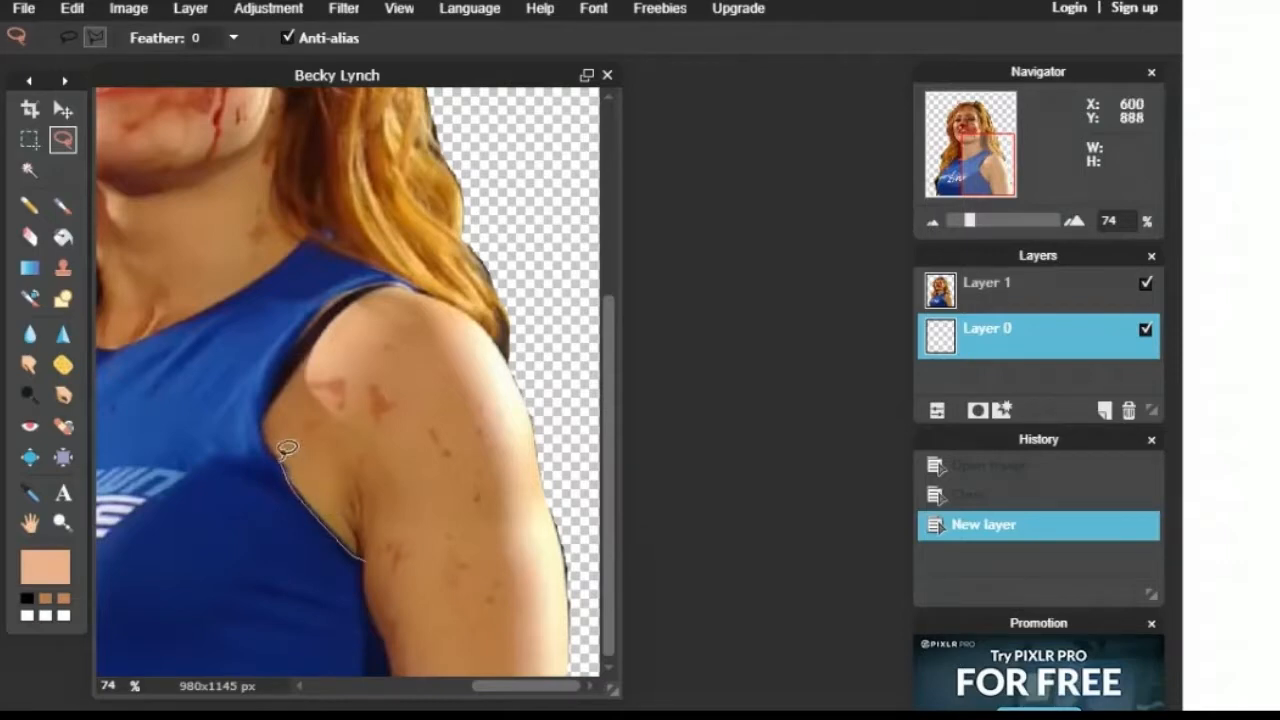
left_click_drag(288, 446, 302, 331)
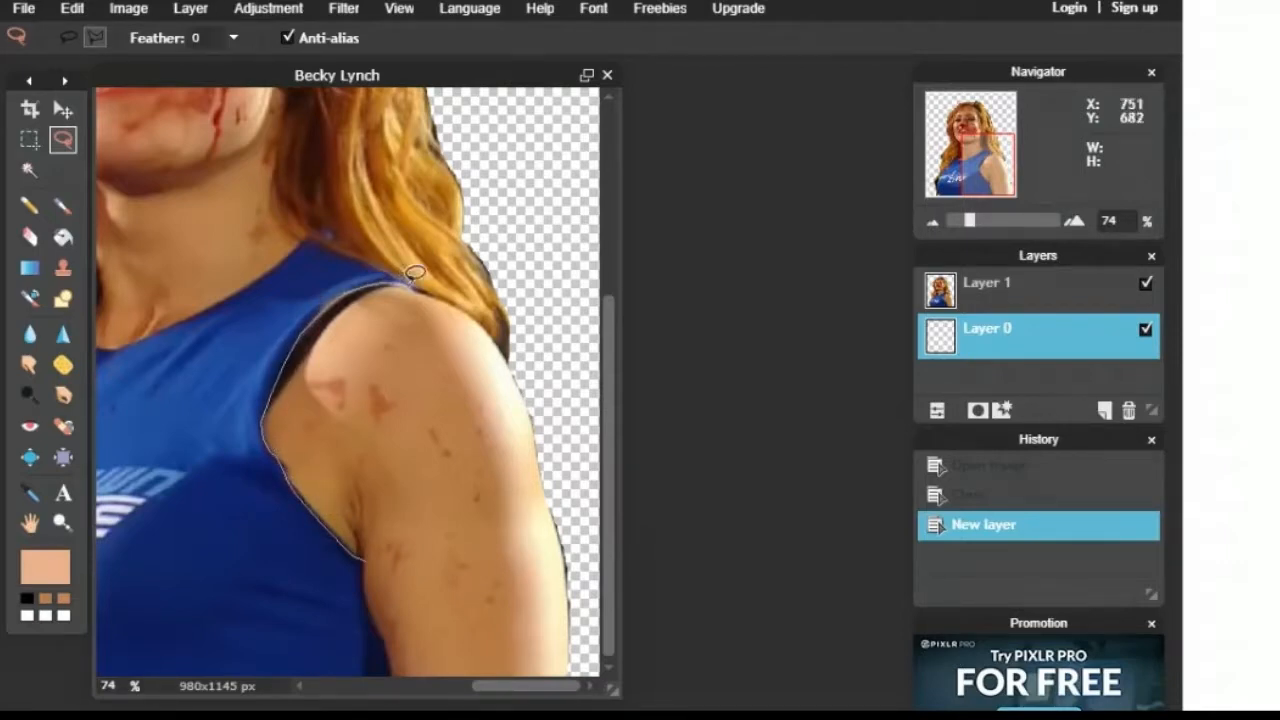
mouse_move(481, 303)
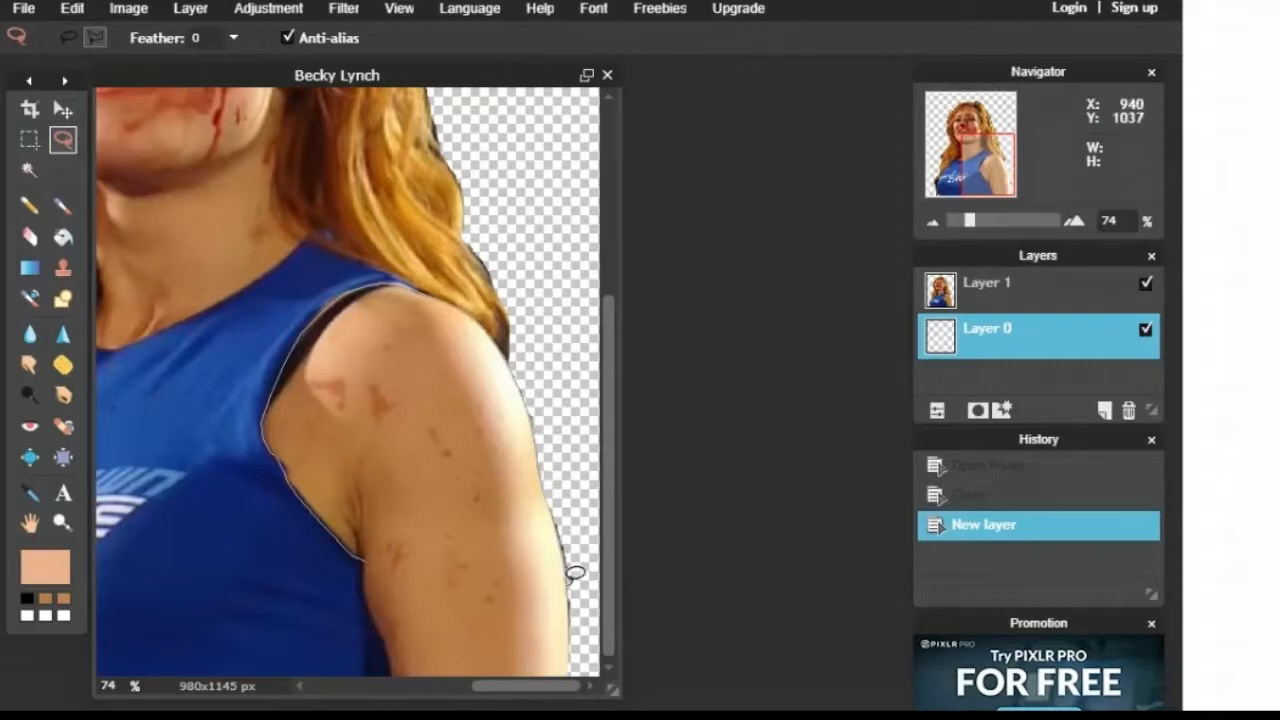
mouse_move(572, 662)
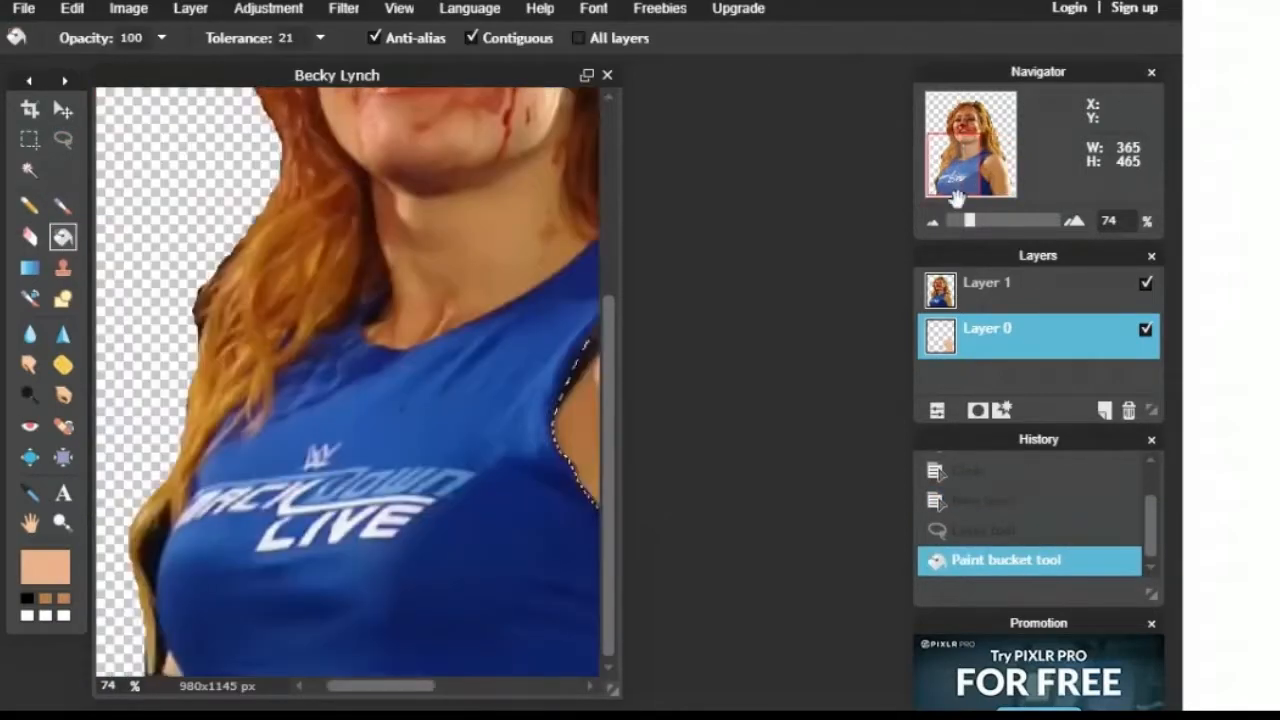
Step: Lasso and bucket-fill the lower arm, face and neck areas with peach
left_click(65, 138)
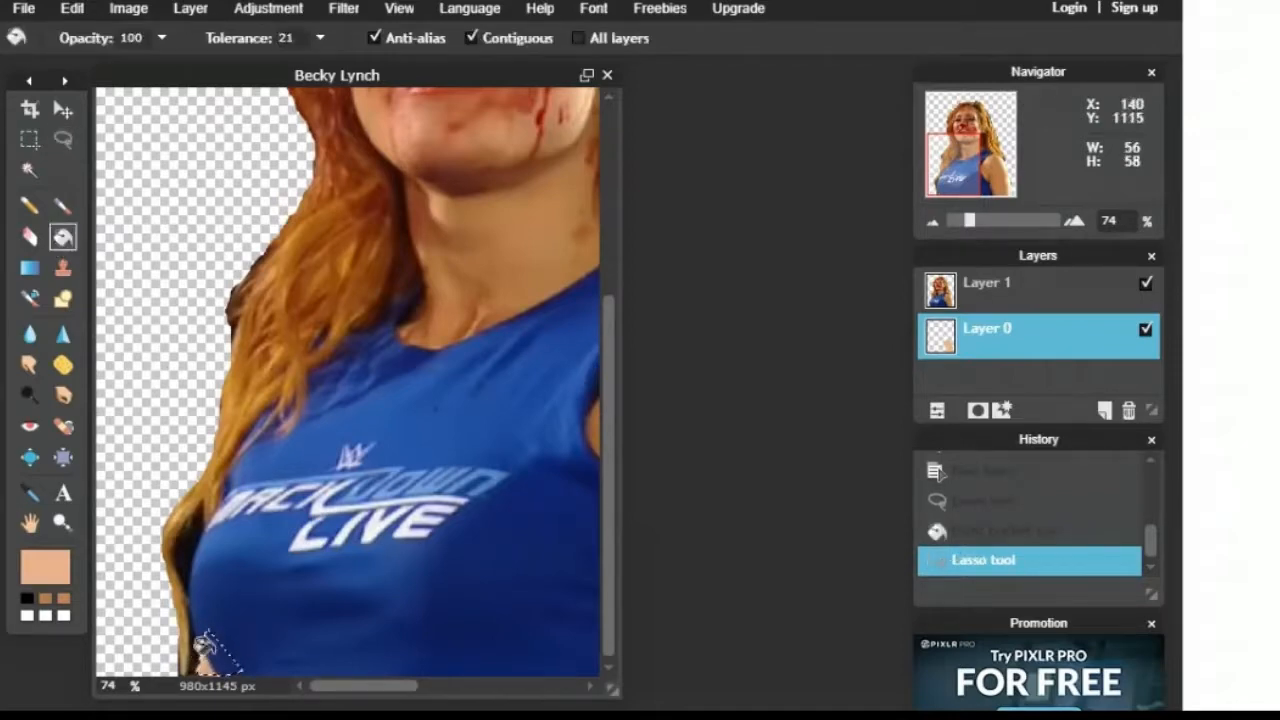
left_click(205, 650)
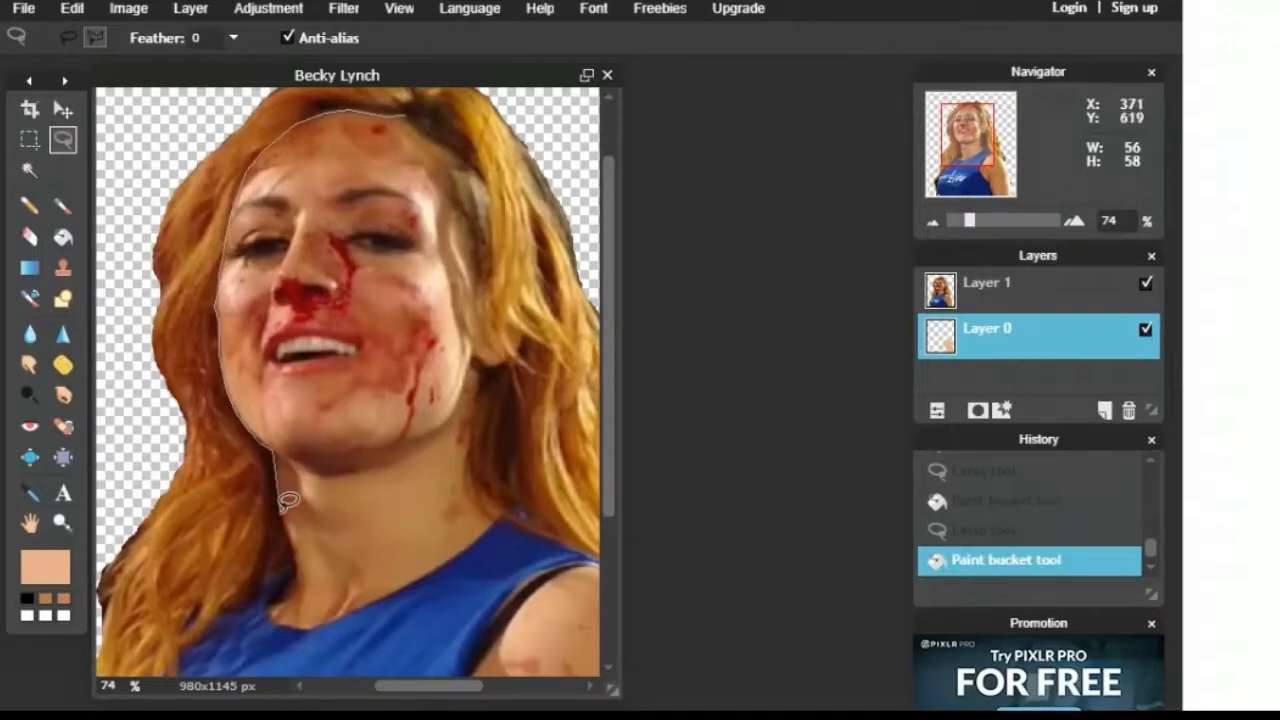
mouse_move(283, 614)
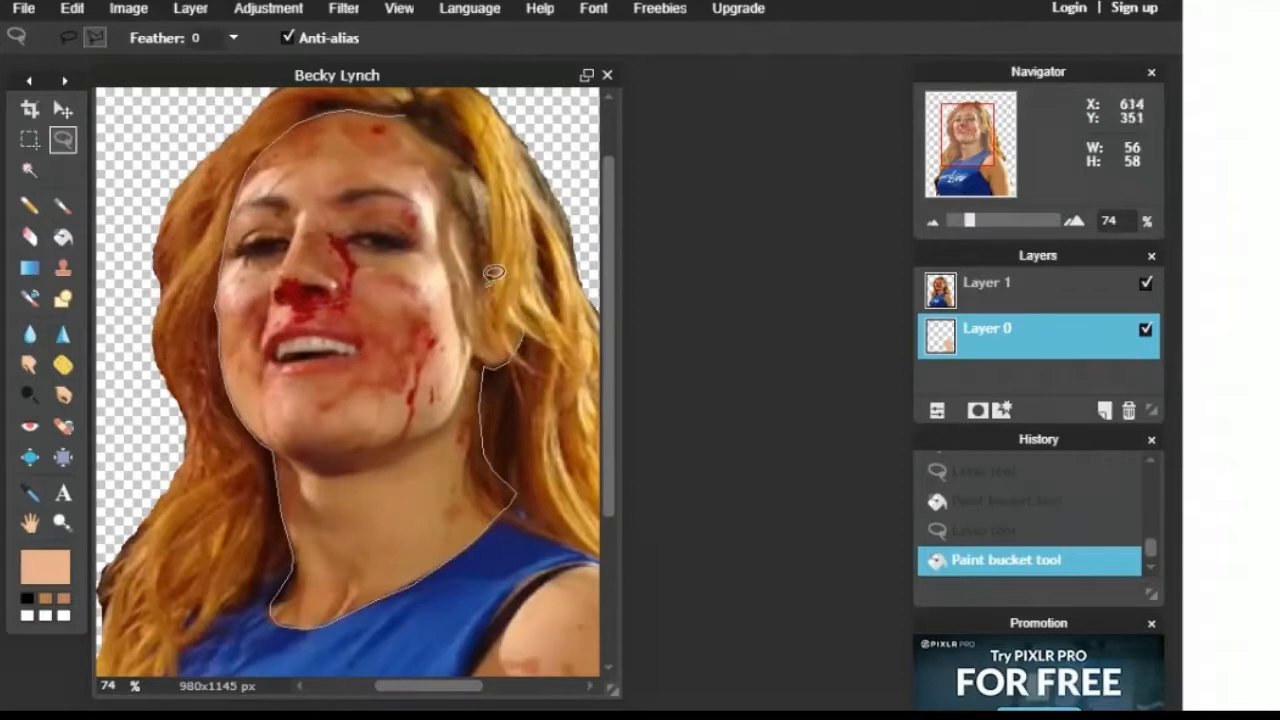
mouse_move(452, 160)
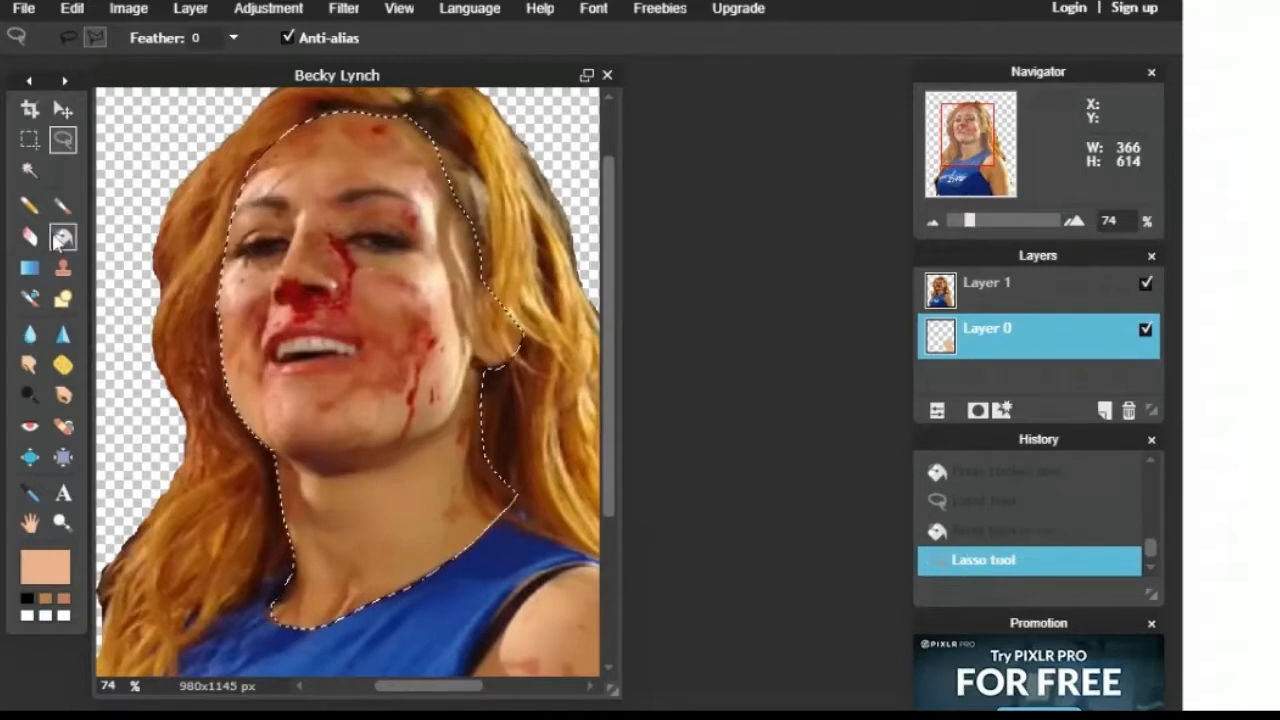
left_click(64, 237)
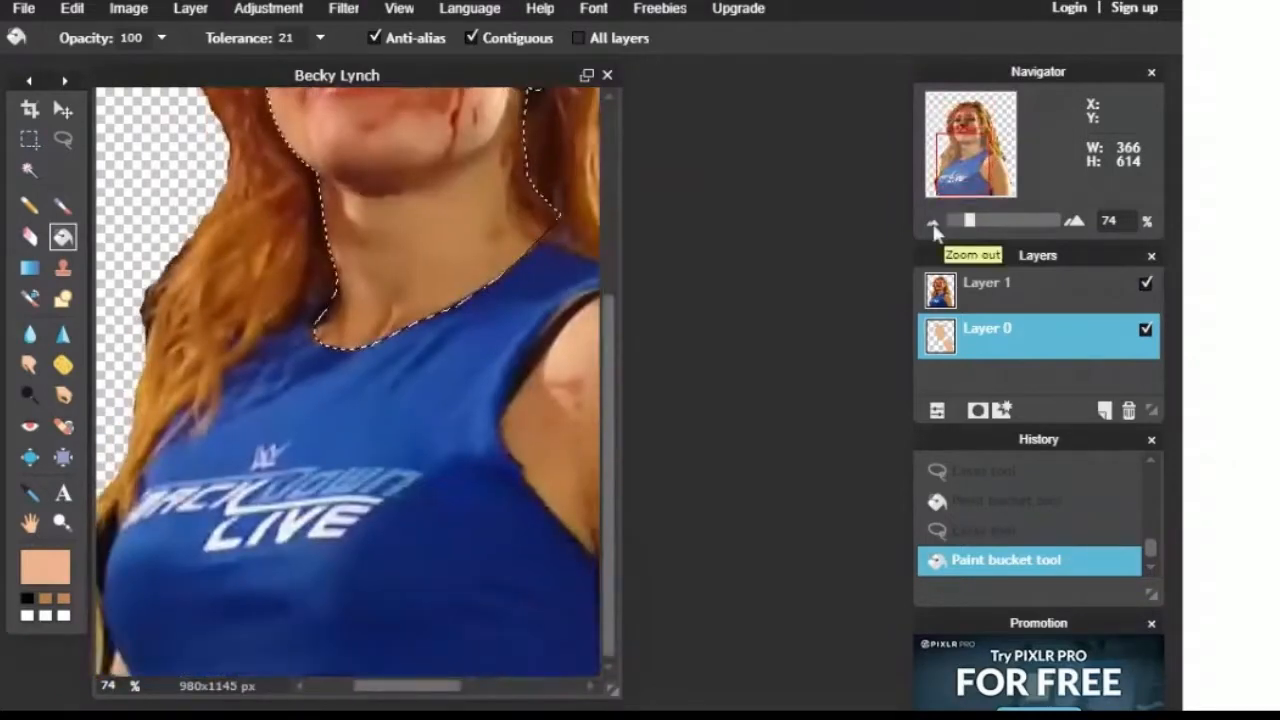
left_click(24, 565)
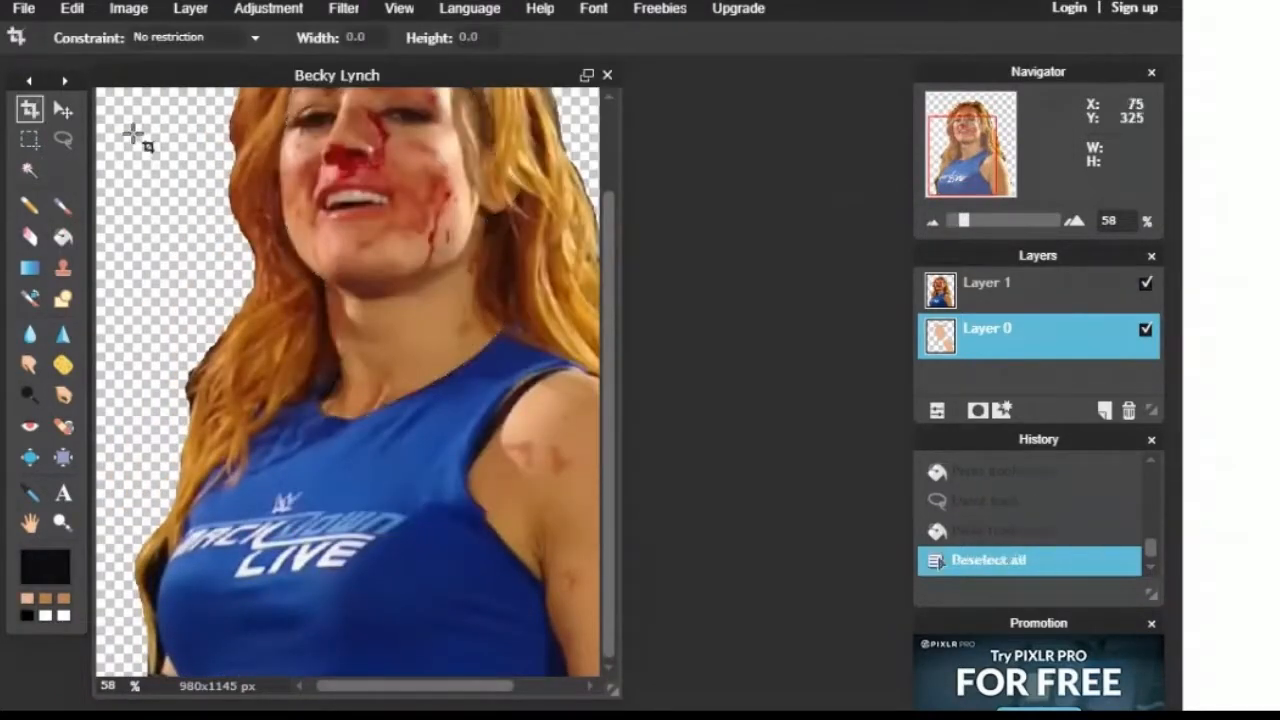
Step: Lasso the strap between neck and right shoulder, fill it black and touch up gaps
left_click(63, 137)
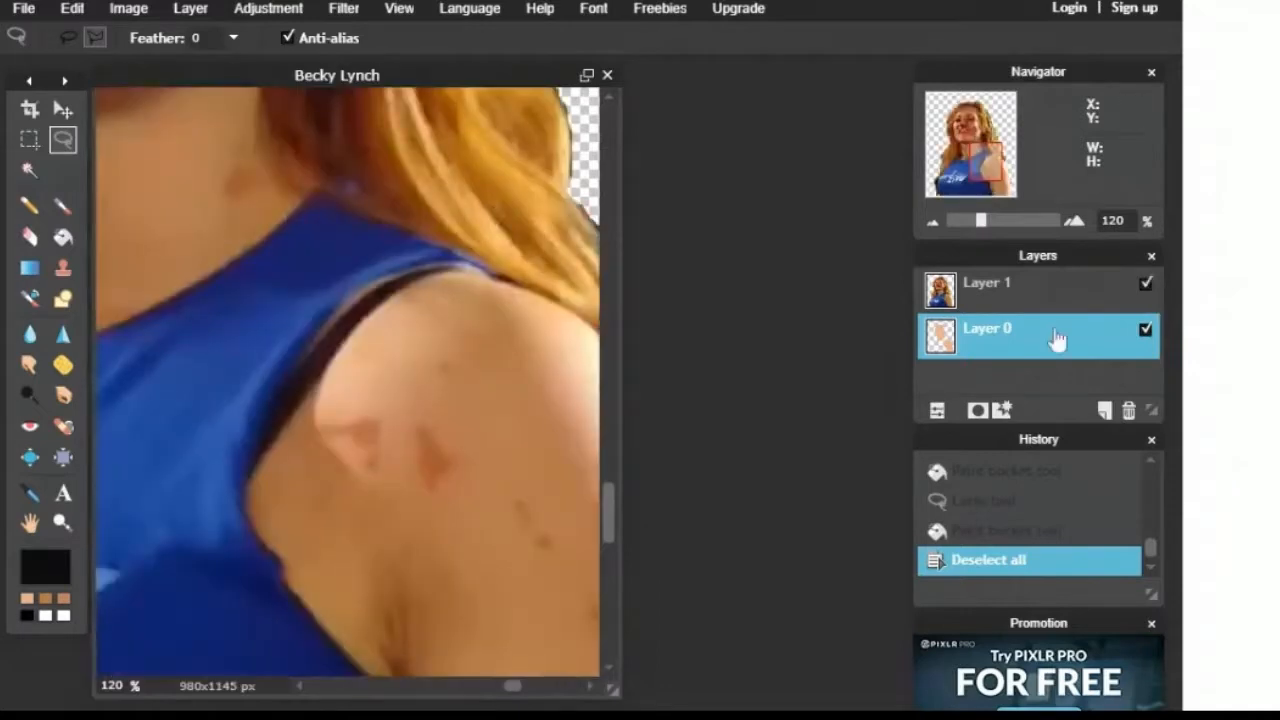
left_click(1144, 283)
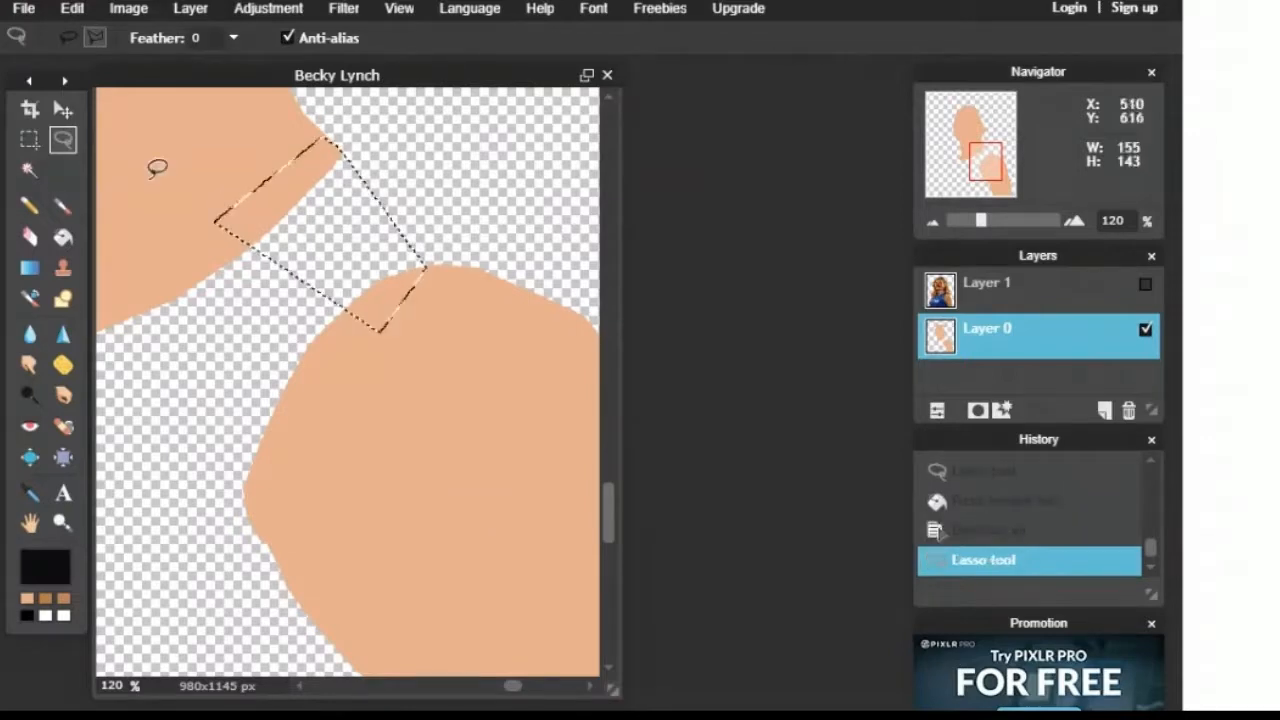
left_click(298, 208)
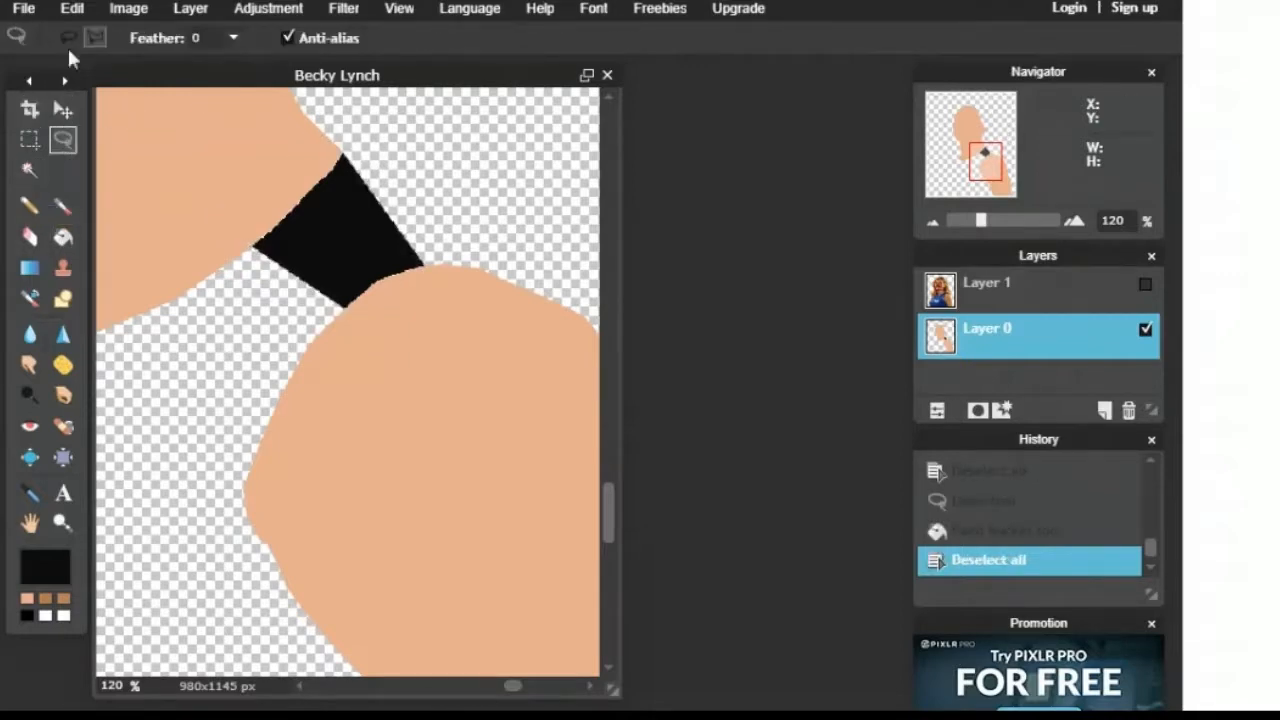
left_click(1144, 284)
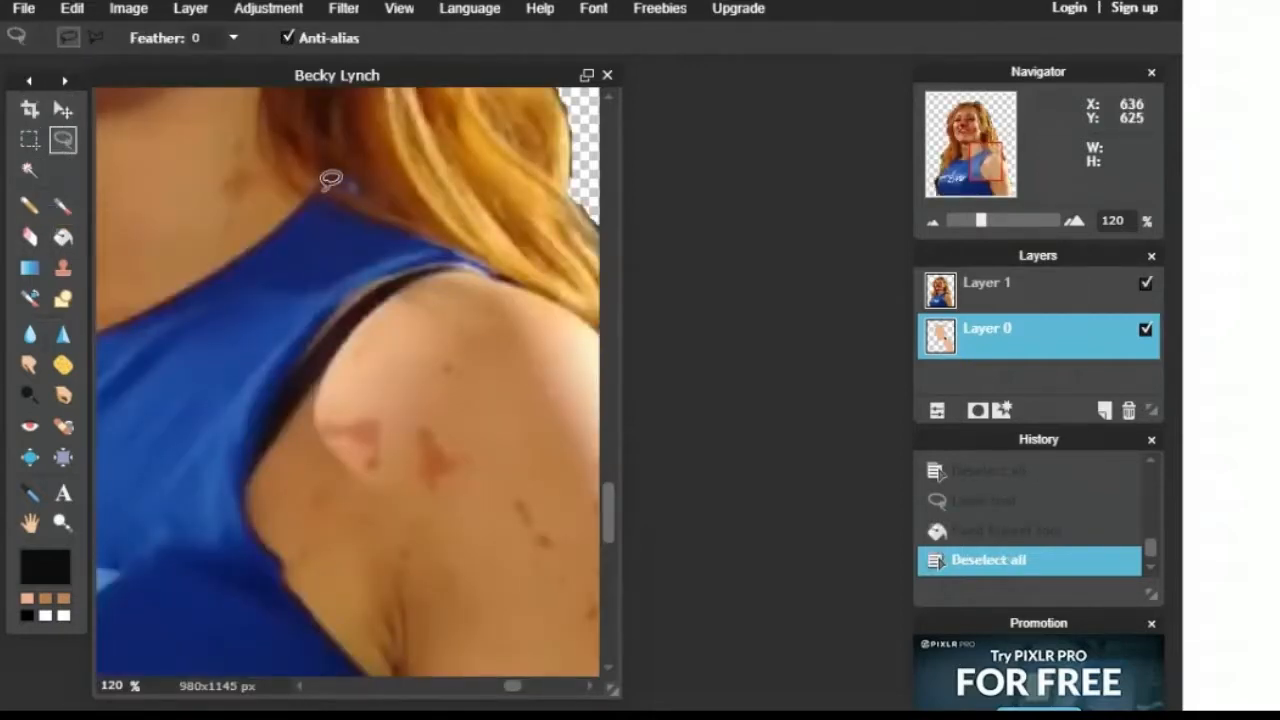
left_click_drag(330, 180, 400, 175)
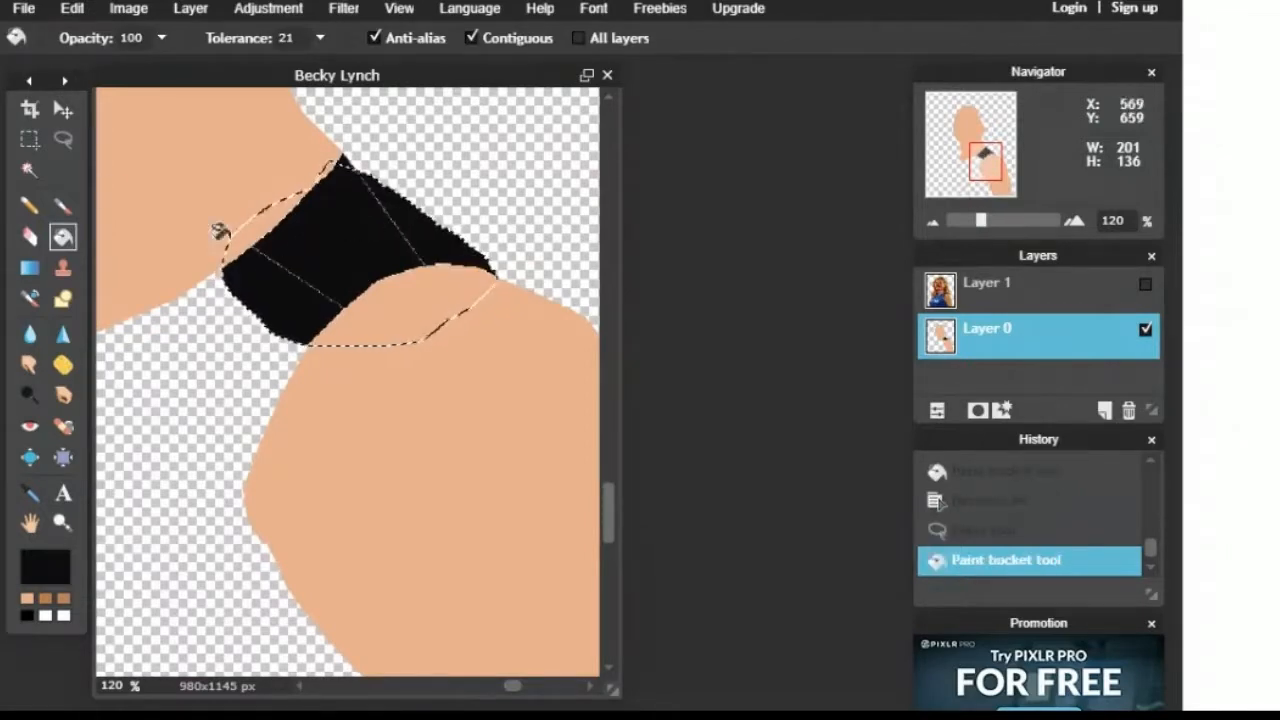
left_click(62, 205)
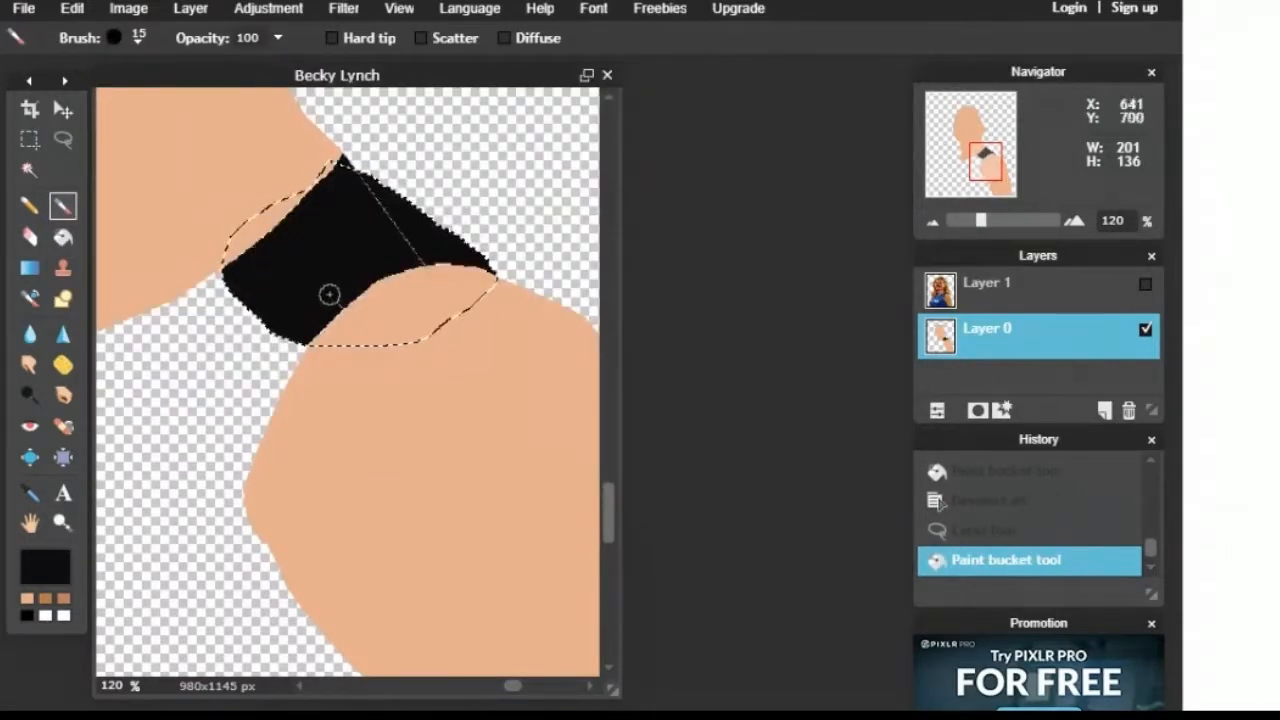
left_click(62, 205)
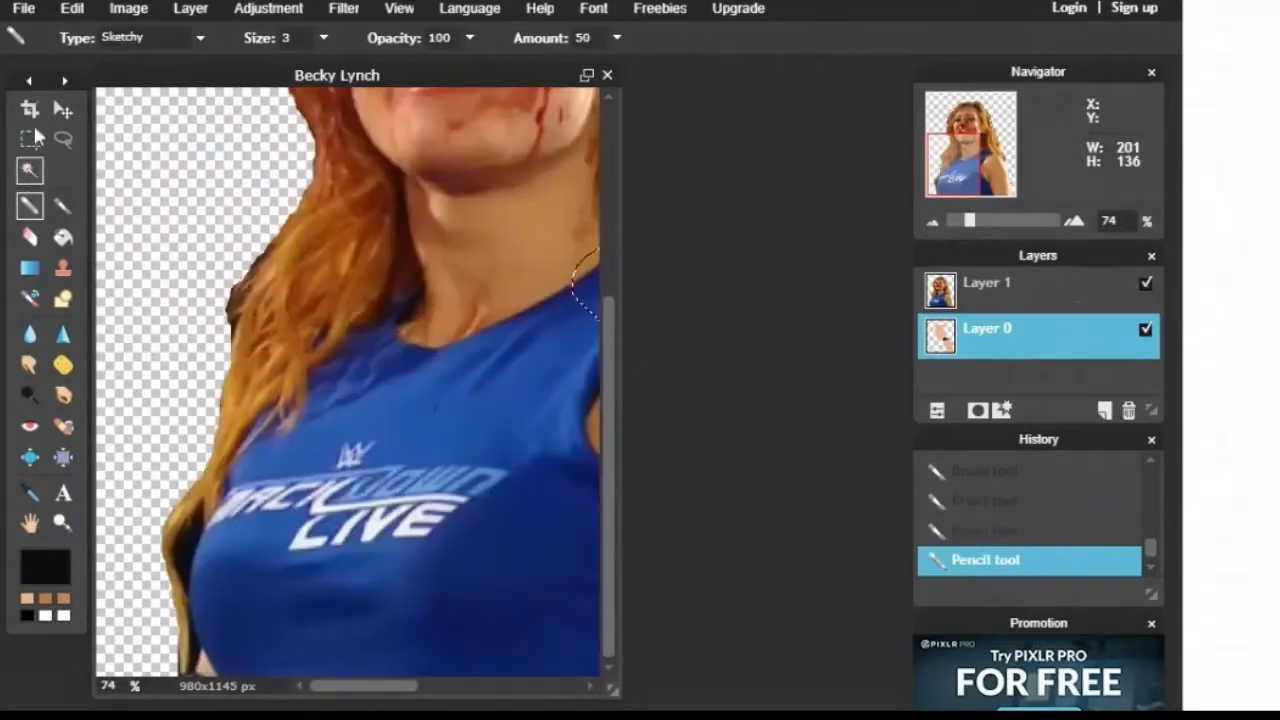
Step: Select a strip along the torso's bottom edge and fill it black
left_click(62, 139)
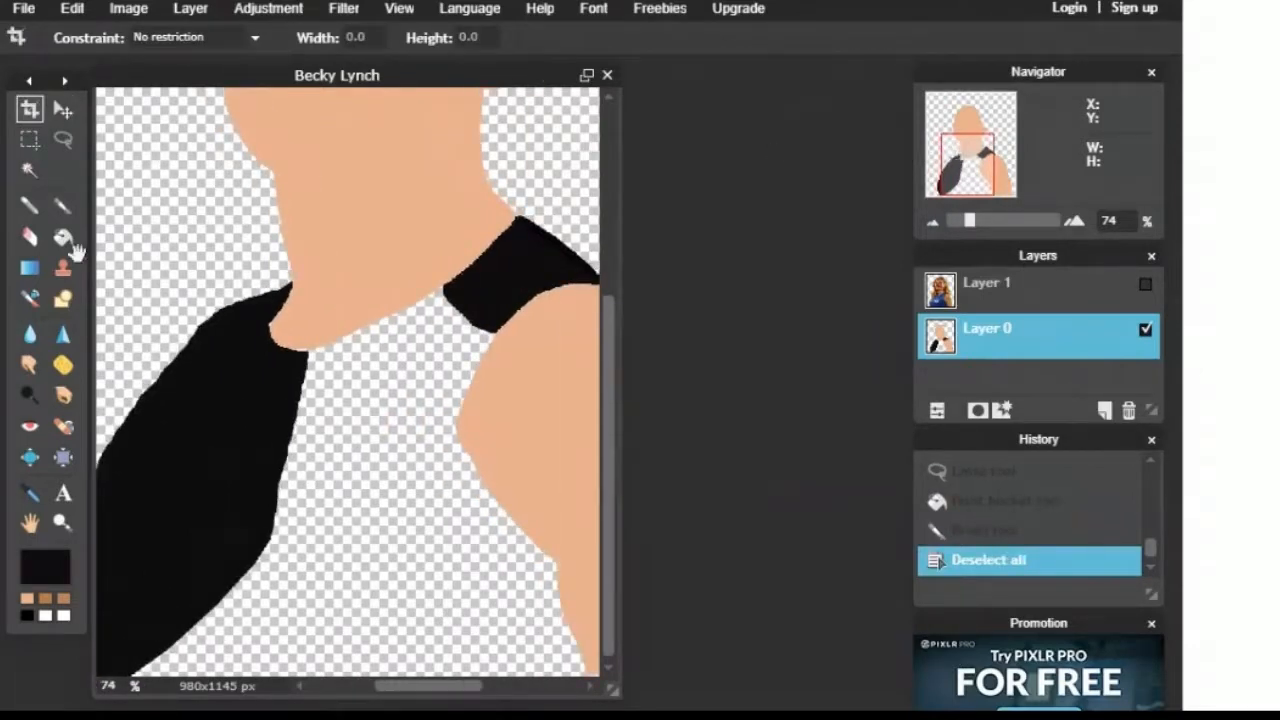
left_click(22, 141)
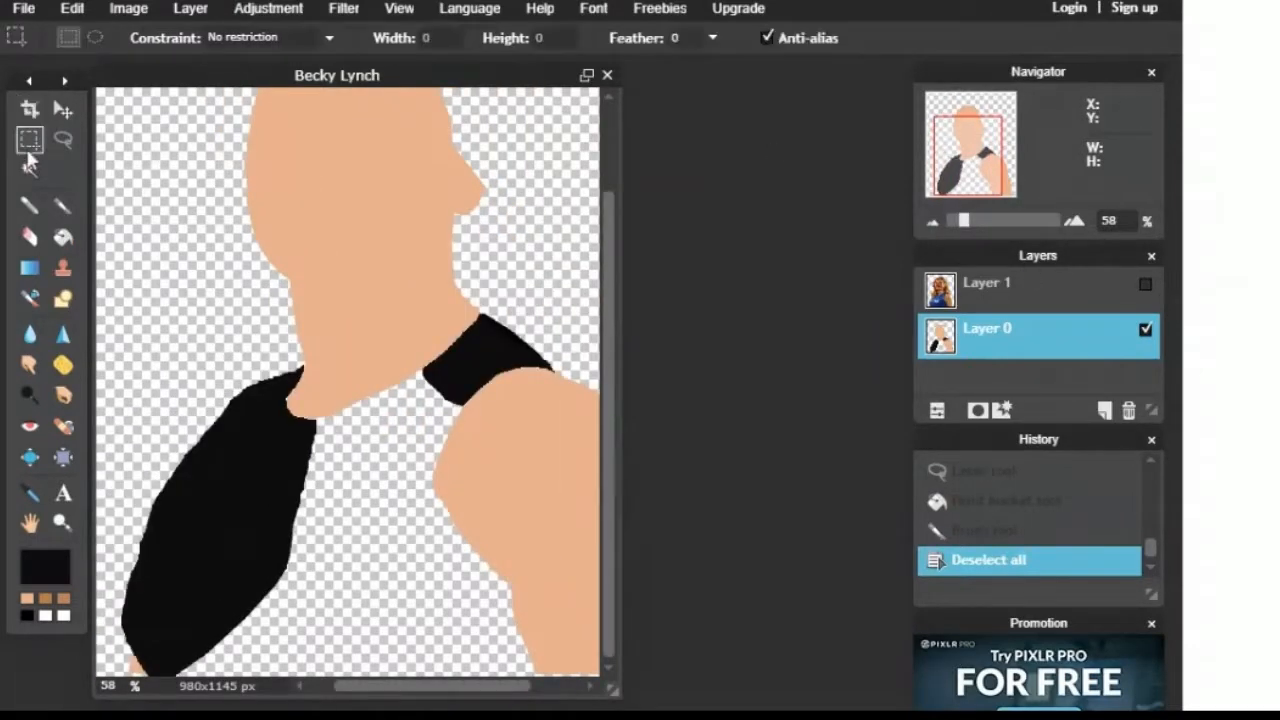
left_click_drag(165, 650, 465, 675)
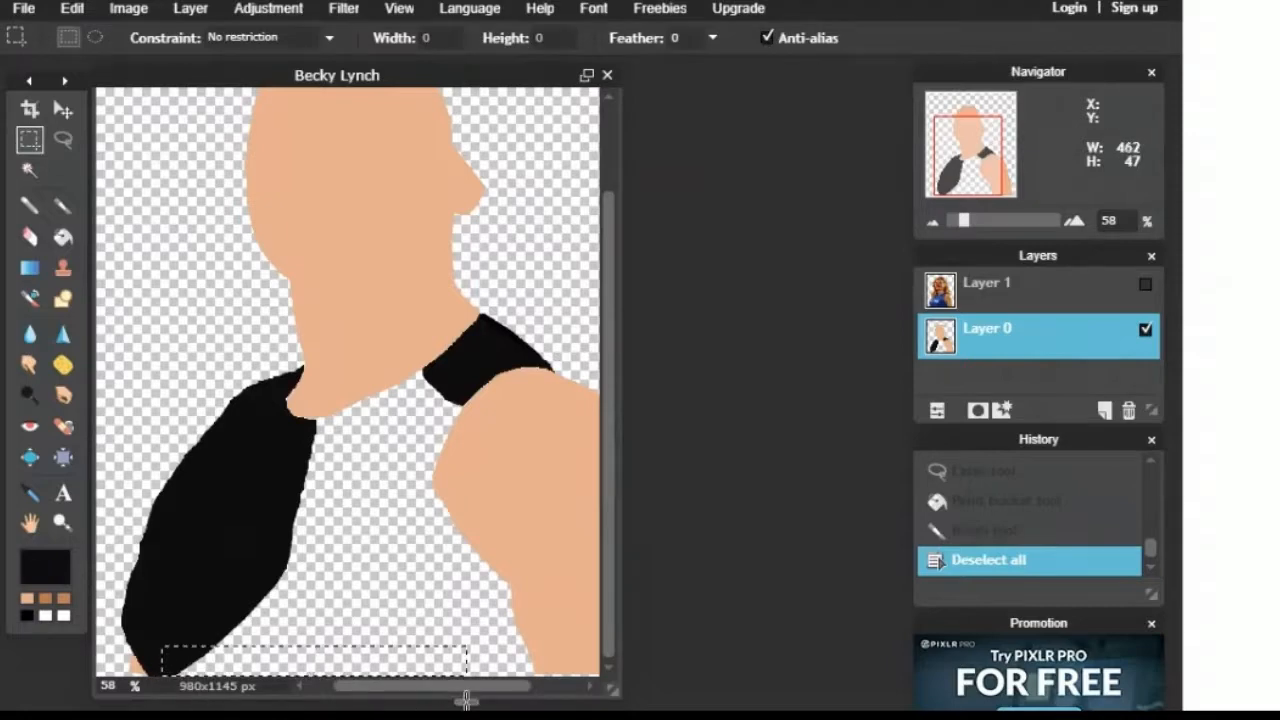
left_click(62, 234)
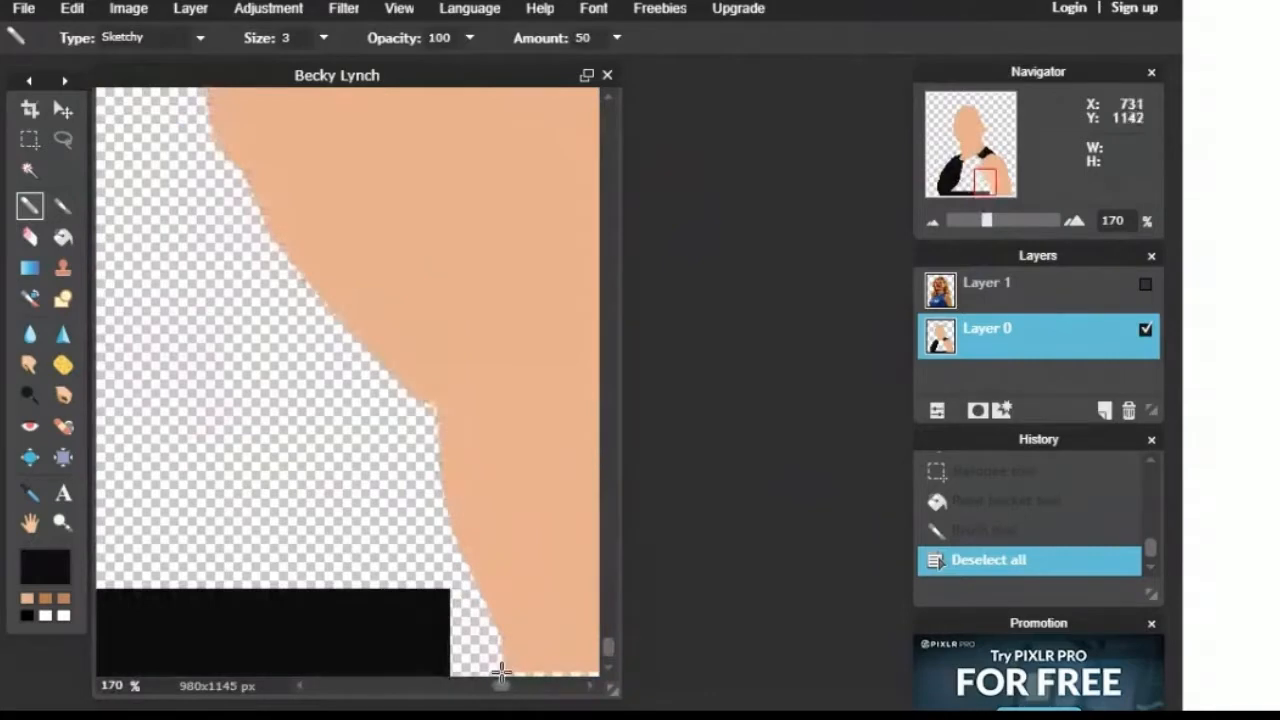
Step: Brush black over the bottom edge, neckline and rest of the top
left_click_drag(500, 670, 475, 590)
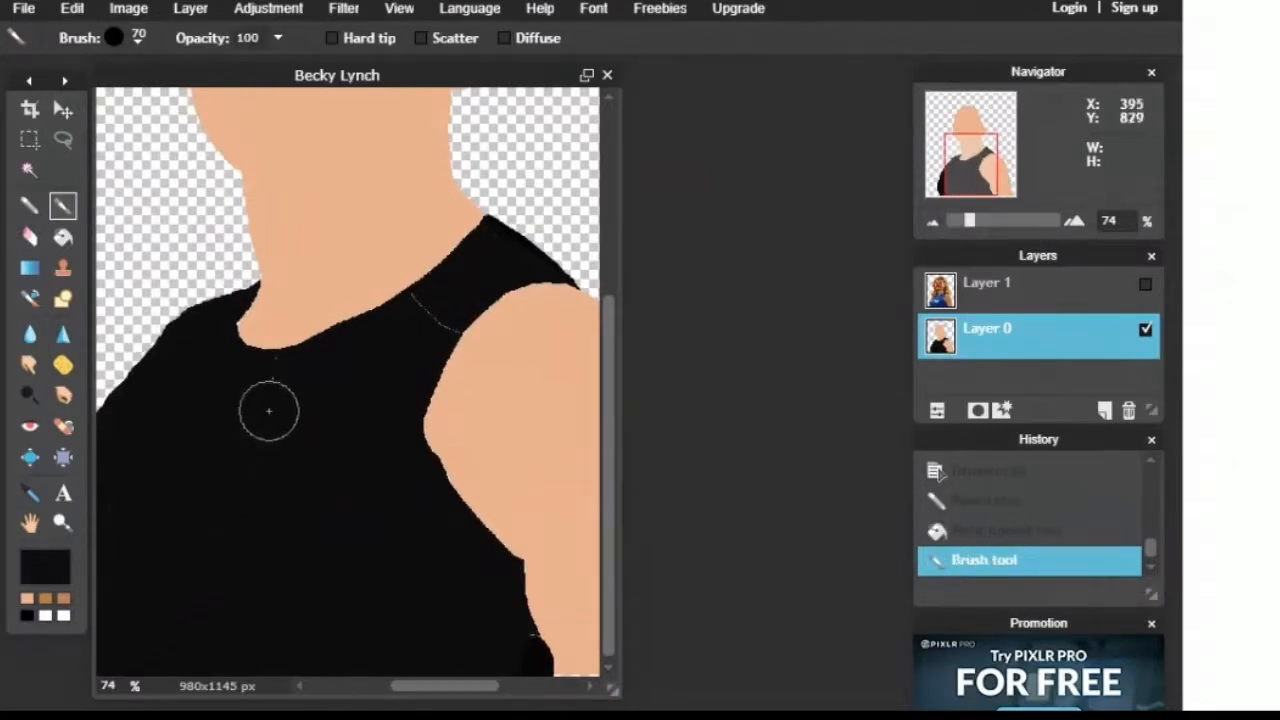
left_click(271, 379)
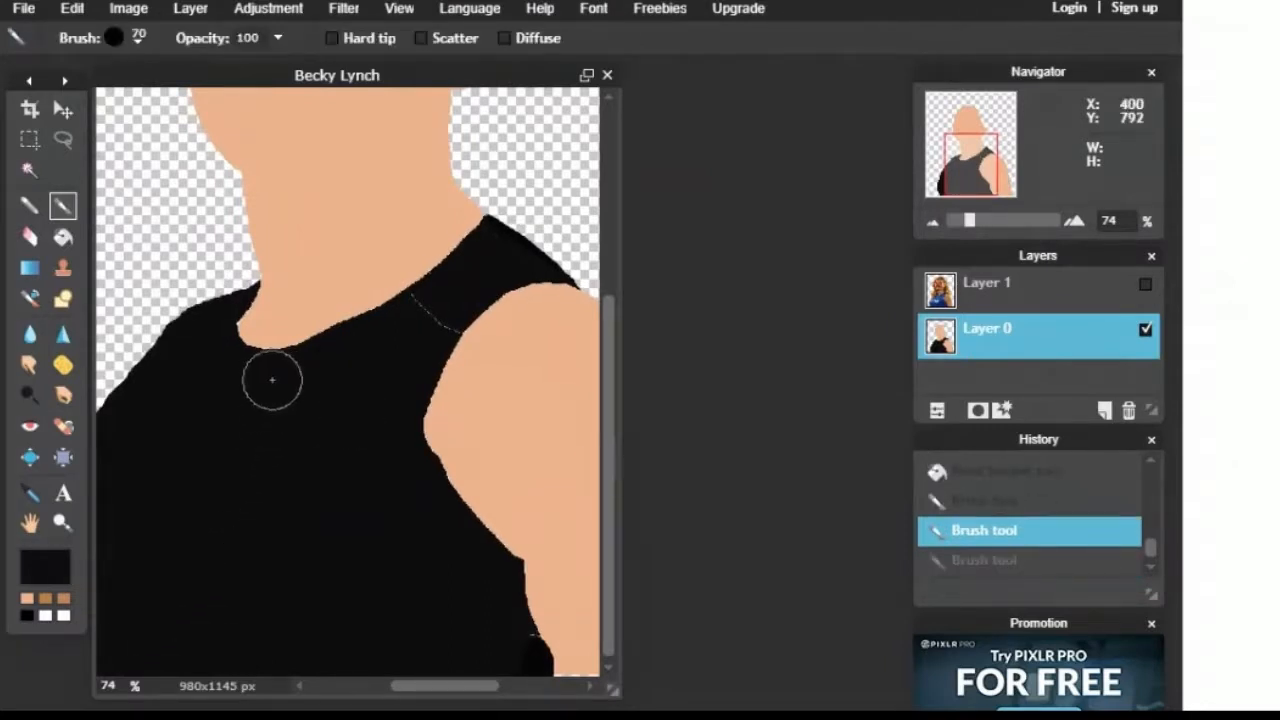
left_click_drag(272, 380, 511, 644)
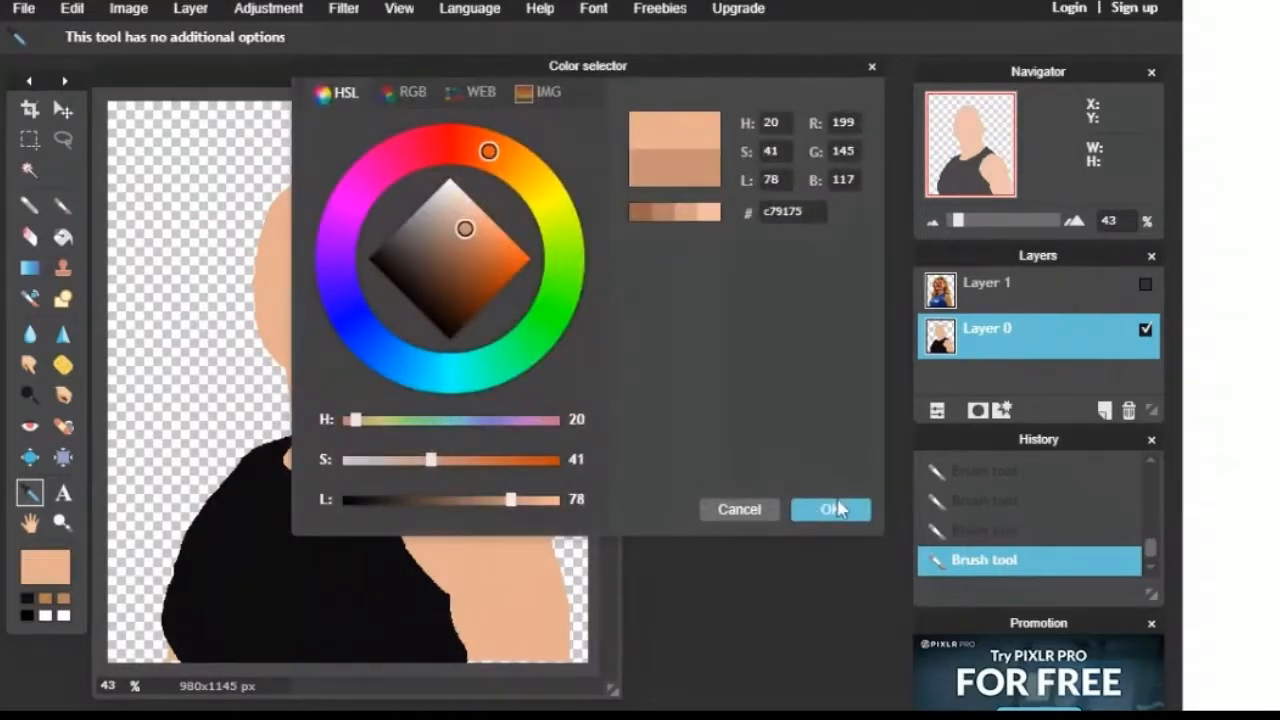
Step: Pencil a darker c79175 shading line along the shoulder edge and down the arm
left_click(831, 509)
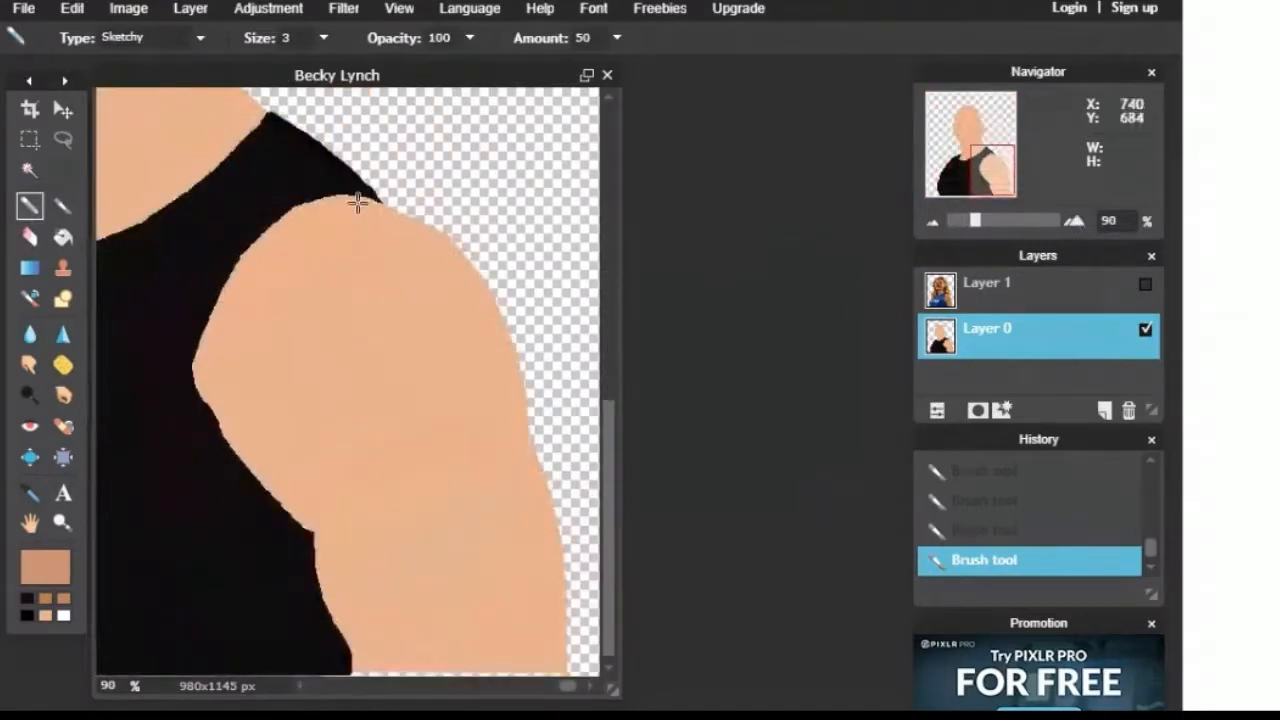
left_click_drag(360, 200, 475, 265)
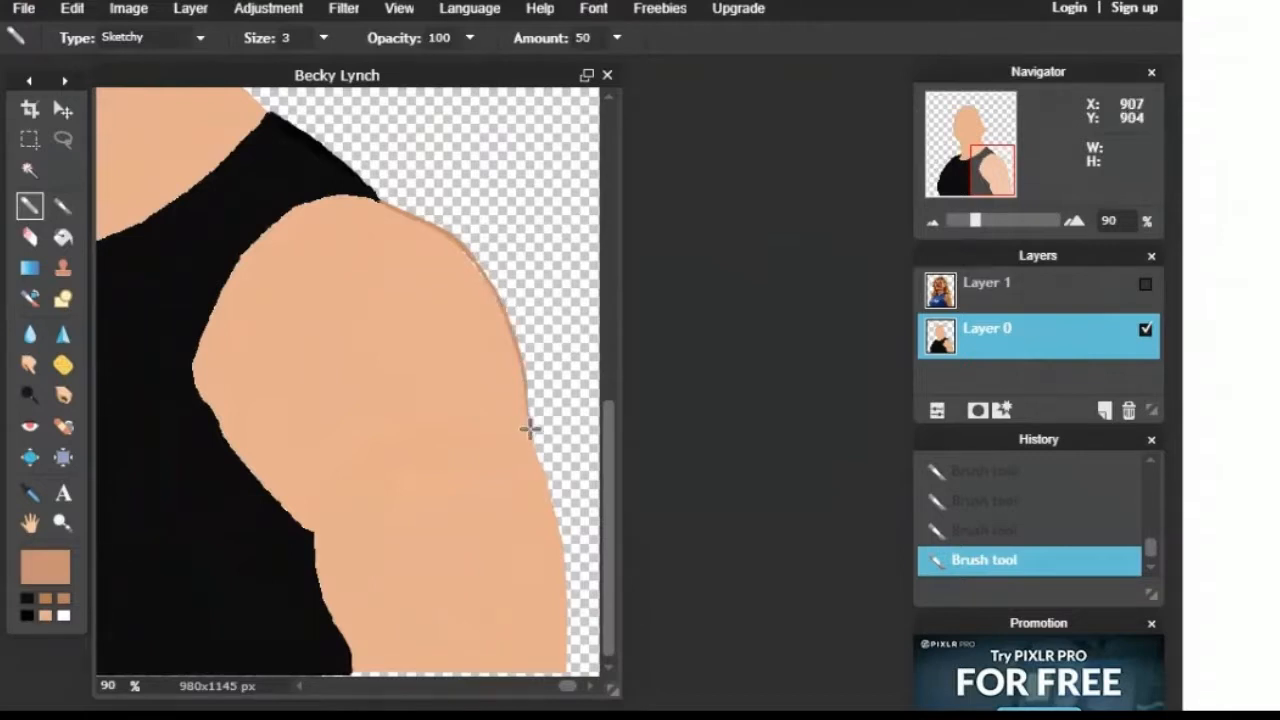
left_click_drag(530, 430, 548, 490)
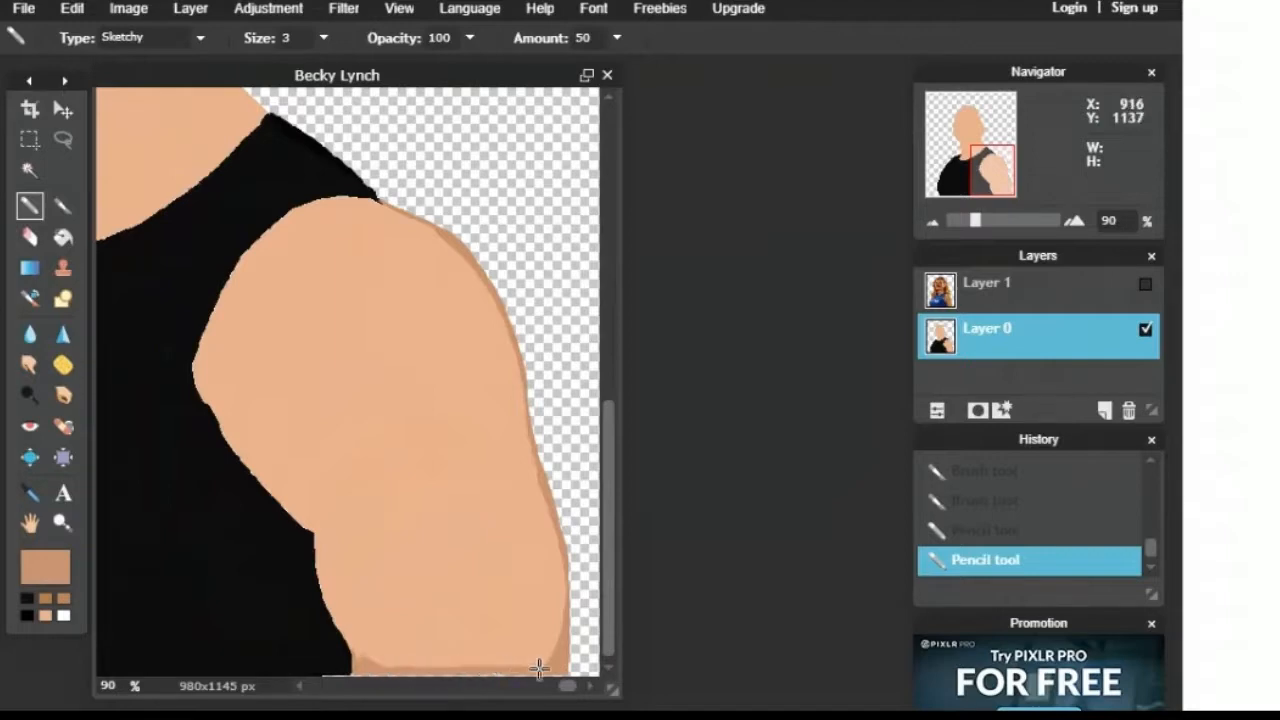
mouse_move(435, 241)
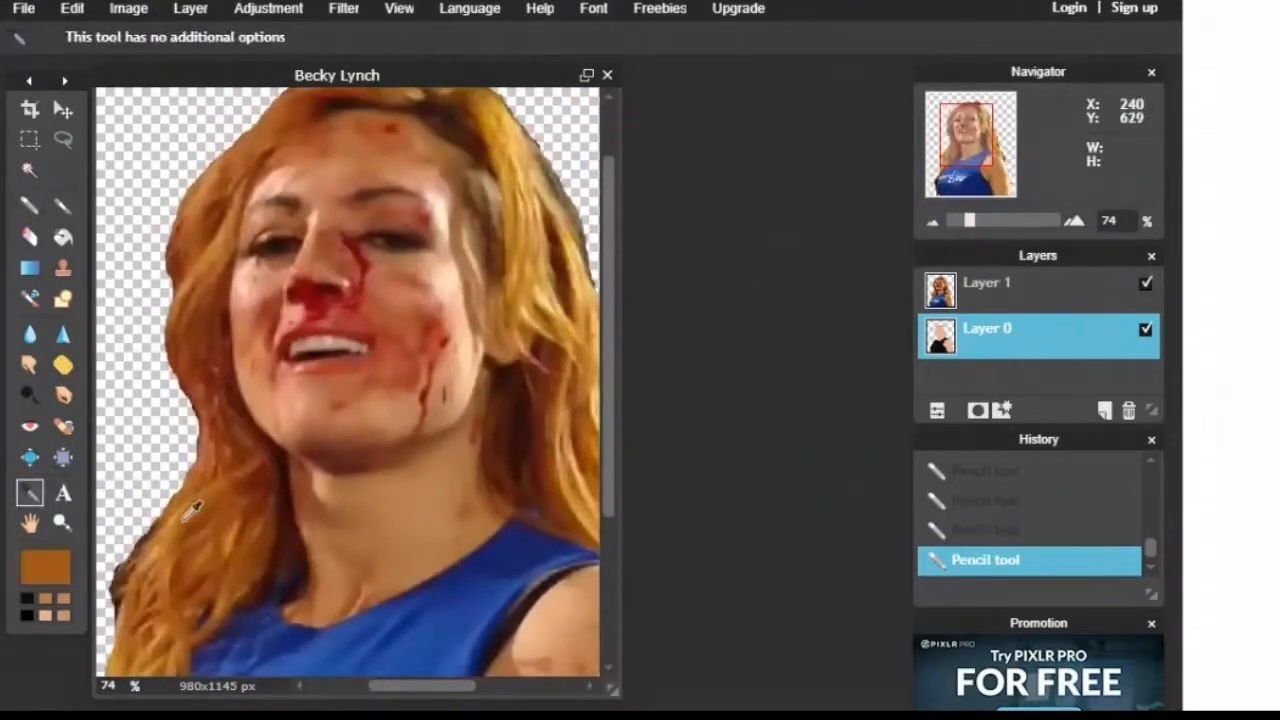
Step: Adjust the sampled hair colour to a brighter orange in the Color selector
left_click(28, 570)
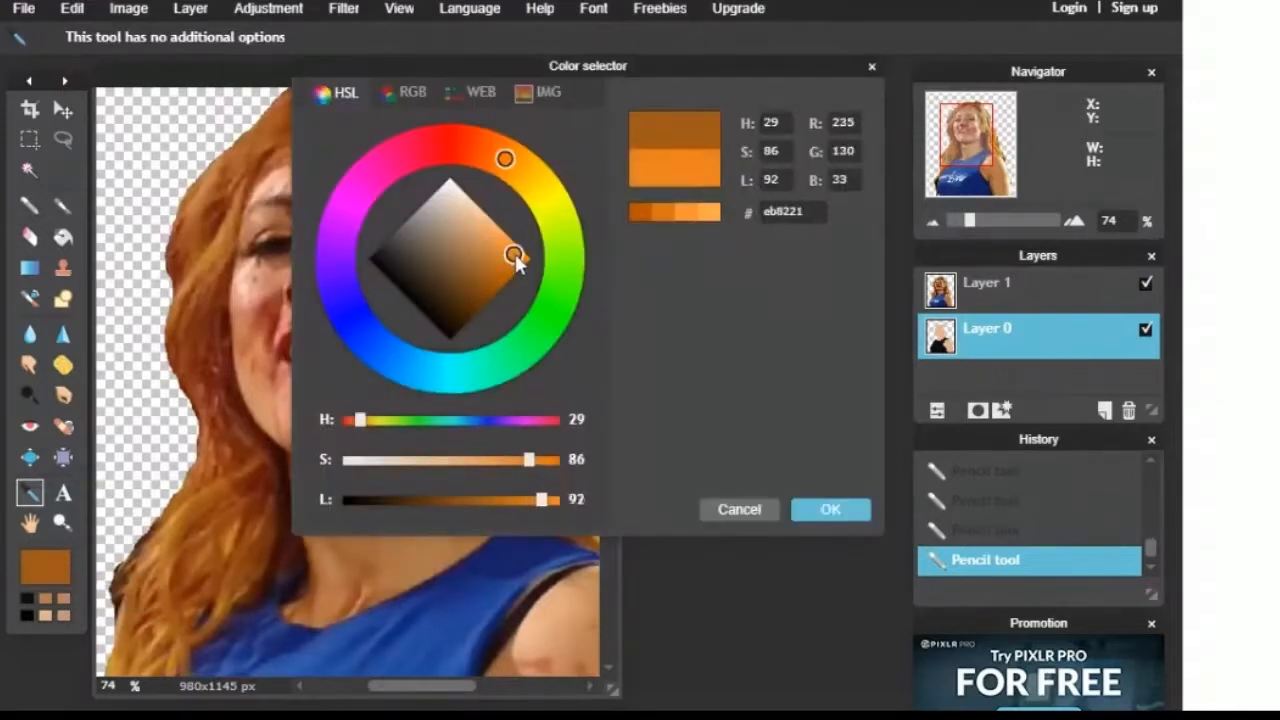
left_click(830, 509)
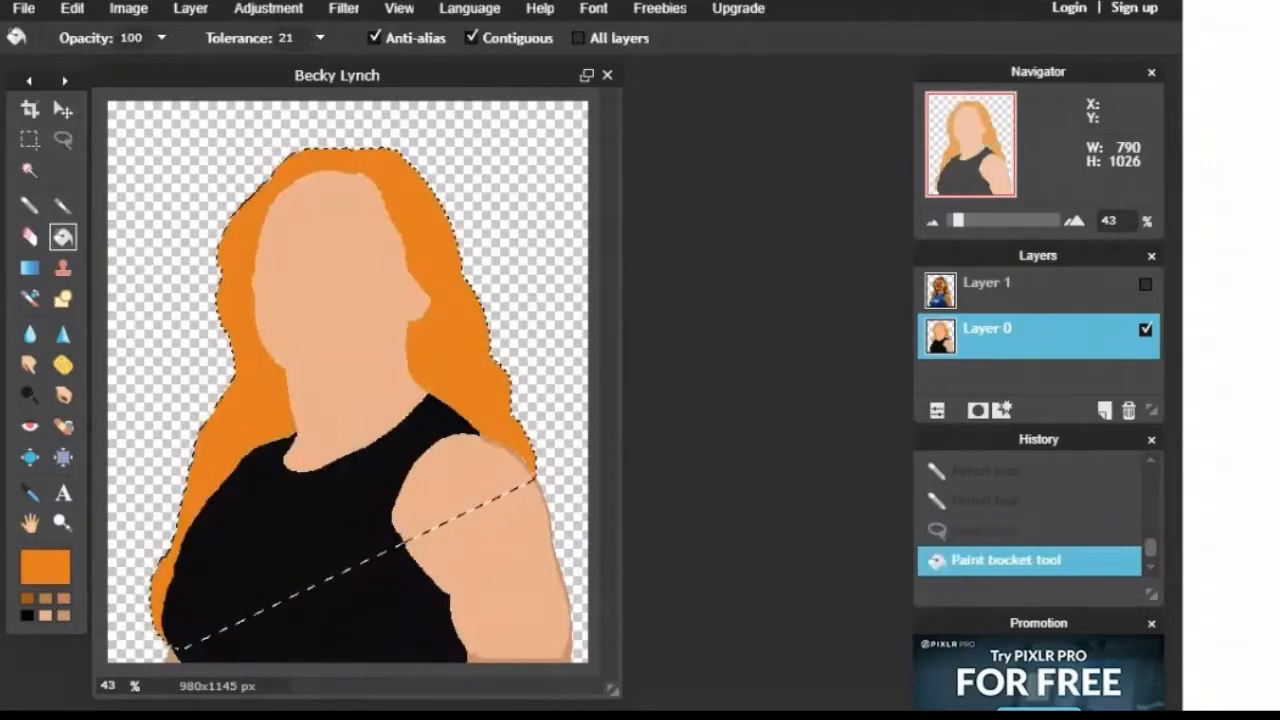
Step: Pick a darker orange and pencil shading along the hair's outer edges
left_click(42, 576)
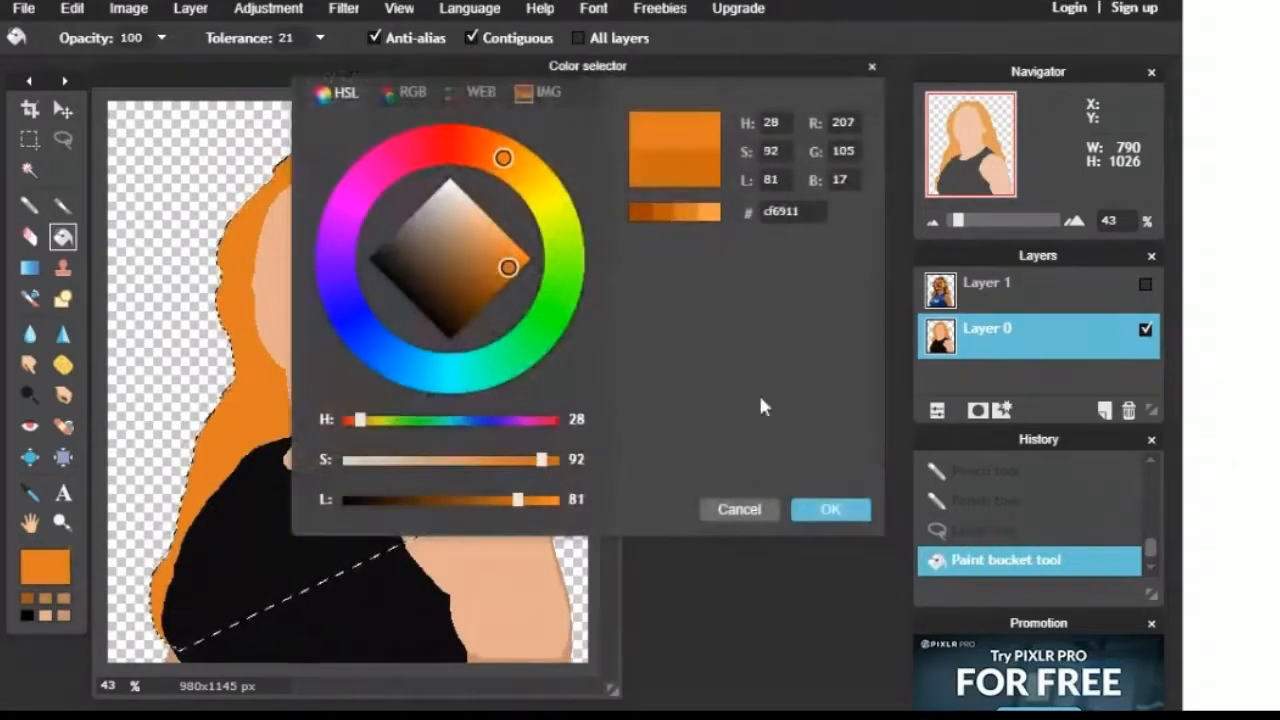
left_click(830, 509)
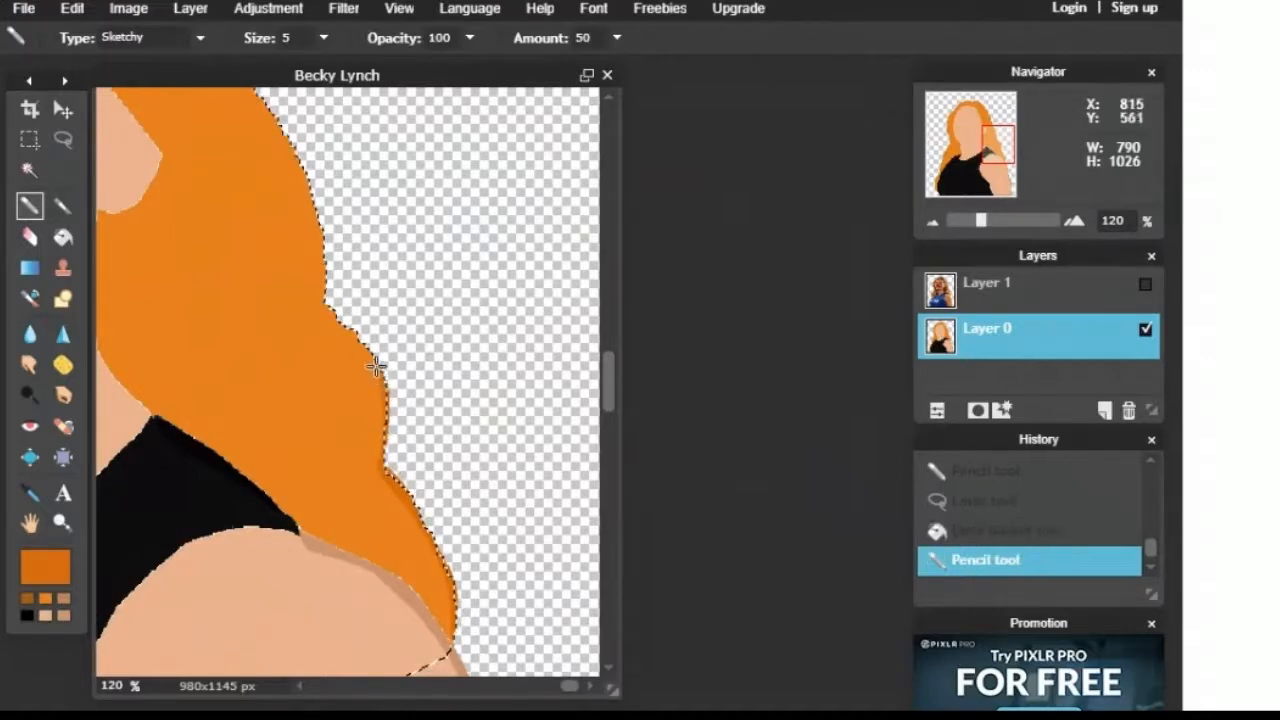
left_click_drag(375, 365, 335, 325)
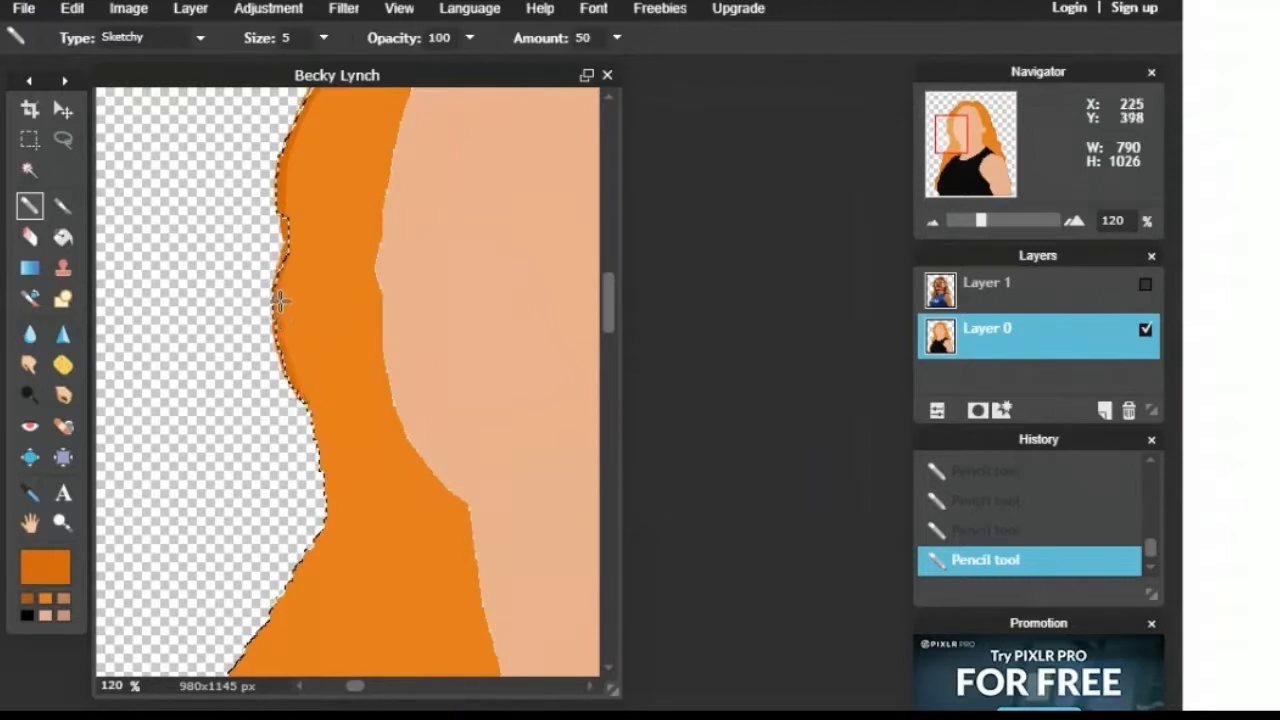
scroll("down", 3)
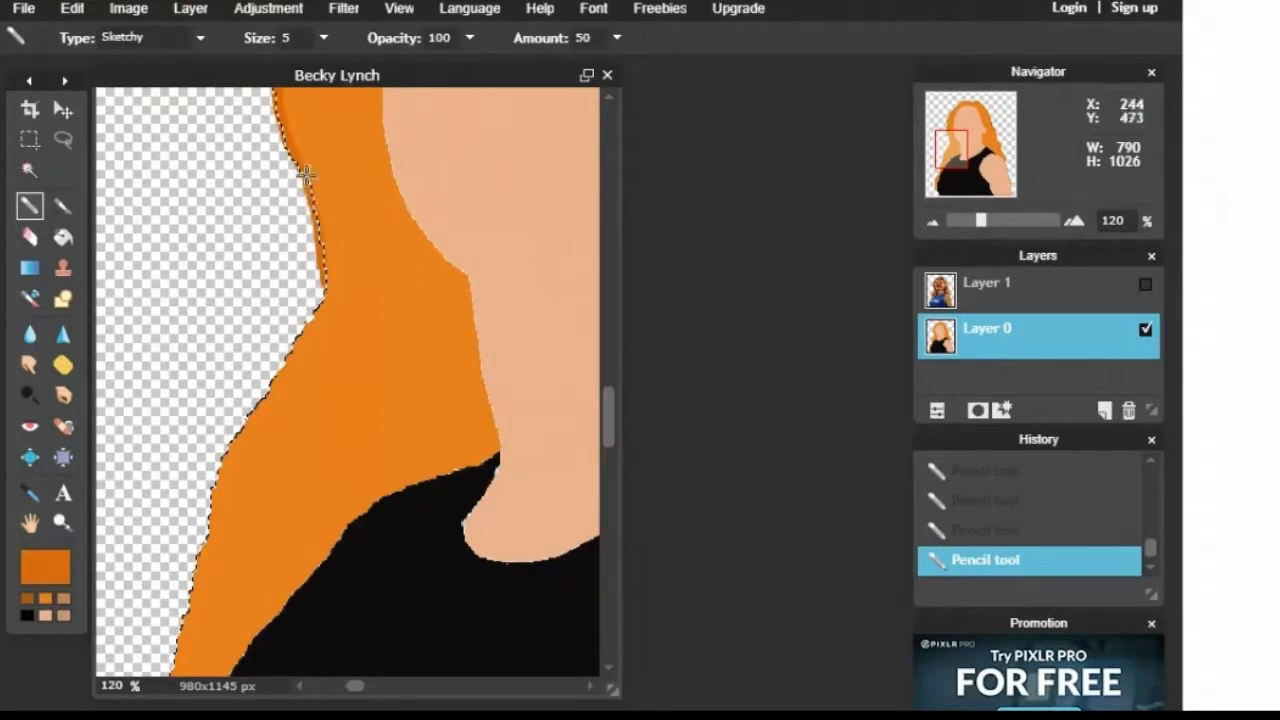
left_click_drag(305, 175, 320, 305)
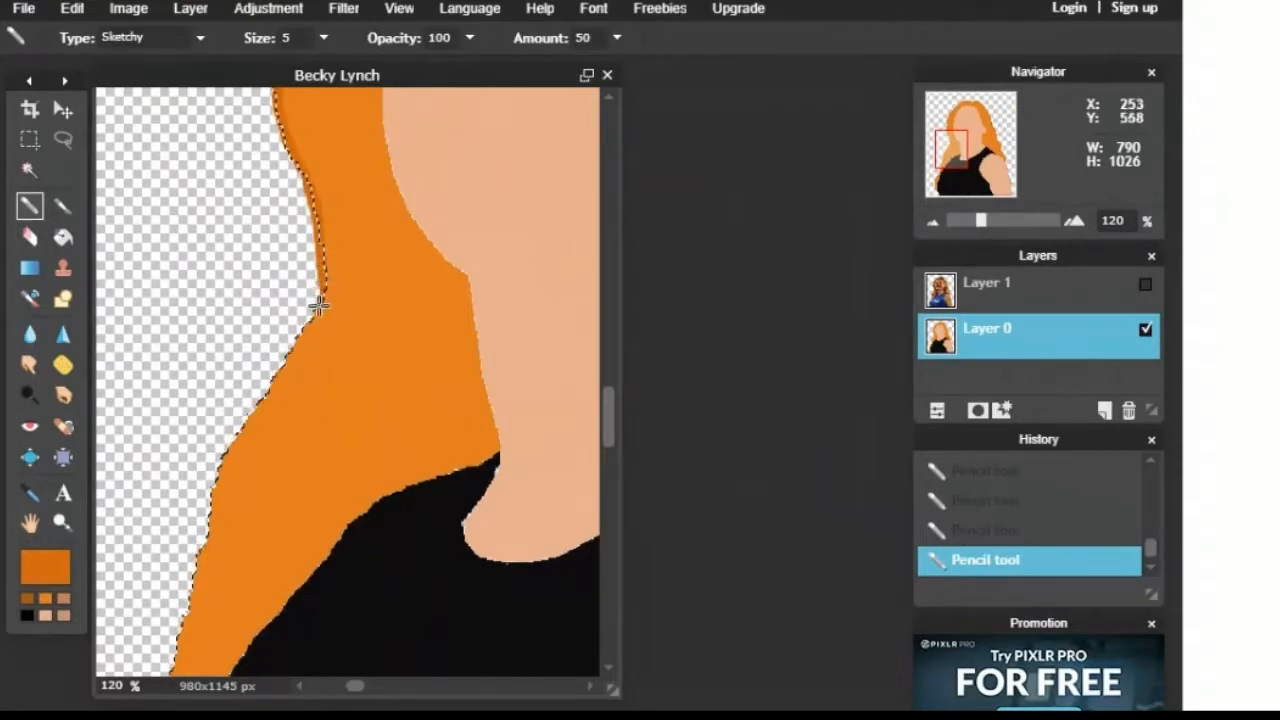
left_click_drag(320, 305, 220, 480)
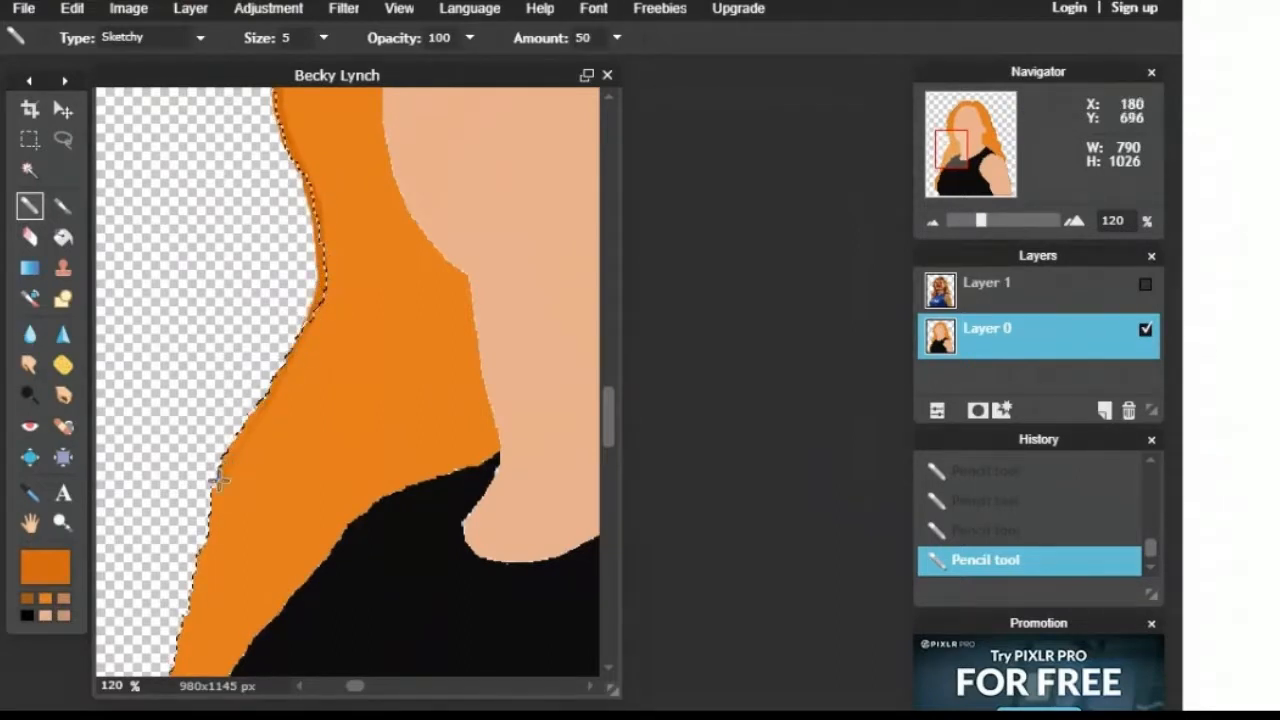
left_click_drag(218, 480, 310, 310)
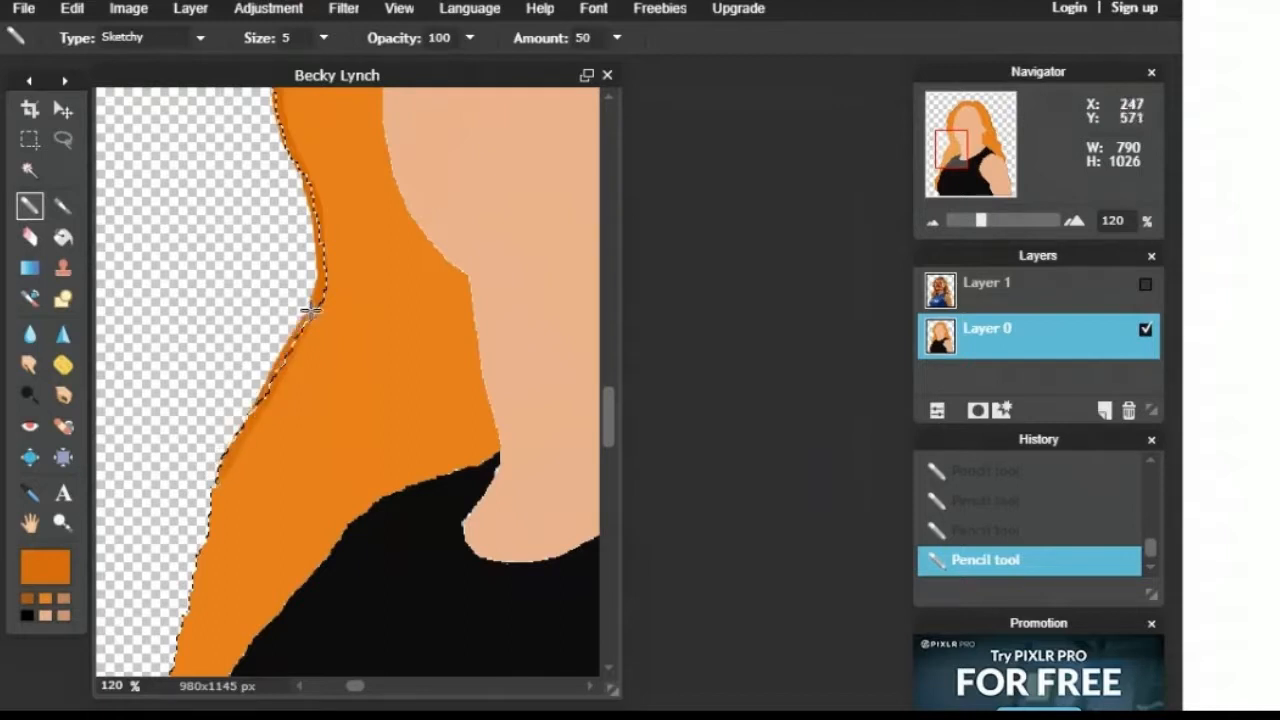
left_click_drag(310, 310, 280, 382)
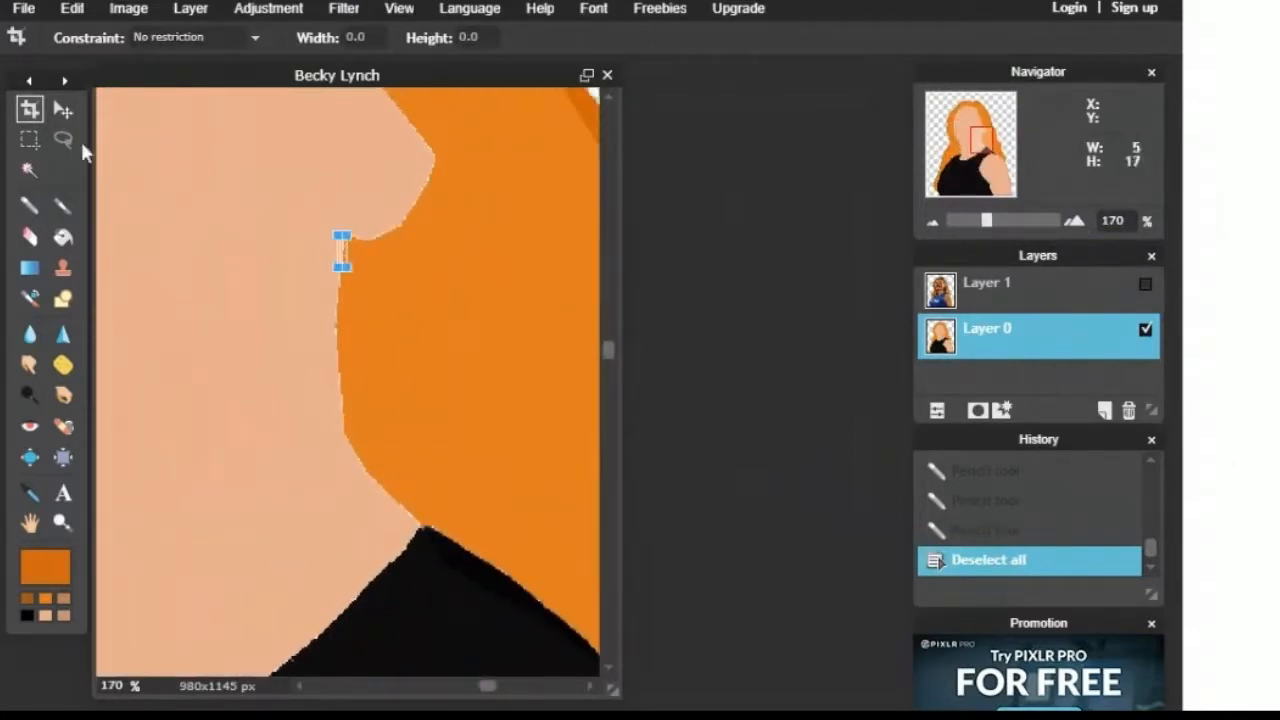
Step: Draw darker orange shading where the hair meets the face
left_click(62, 206)
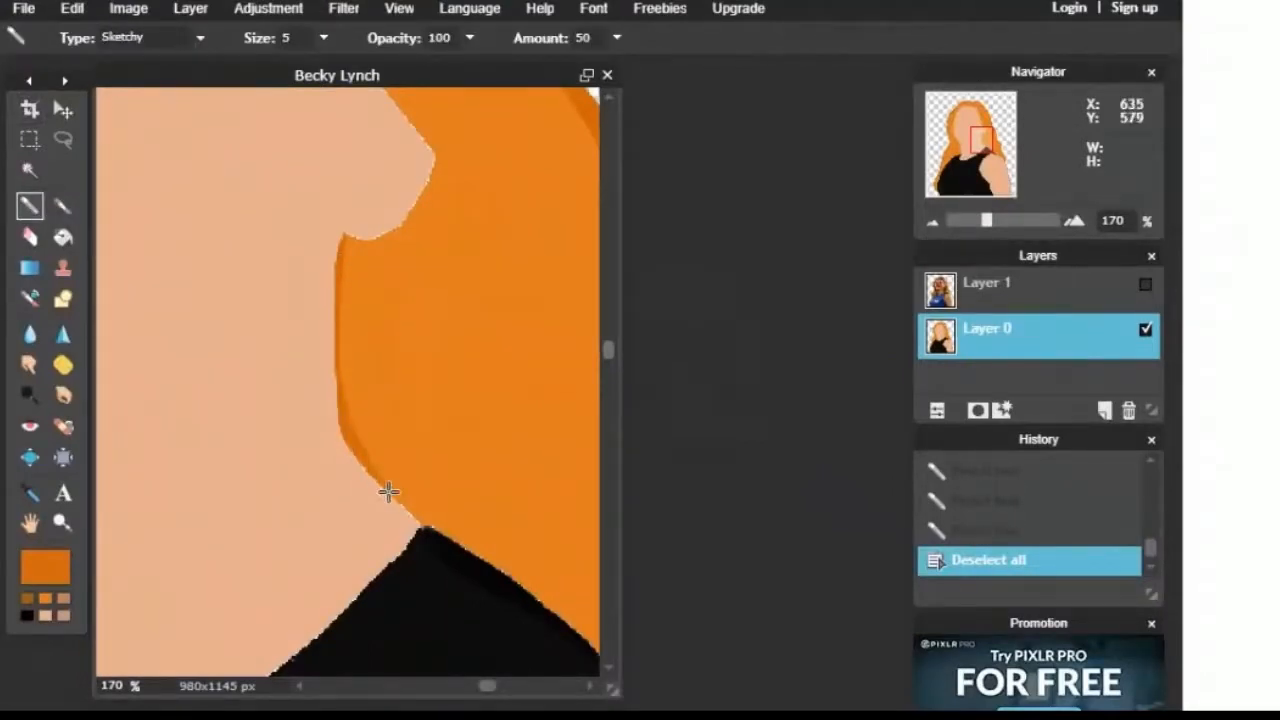
left_click_drag(388, 491, 360, 247)
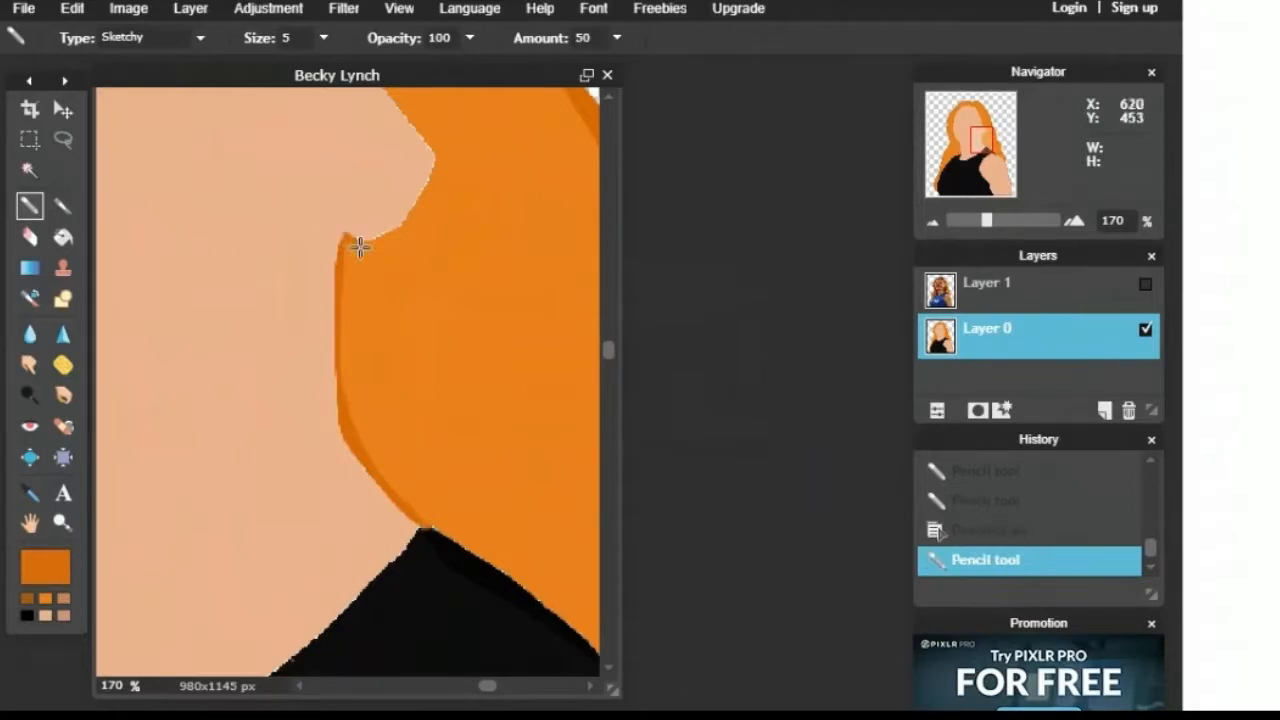
left_click_drag(360, 247, 410, 225)
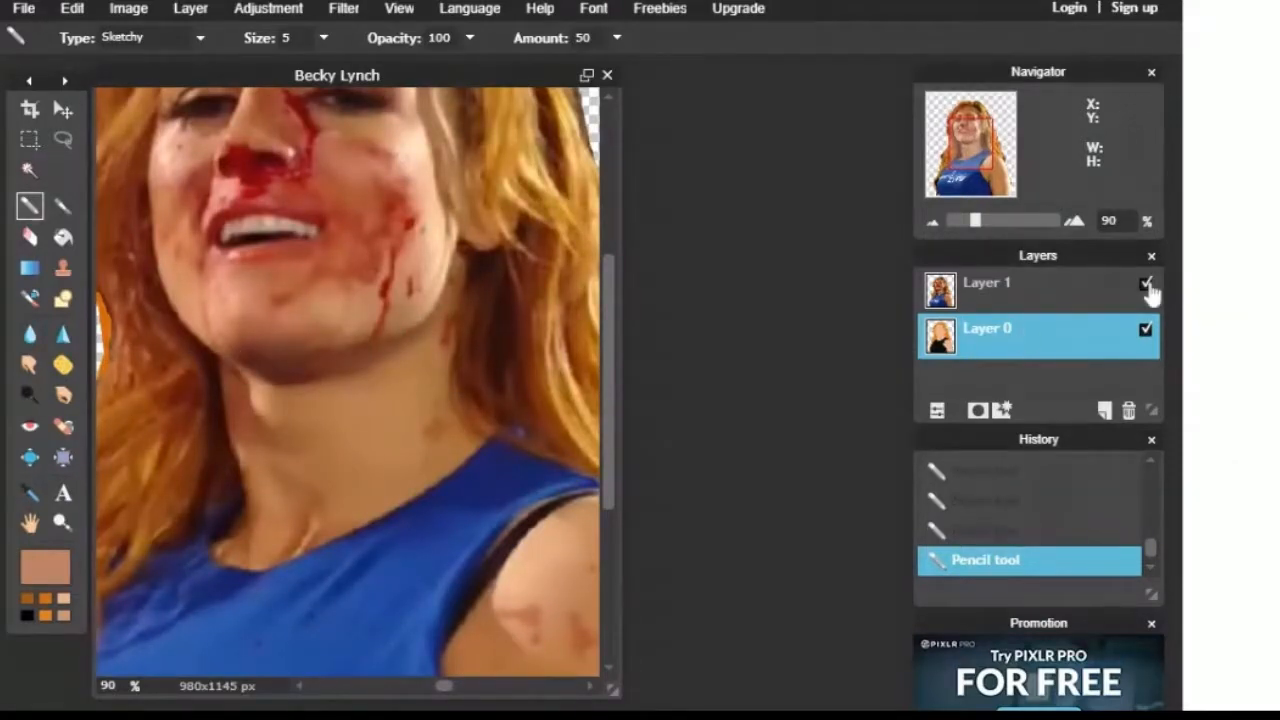
Step: Draw a darker skin jawline and small eye stroke, toggling the photo layer to check
left_click(1145, 284)
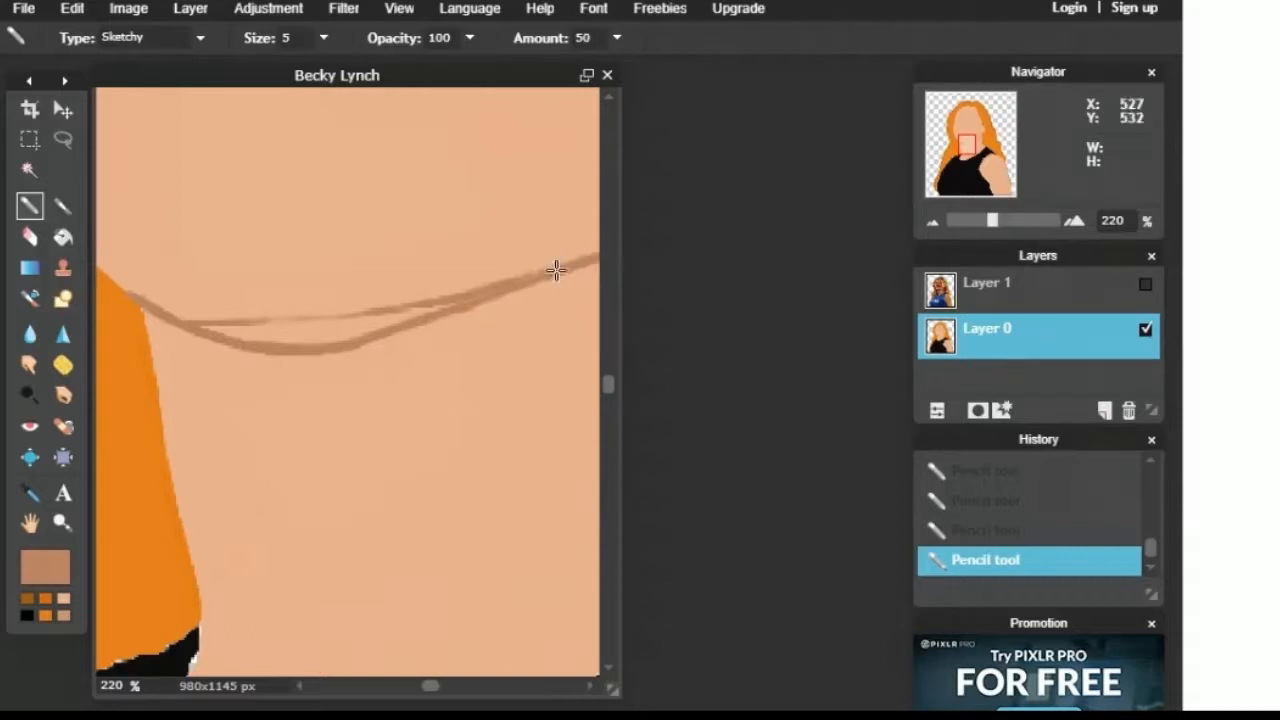
left_click_drag(555, 270, 295, 323)
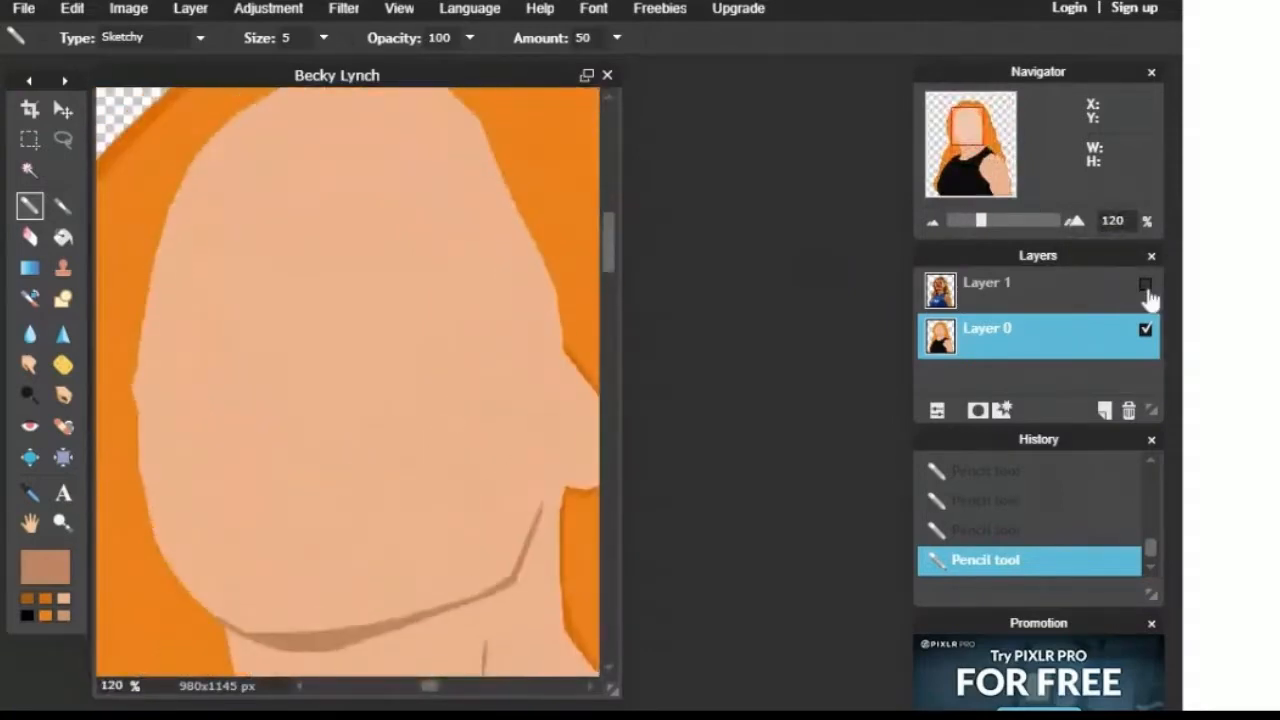
left_click(1142, 286)
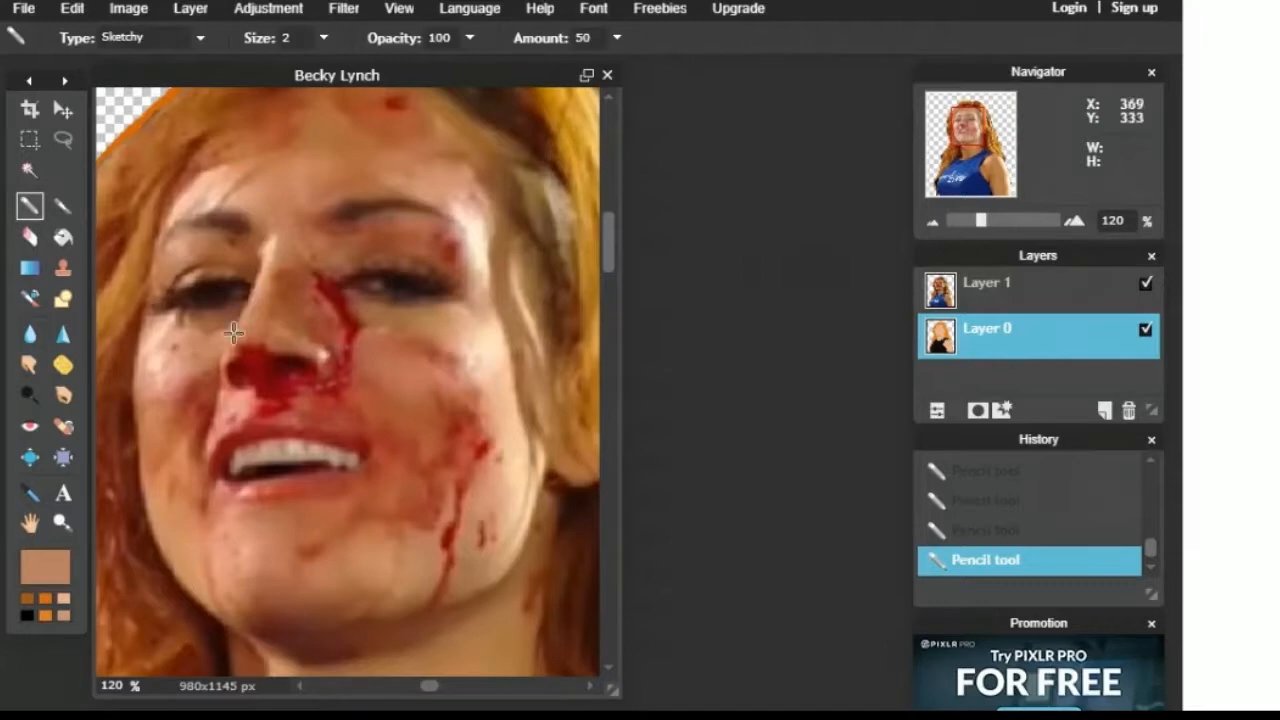
left_click(1145, 283)
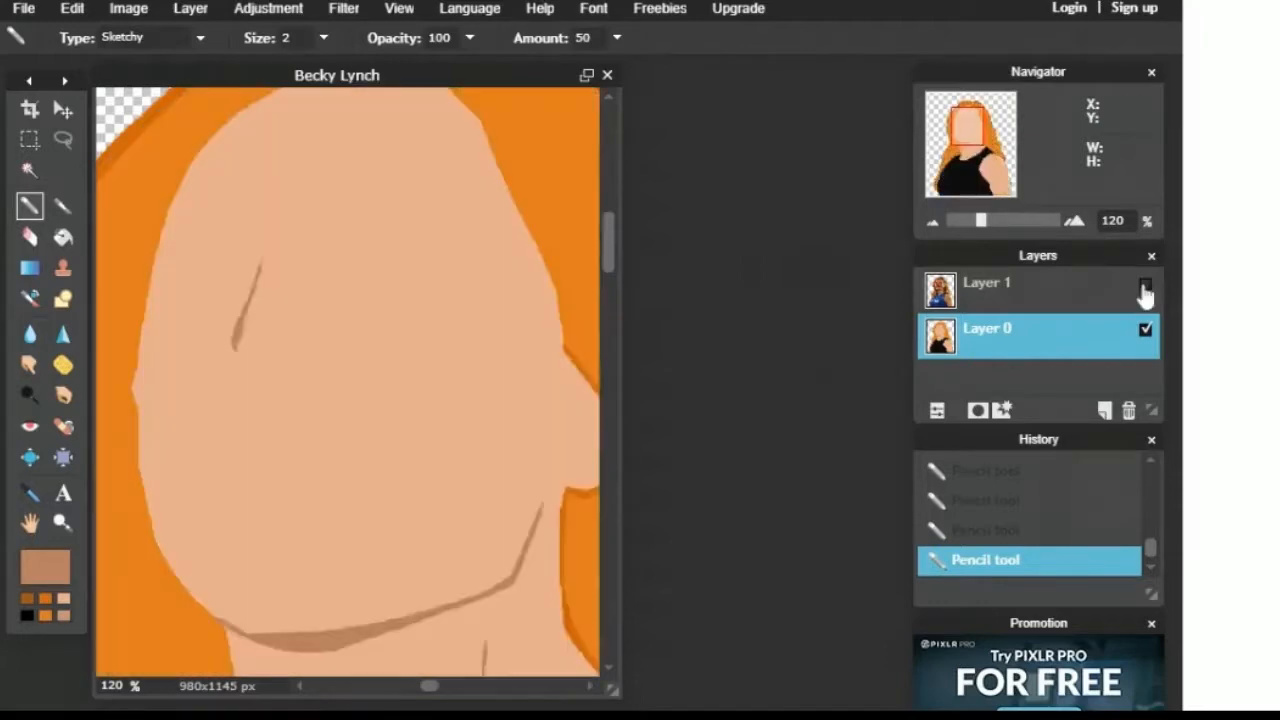
left_click(1144, 284)
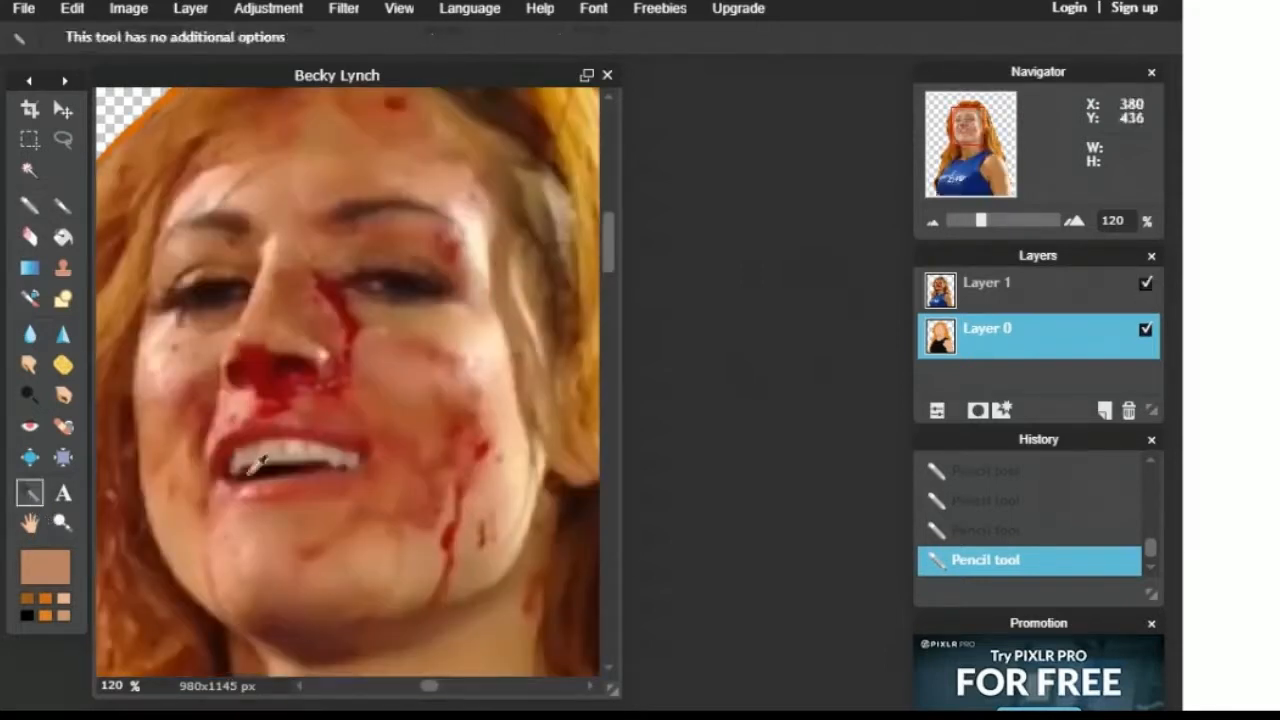
Step: Sample the mouth colour, outline the open mouth and fill it dark brown
left_click(64, 139)
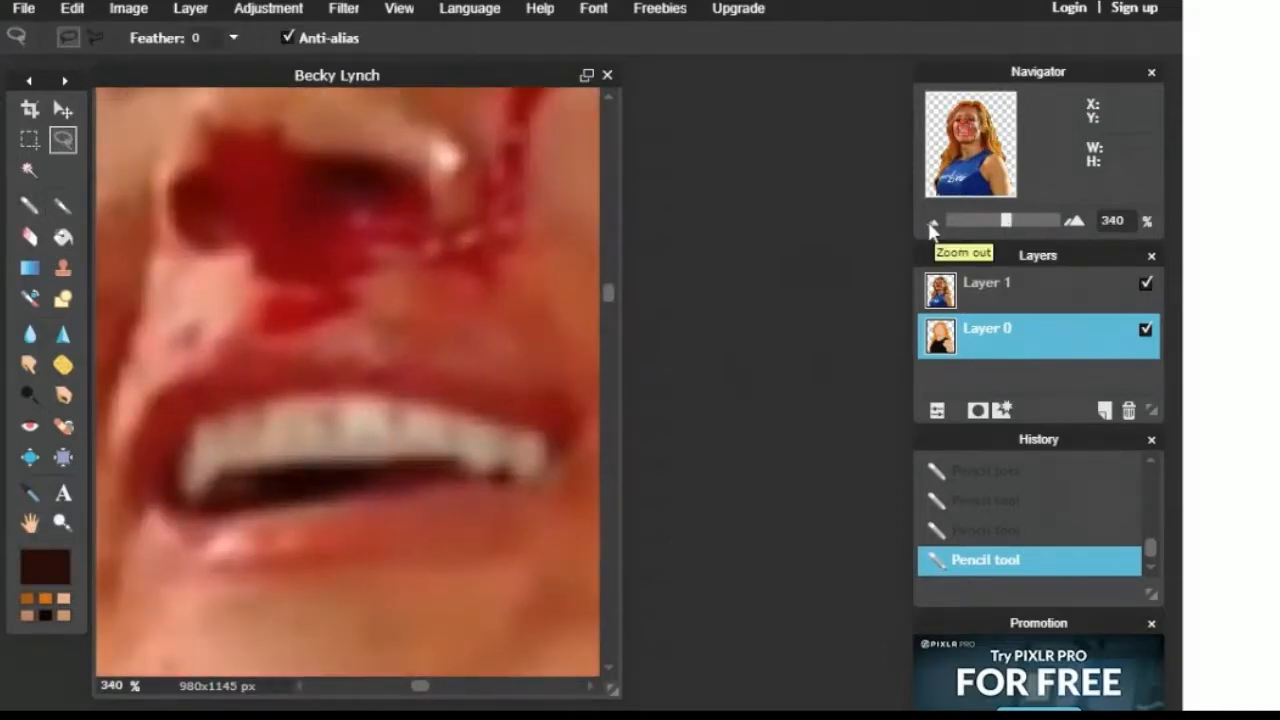
left_click(932, 220)
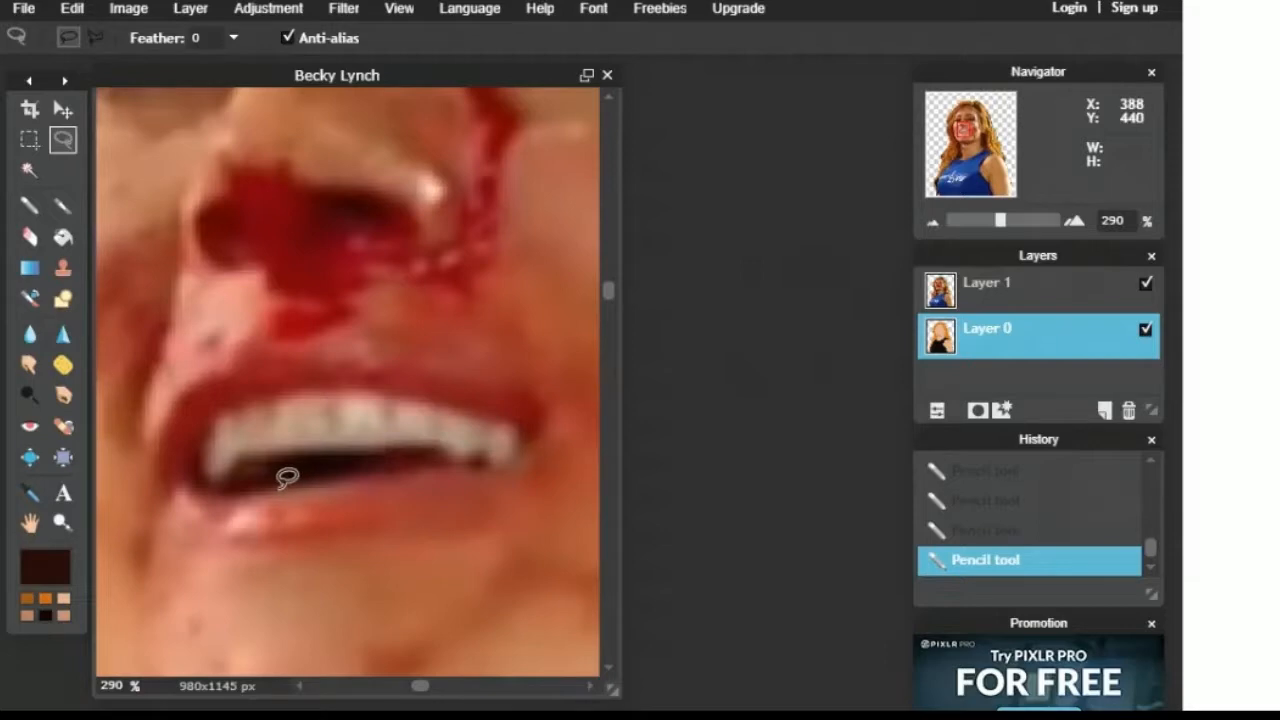
left_click_drag(285, 480, 230, 400)
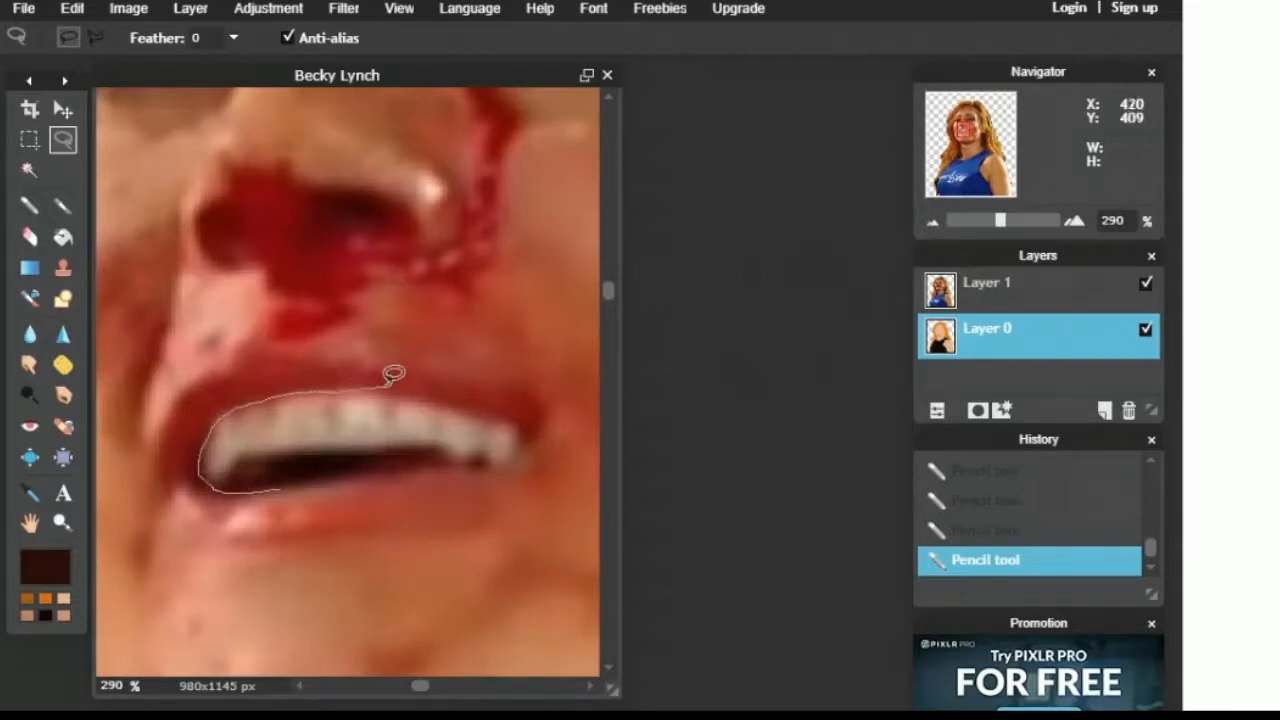
left_click_drag(393, 373, 537, 432)
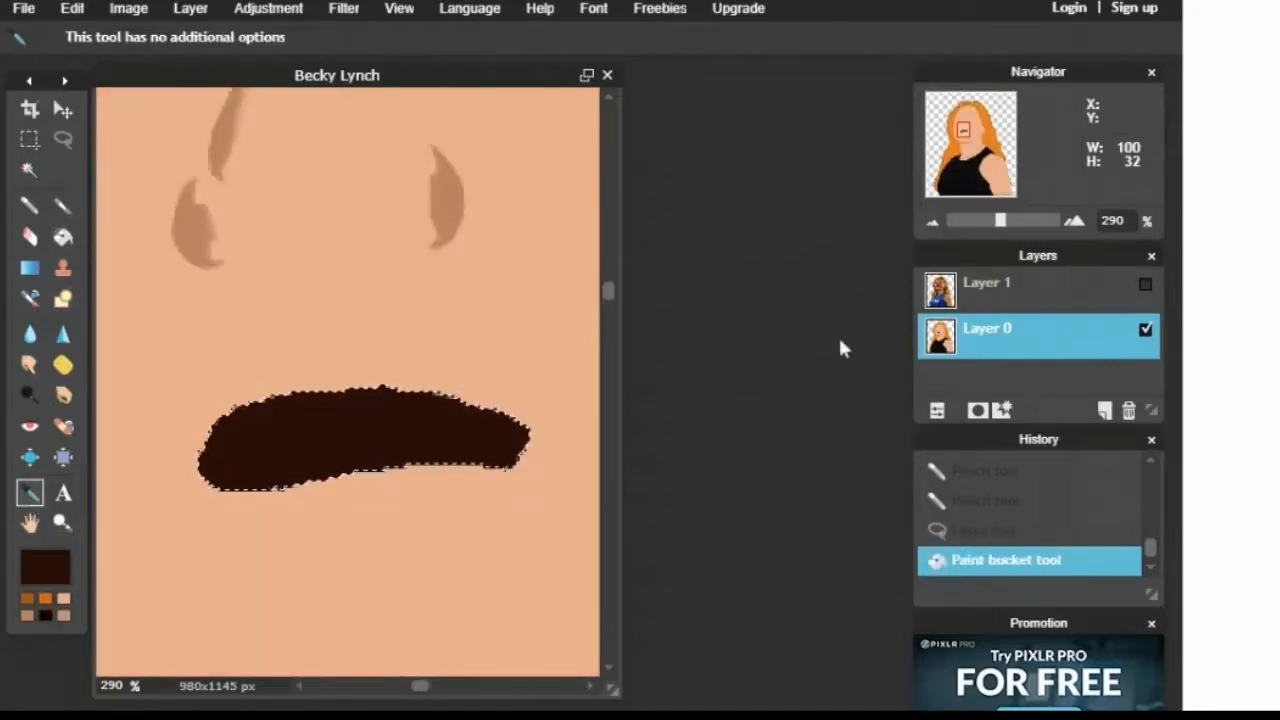
left_click(43, 573)
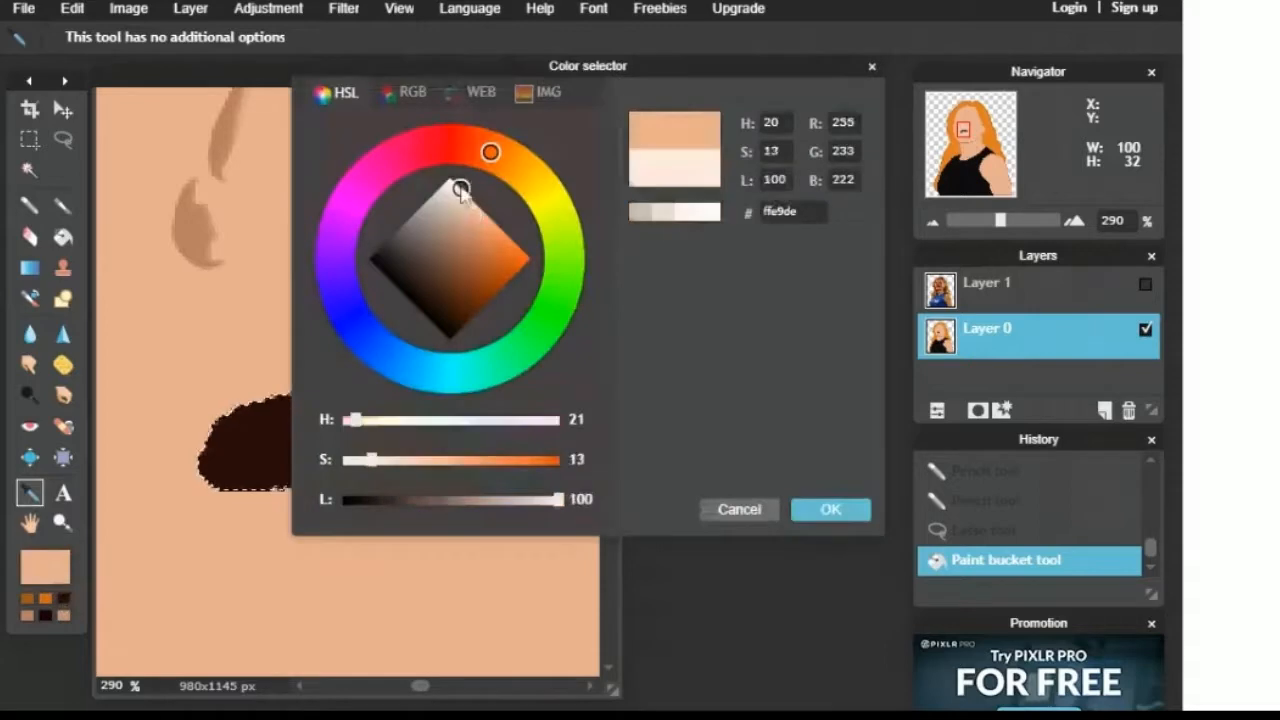
left_click(830, 509)
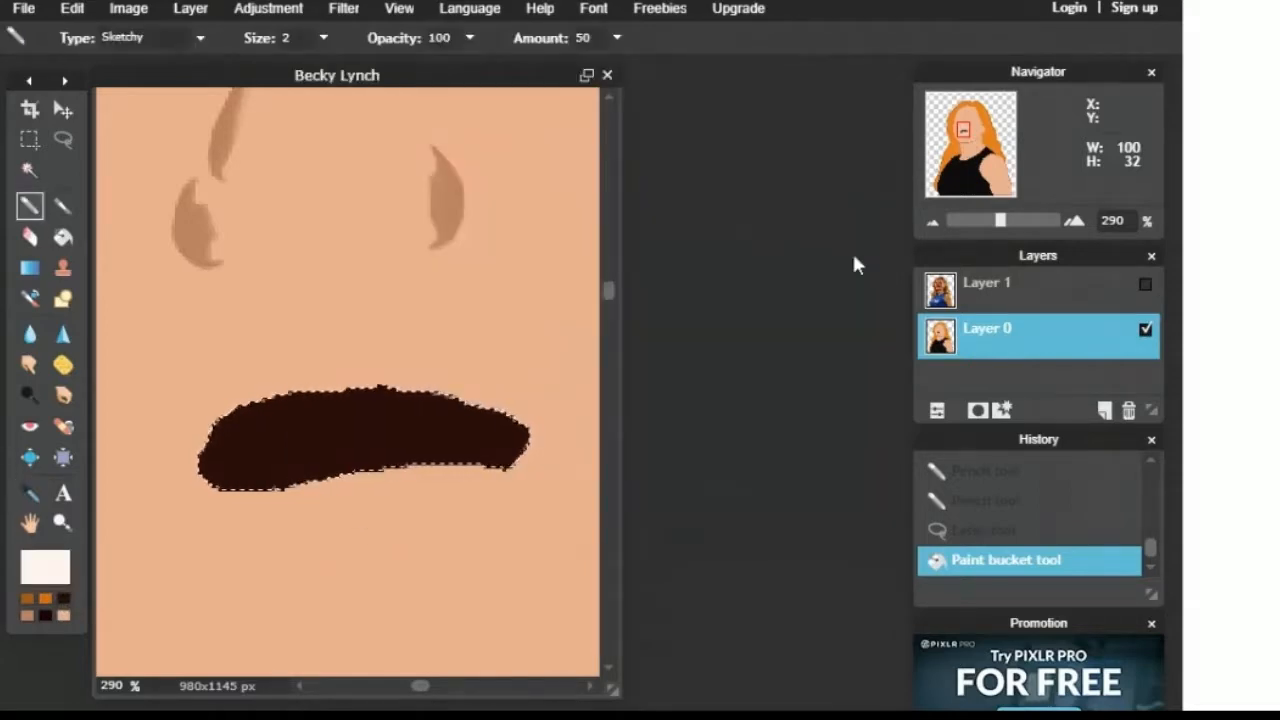
Step: Paint a white band of upper teeth inside the mouth, checking against the photo
left_click(1145, 285)
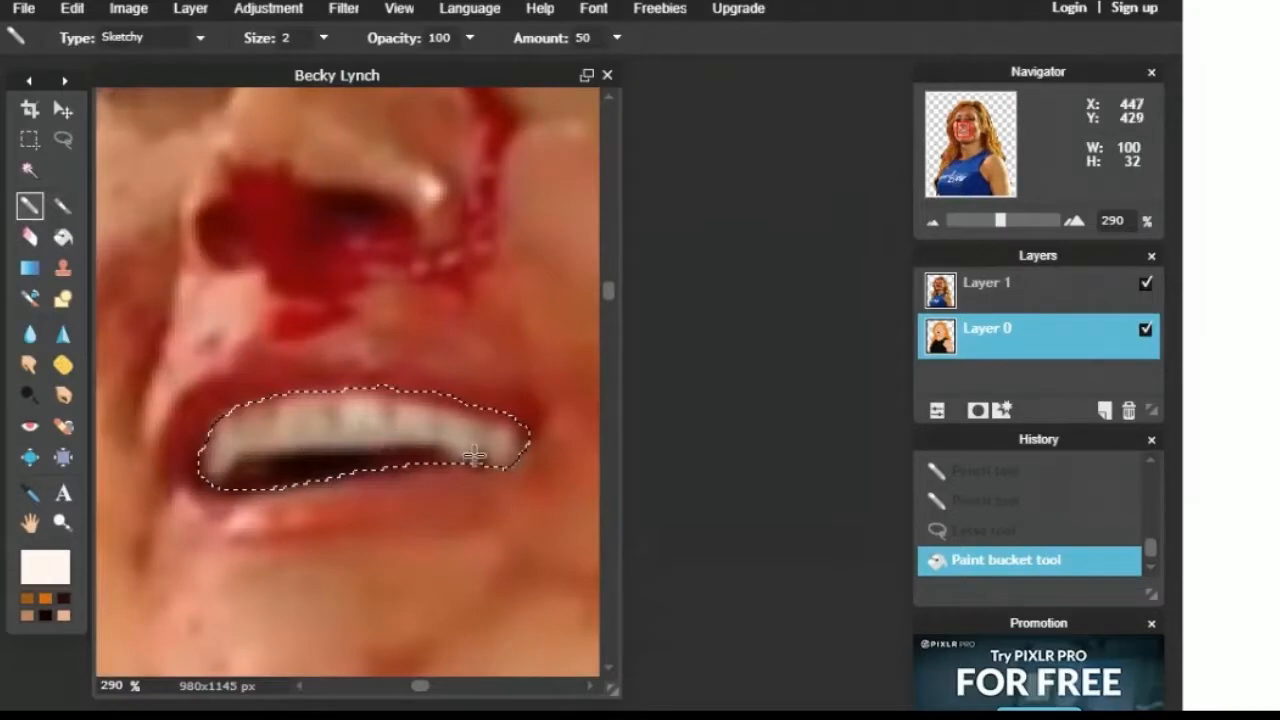
left_click(1144, 284)
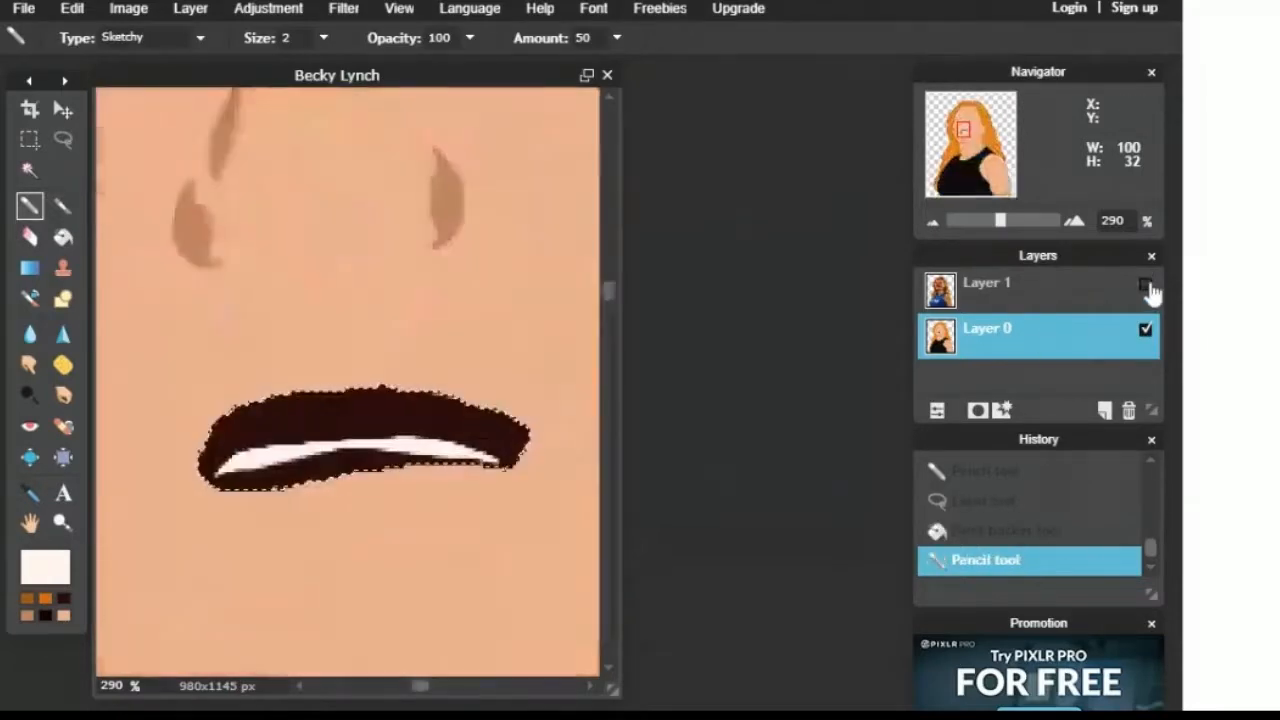
left_click(1141, 285)
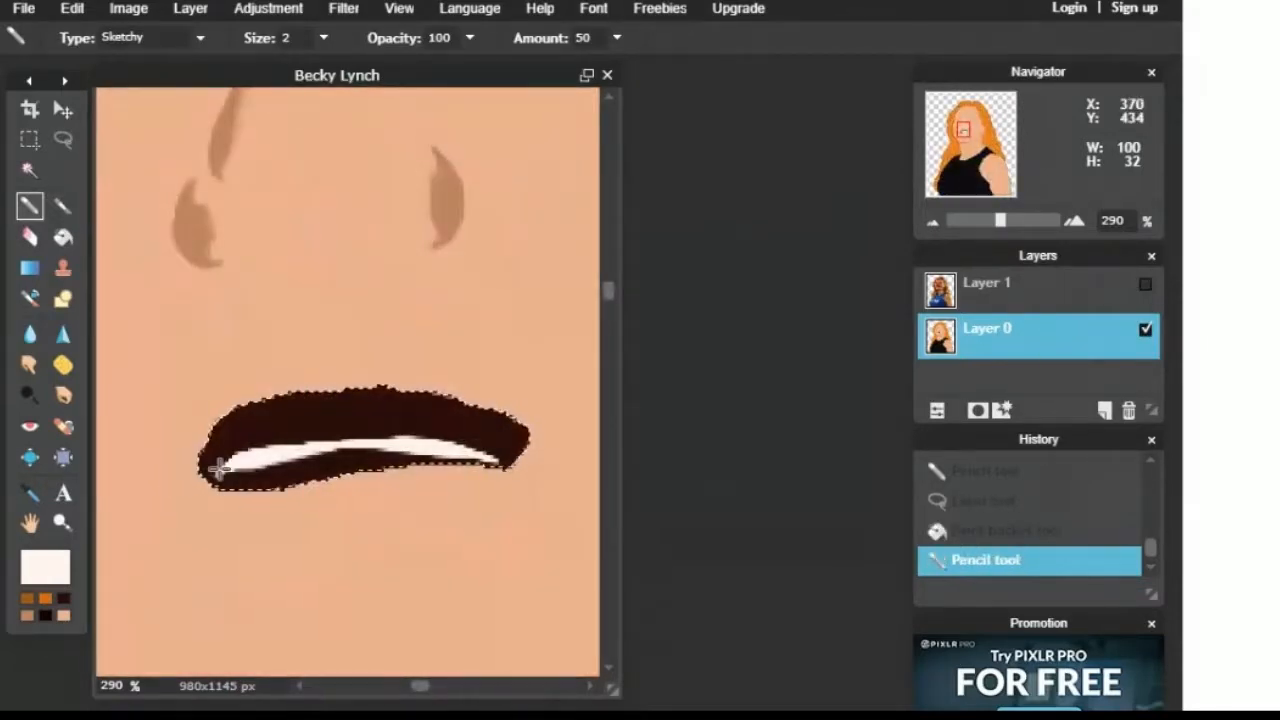
left_click_drag(220, 470, 315, 395)
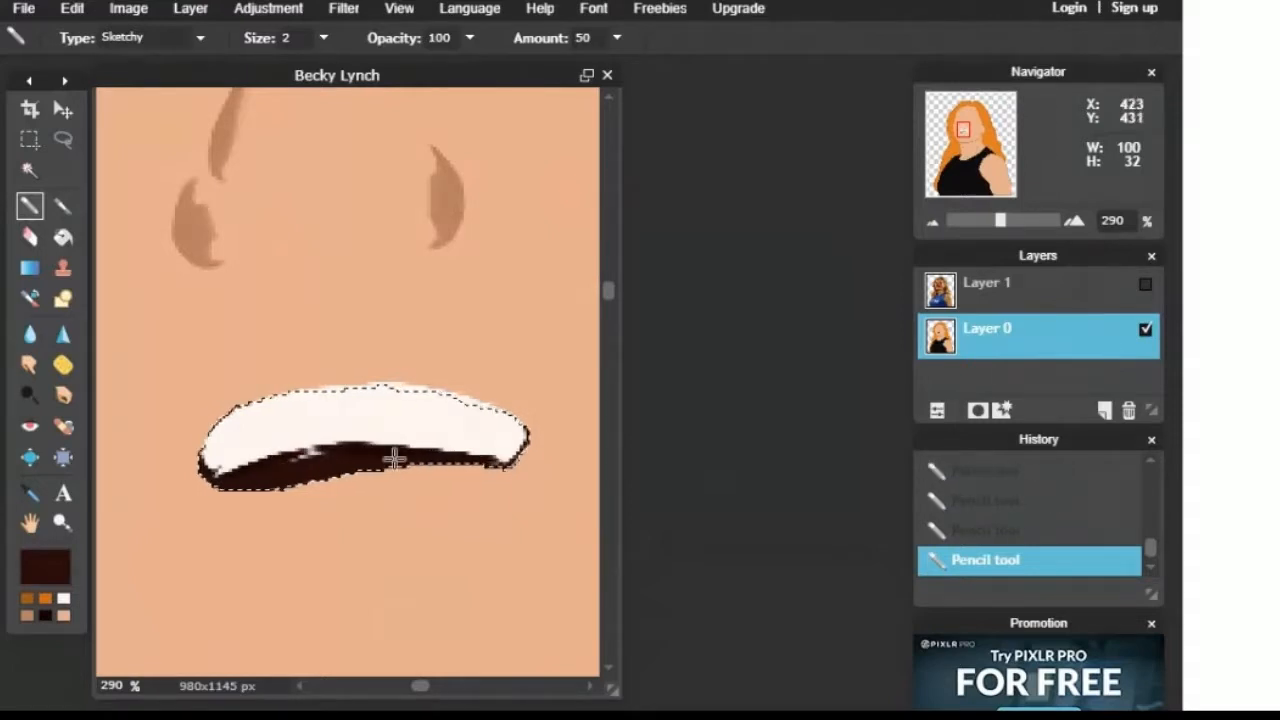
left_click_drag(360, 460, 210, 465)
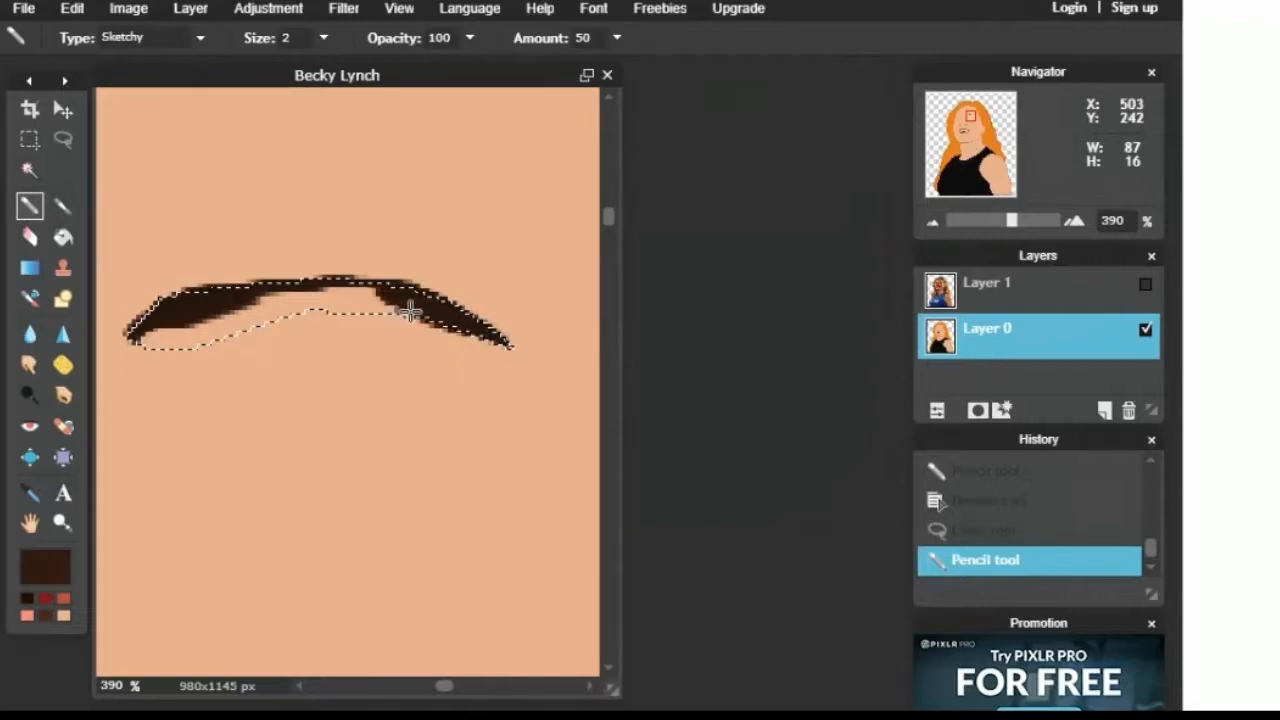
Step: Fill the left eyebrow selection with dark brown, toggle the reference photo, and deselect
left_click_drag(410, 310, 365, 290)
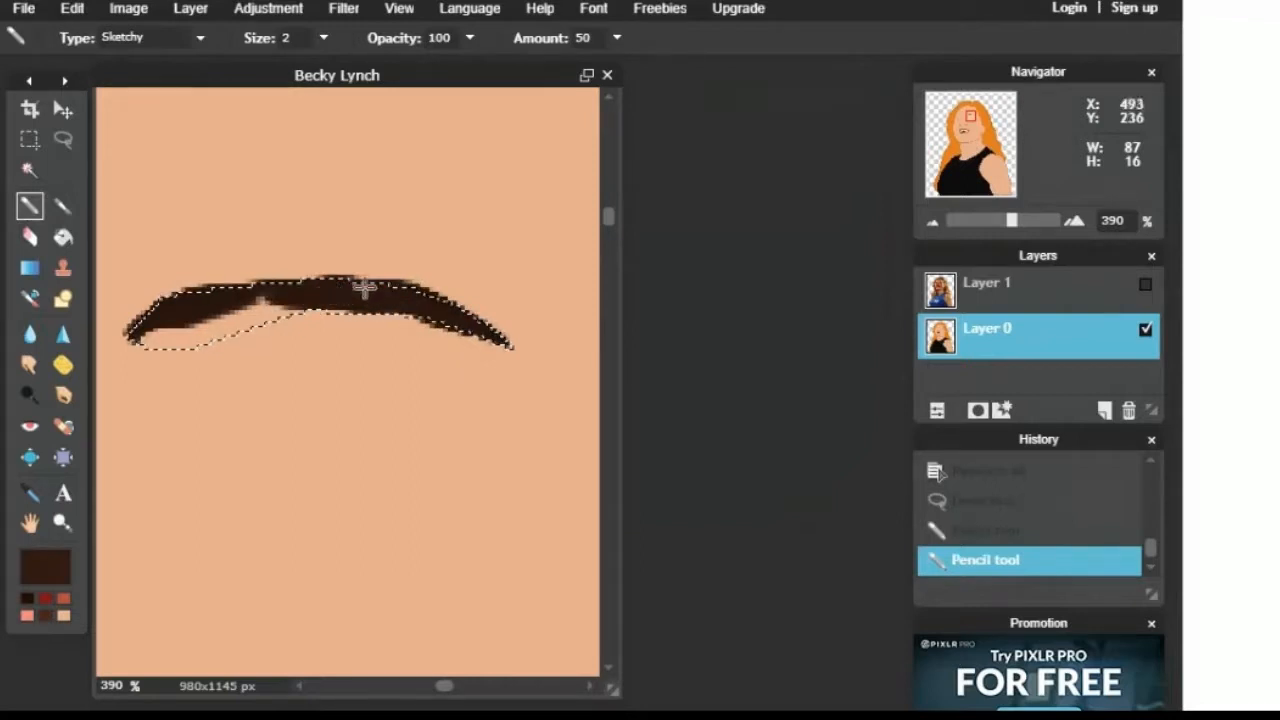
left_click_drag(360, 290, 155, 345)
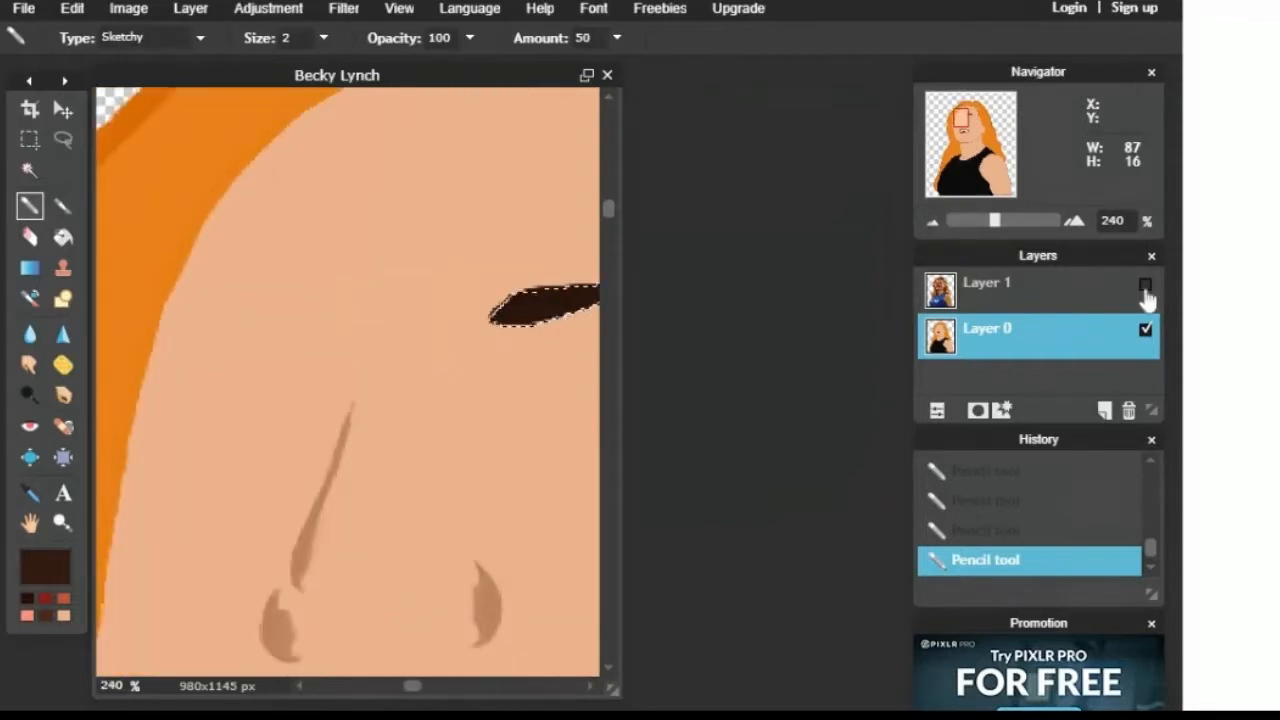
left_click(1143, 288)
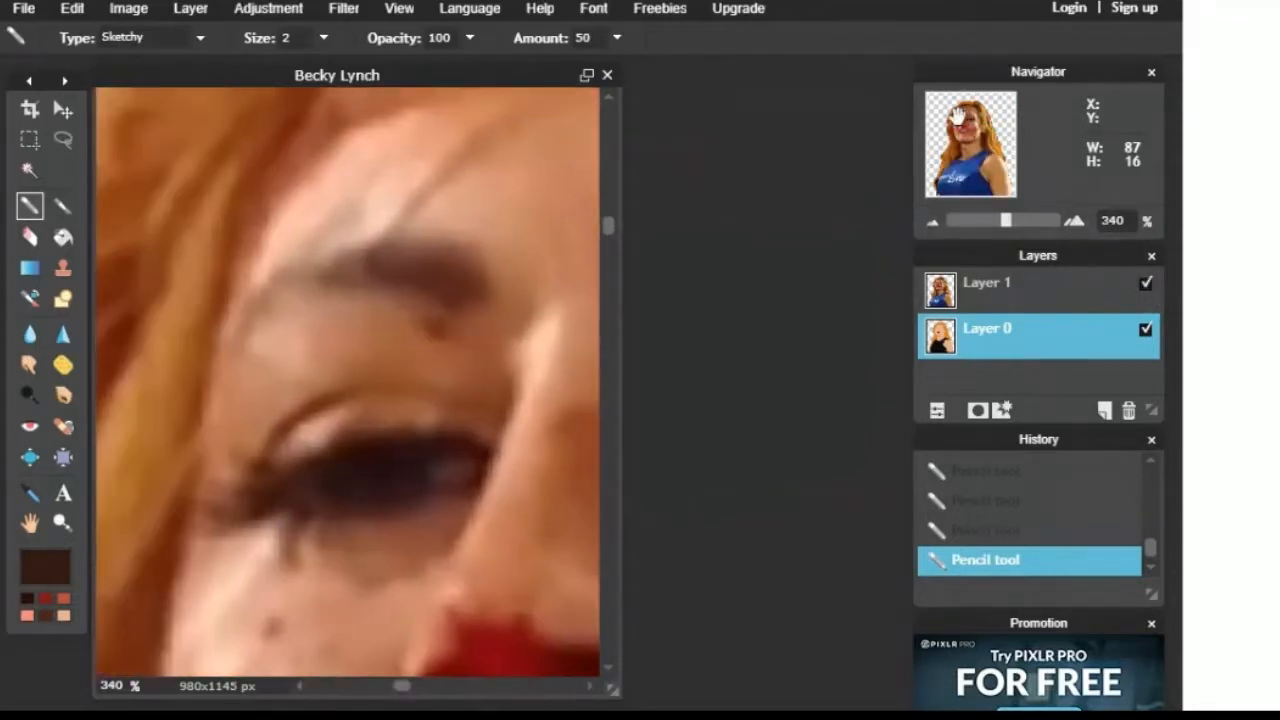
left_click(64, 140)
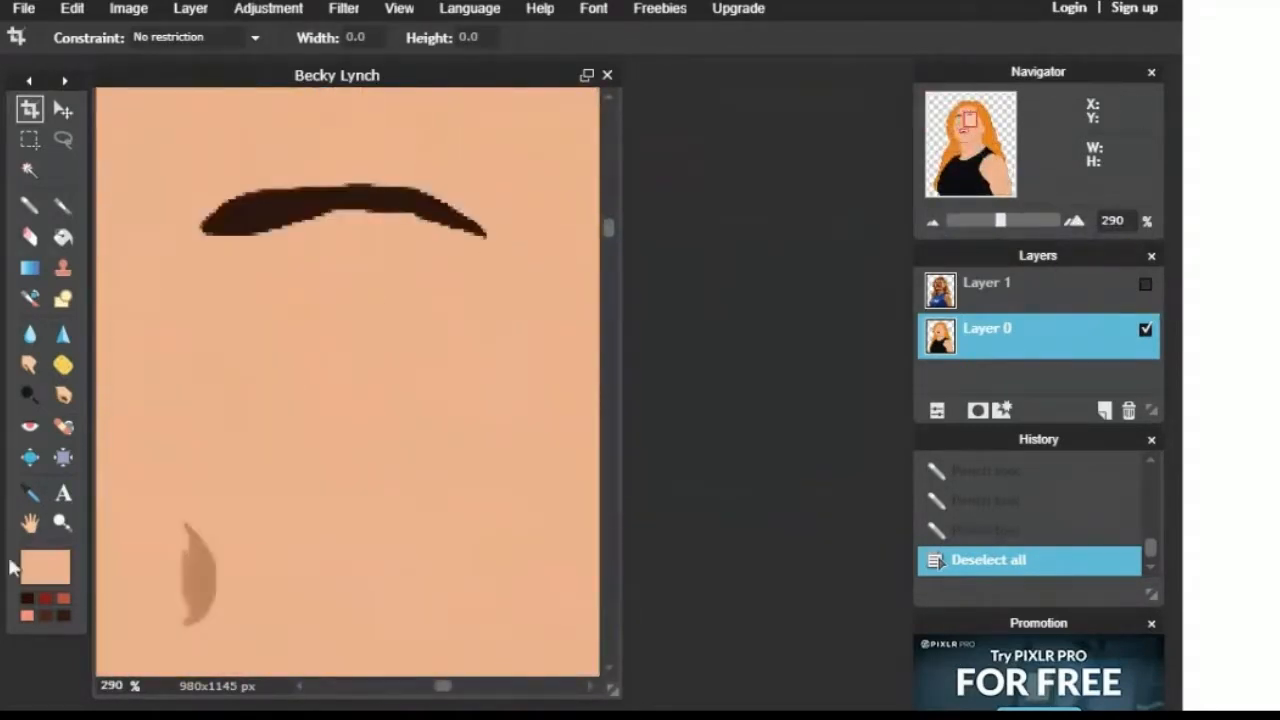
Step: Lasso the left eye and paint it white with a tan lid above
left_click(1145, 284)
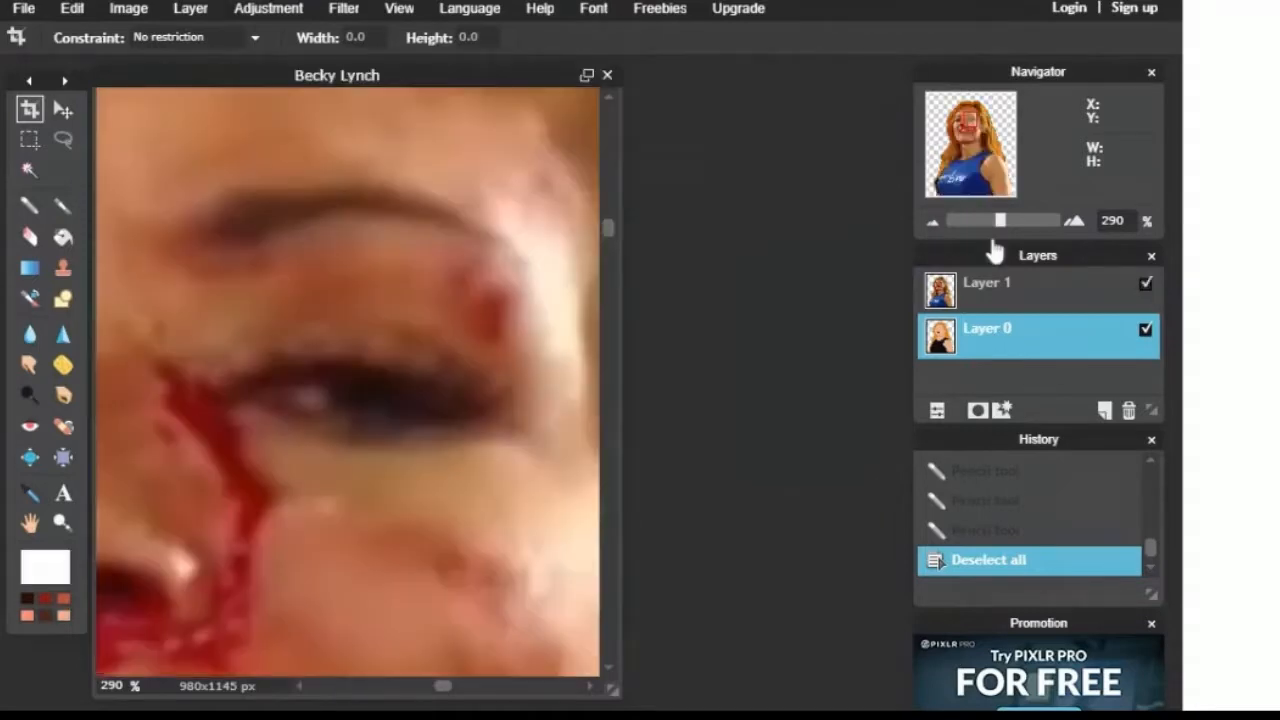
left_click(66, 141)
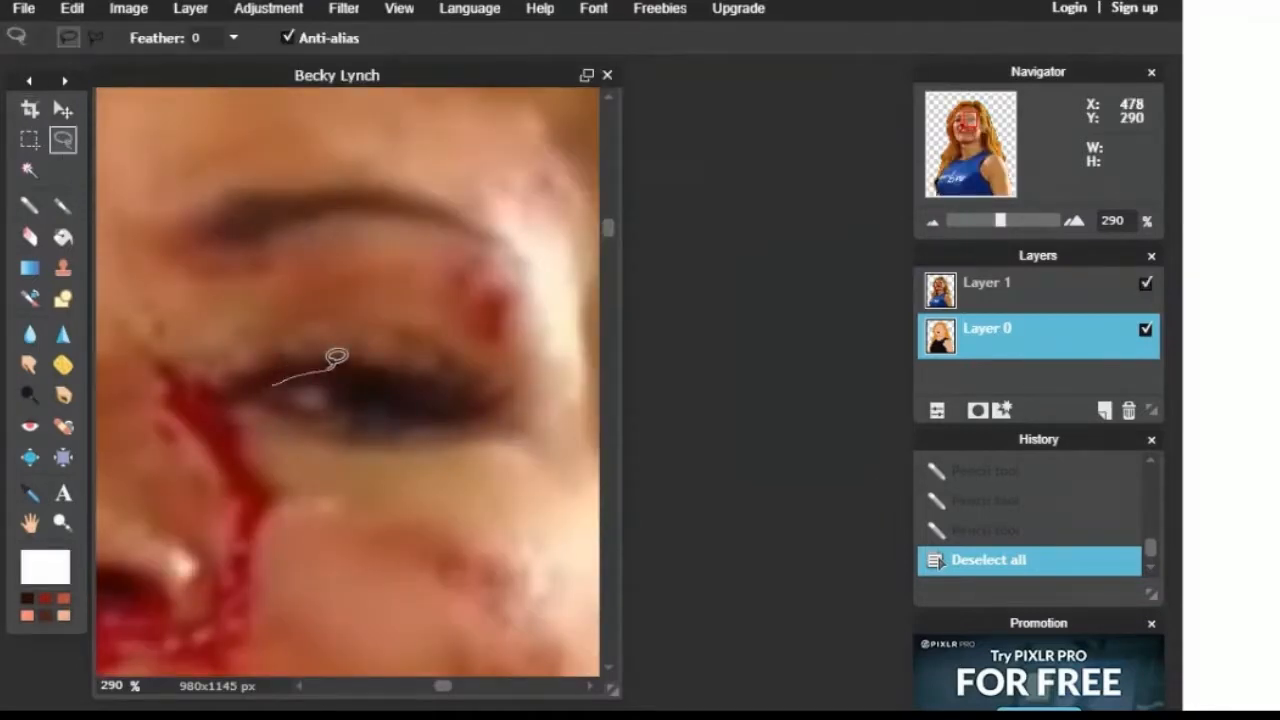
left_click_drag(335, 360, 370, 402)
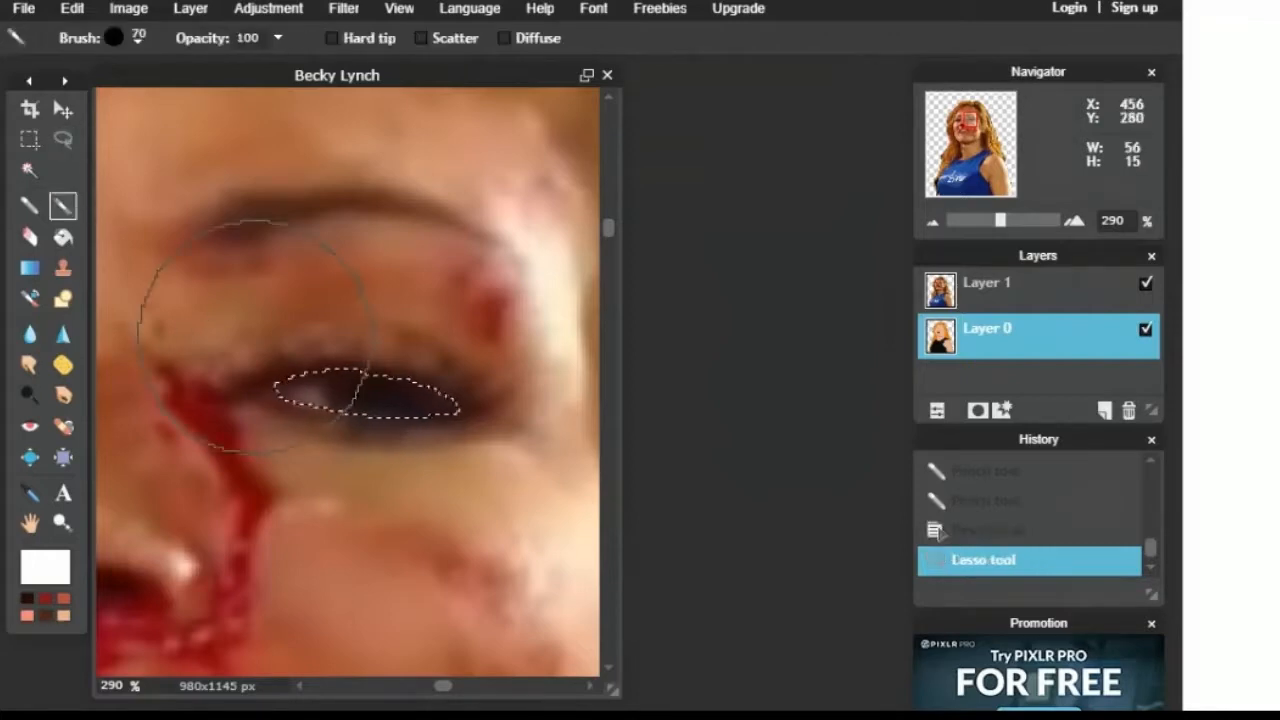
left_click(1145, 284)
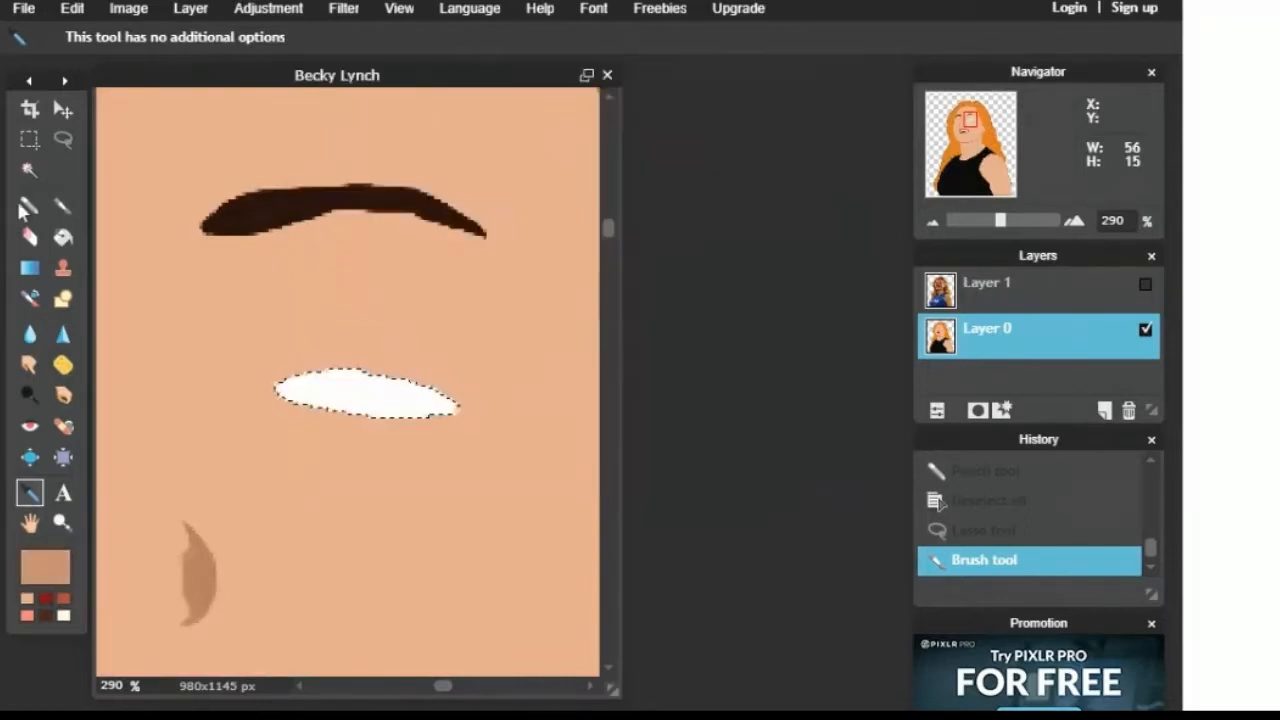
left_click(1144, 284)
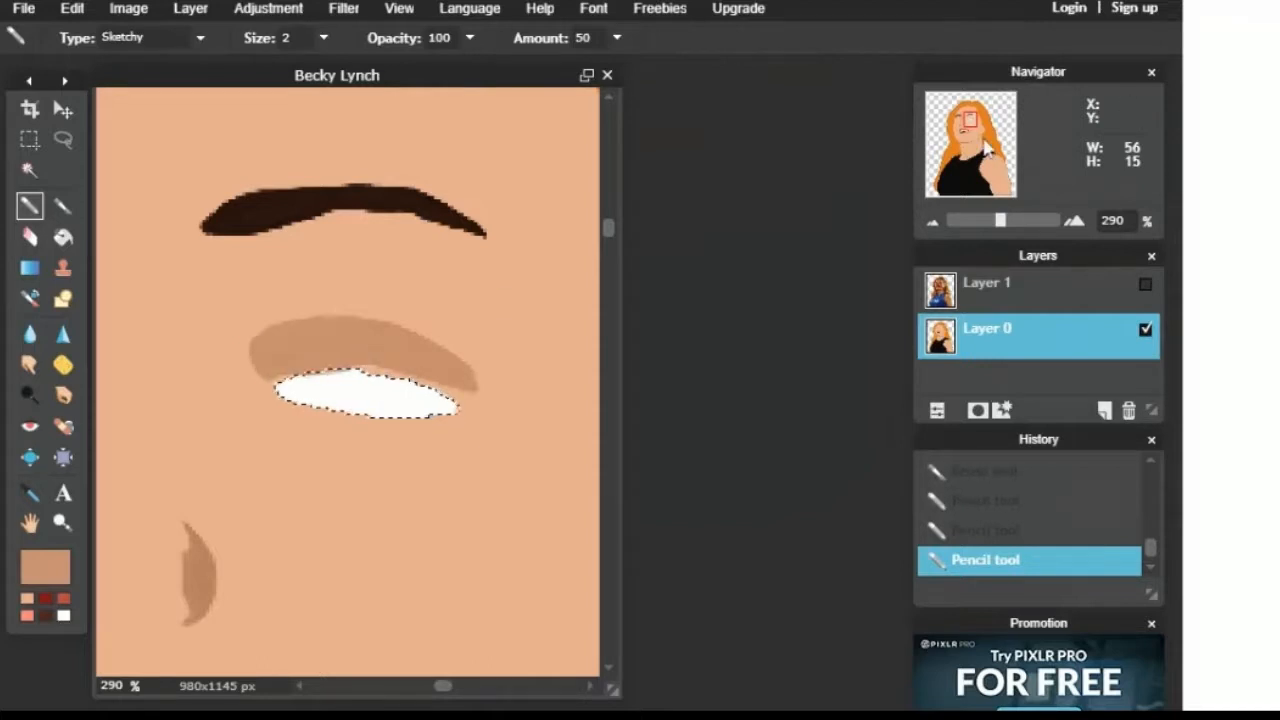
Step: Show the reference photo and lasso the right eye for painting
left_click(1145, 284)
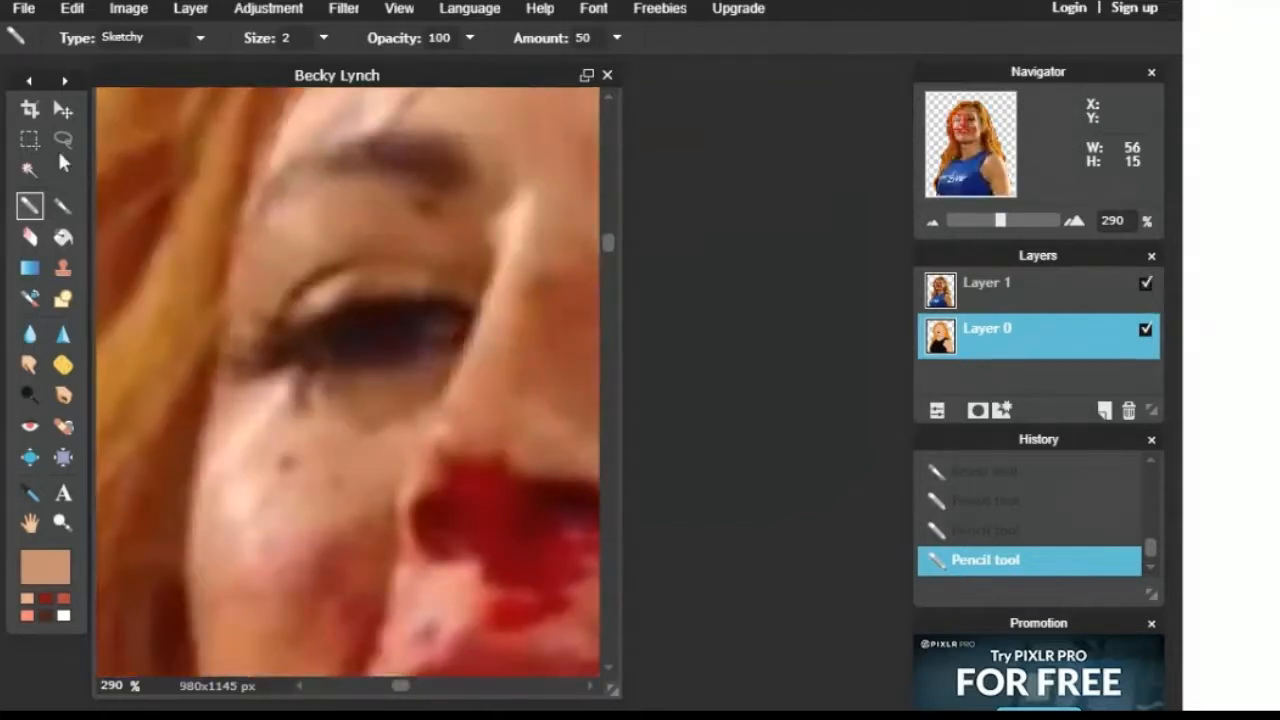
left_click(66, 140)
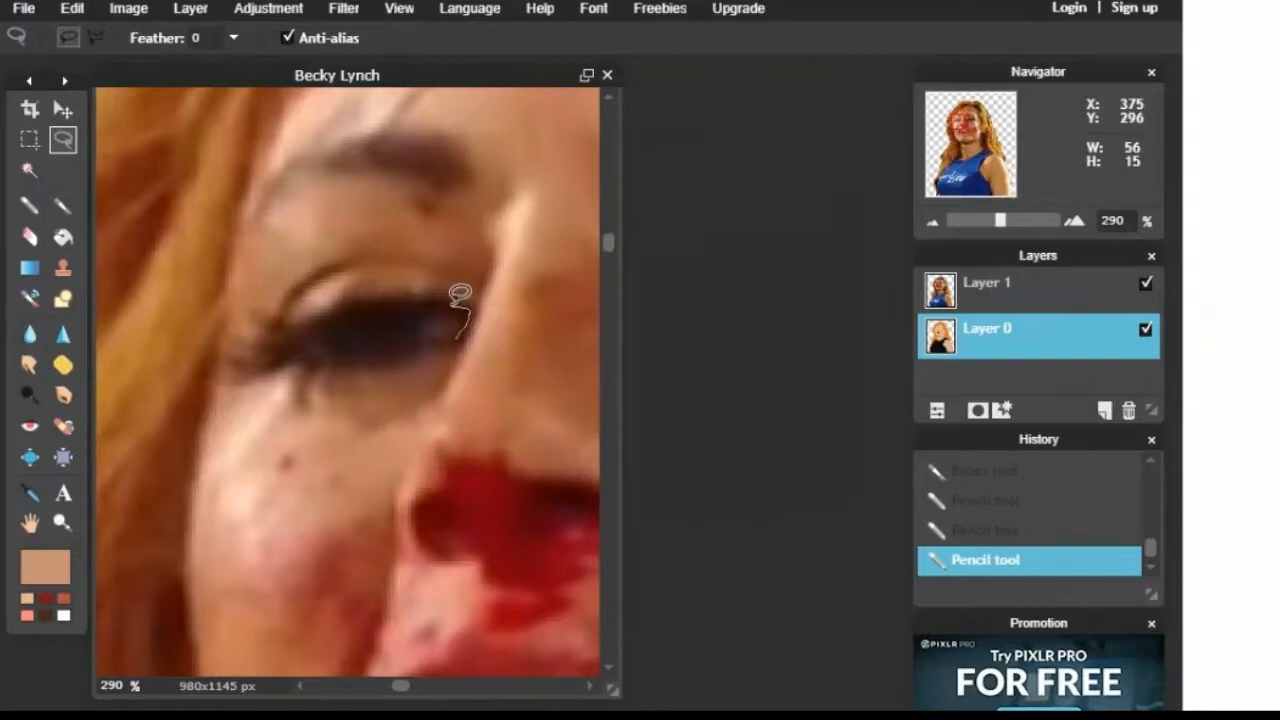
left_click_drag(460, 310, 305, 340)
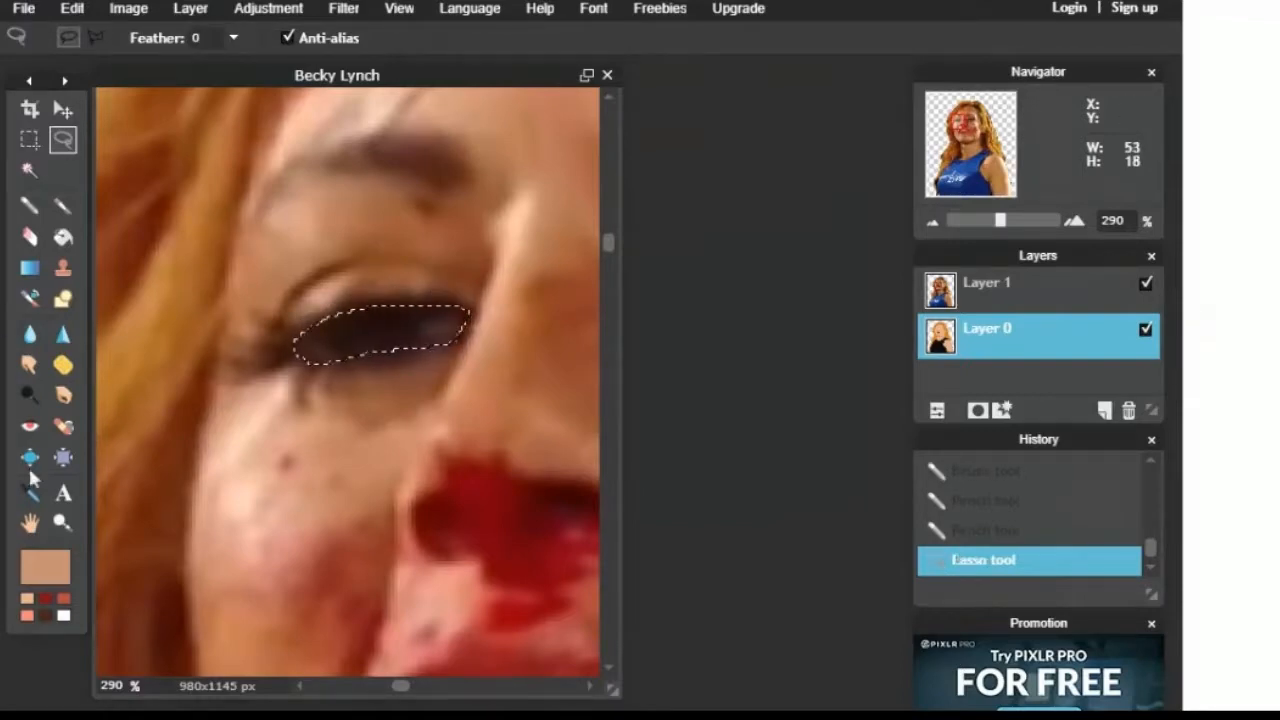
left_click(63, 206)
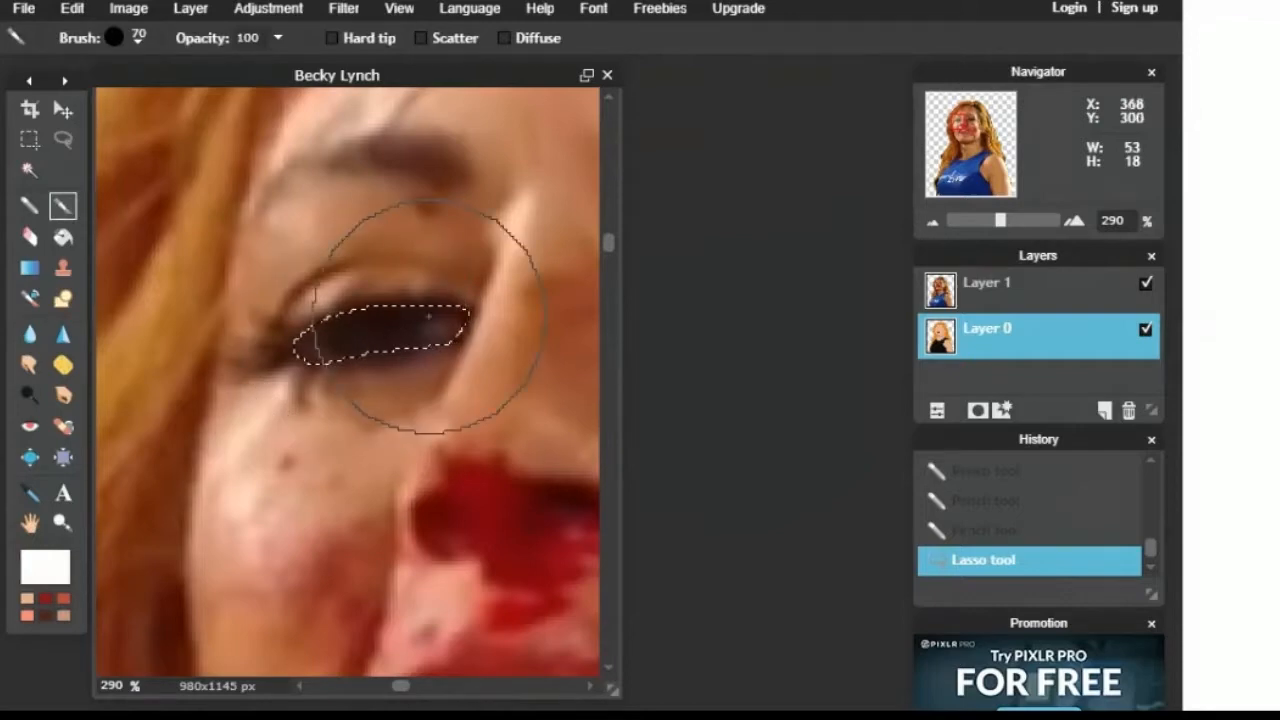
left_click(30, 205)
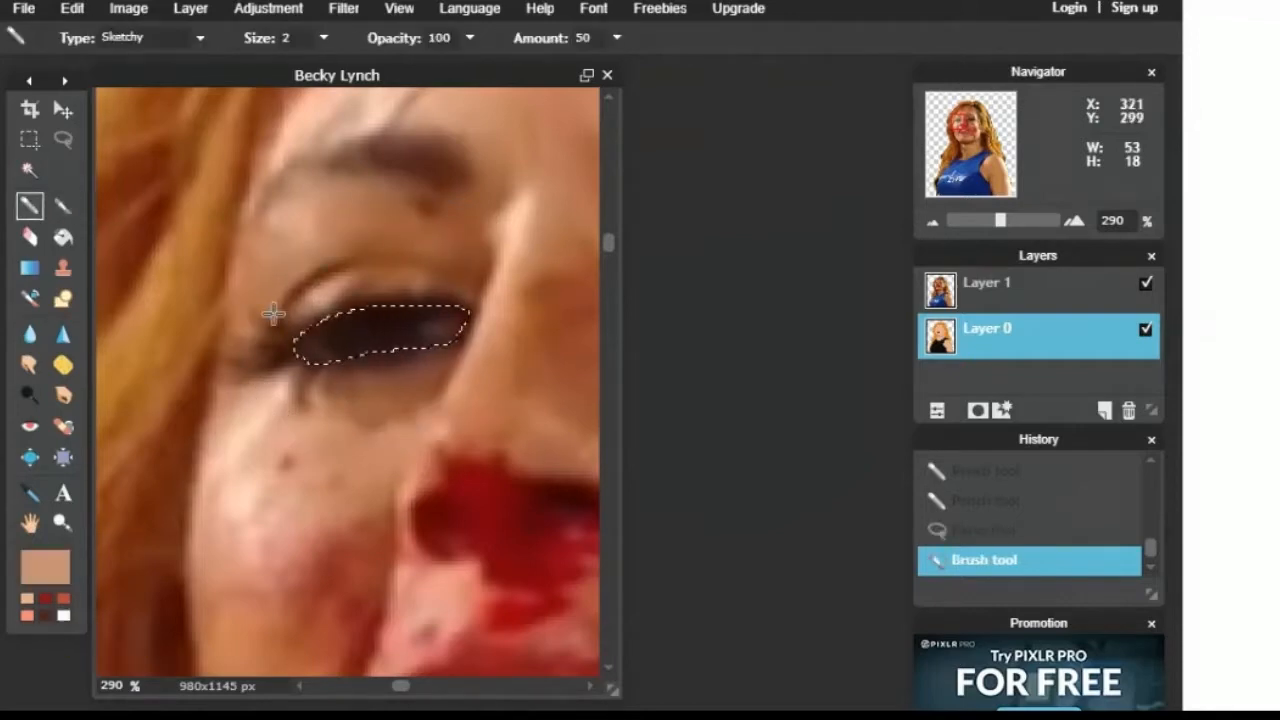
mouse_move(470, 283)
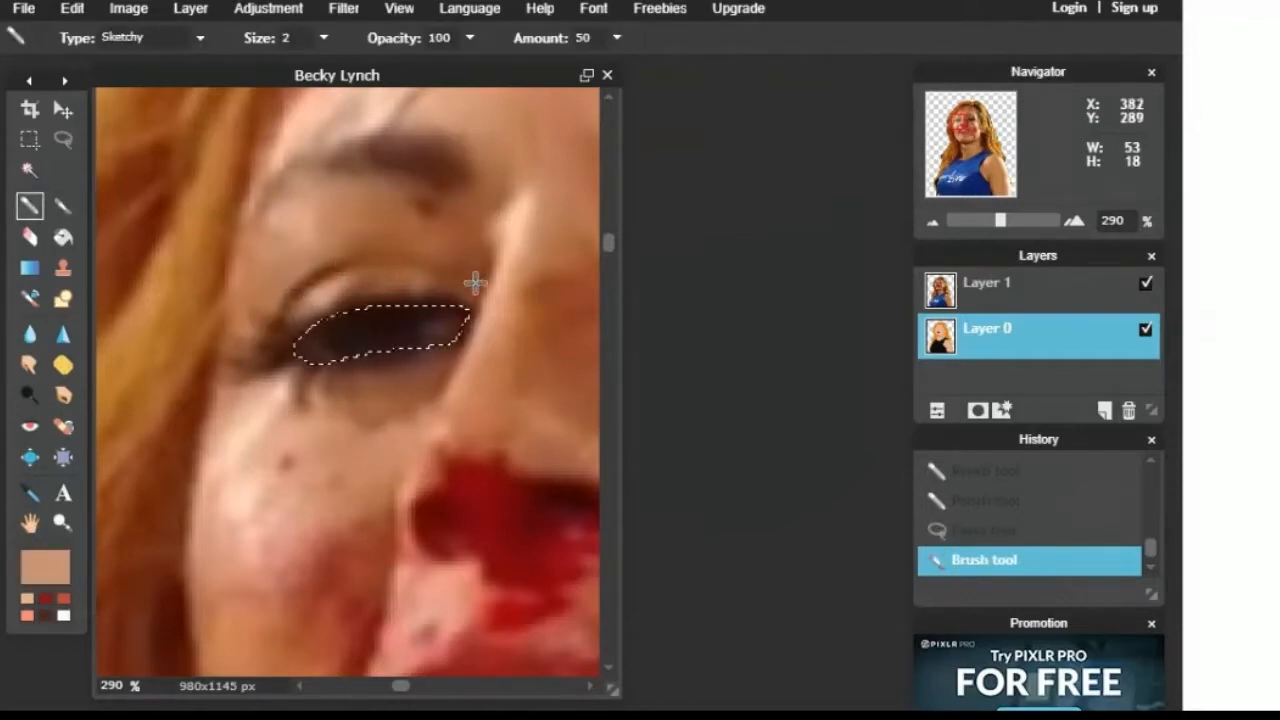
left_click(1144, 284)
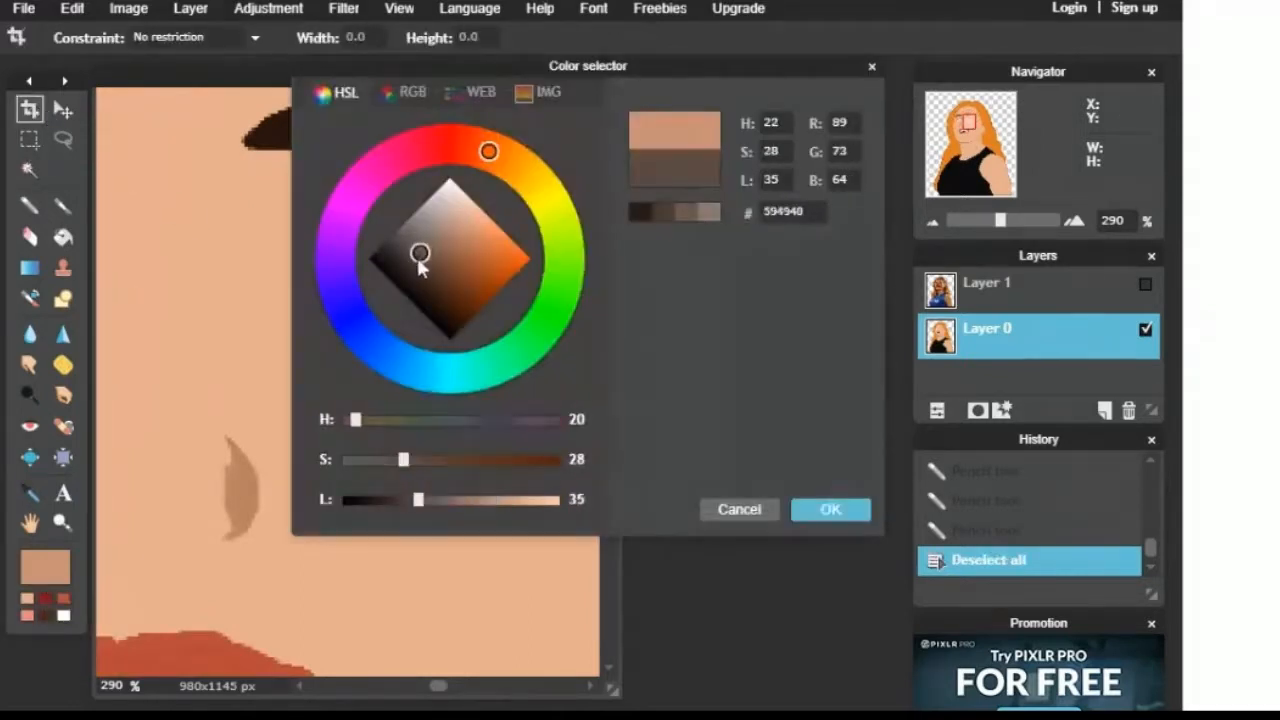
Step: Draw a bold black upper eyeliner with a winged flick at the corner
left_click(830, 509)
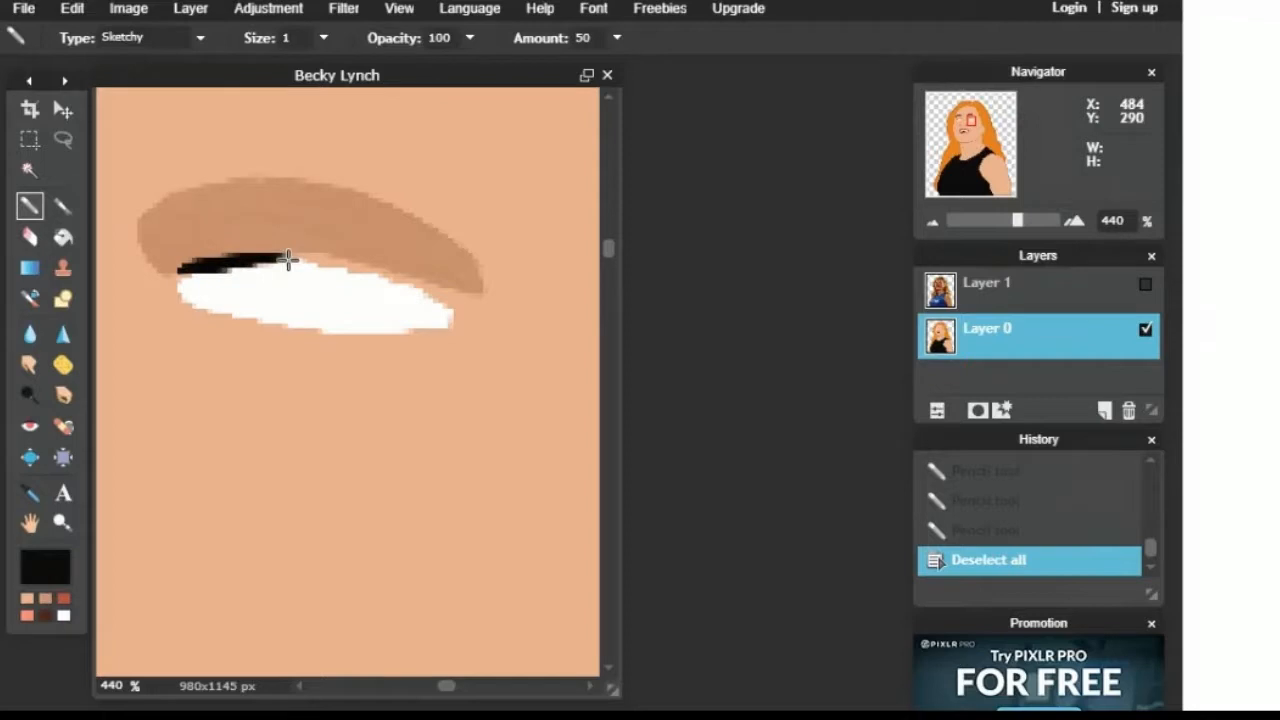
left_click_drag(290, 260, 455, 300)
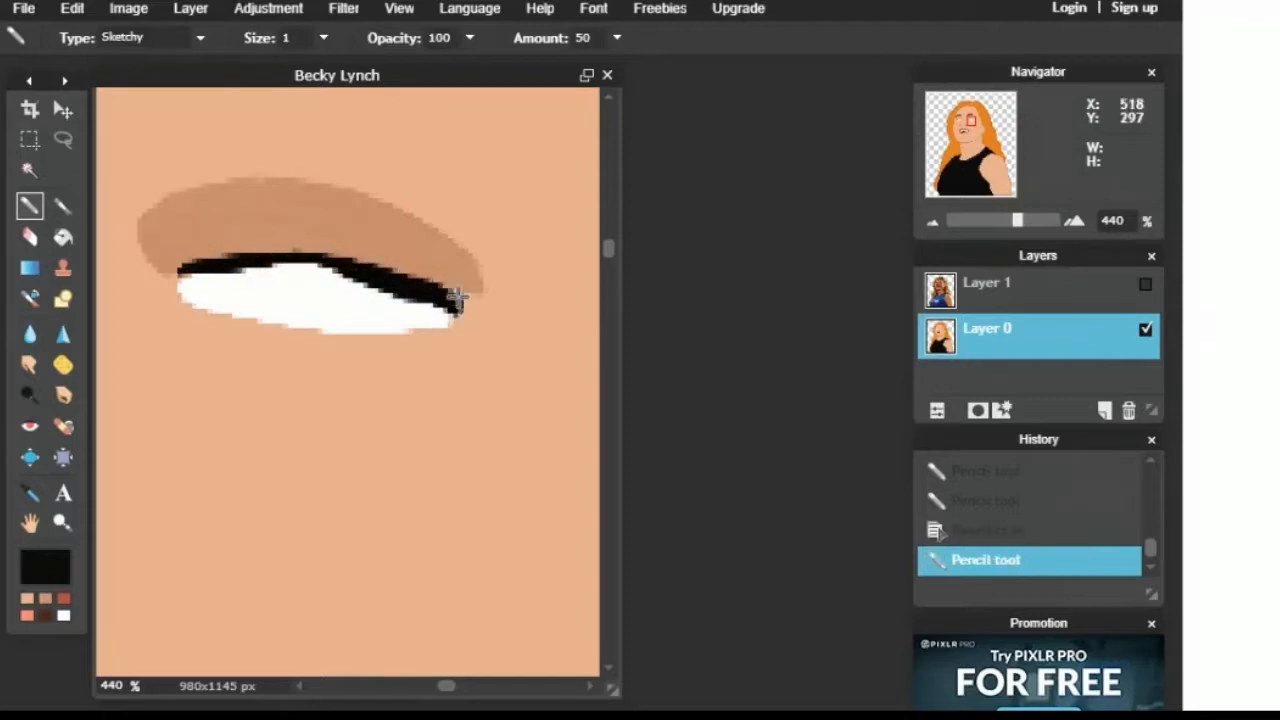
left_click_drag(450, 300, 260, 315)
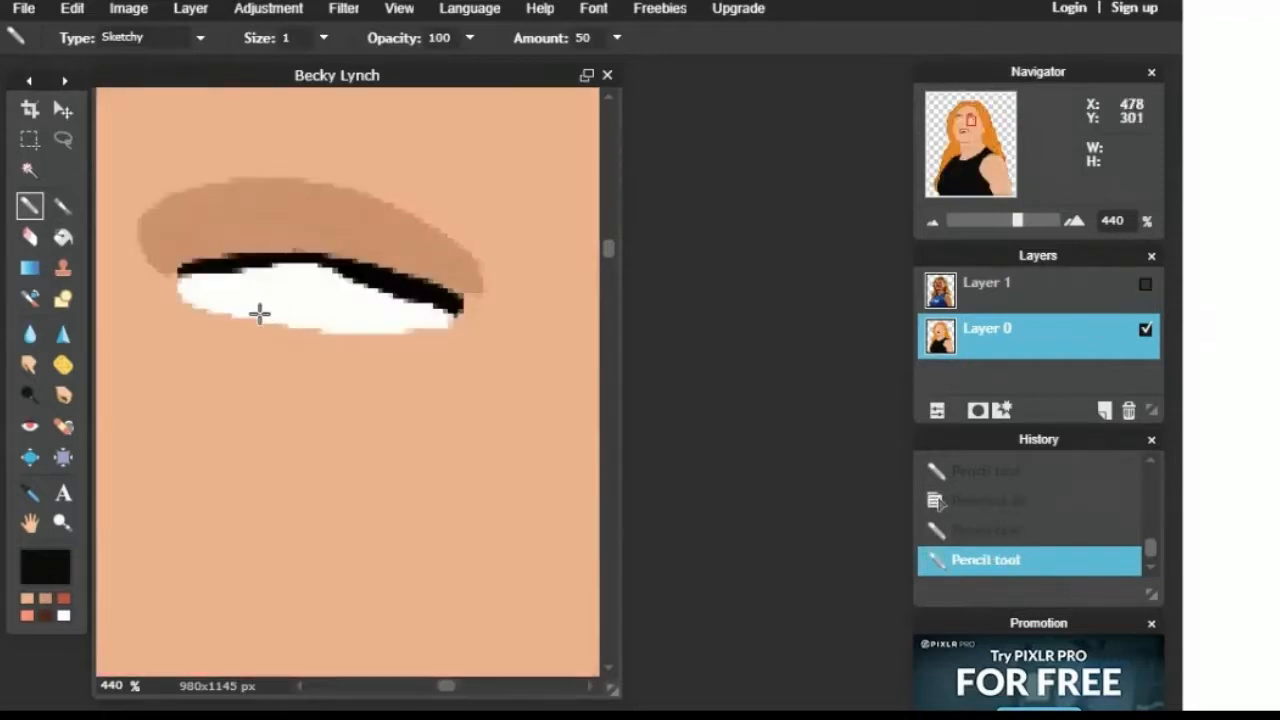
left_click_drag(260, 315, 380, 335)
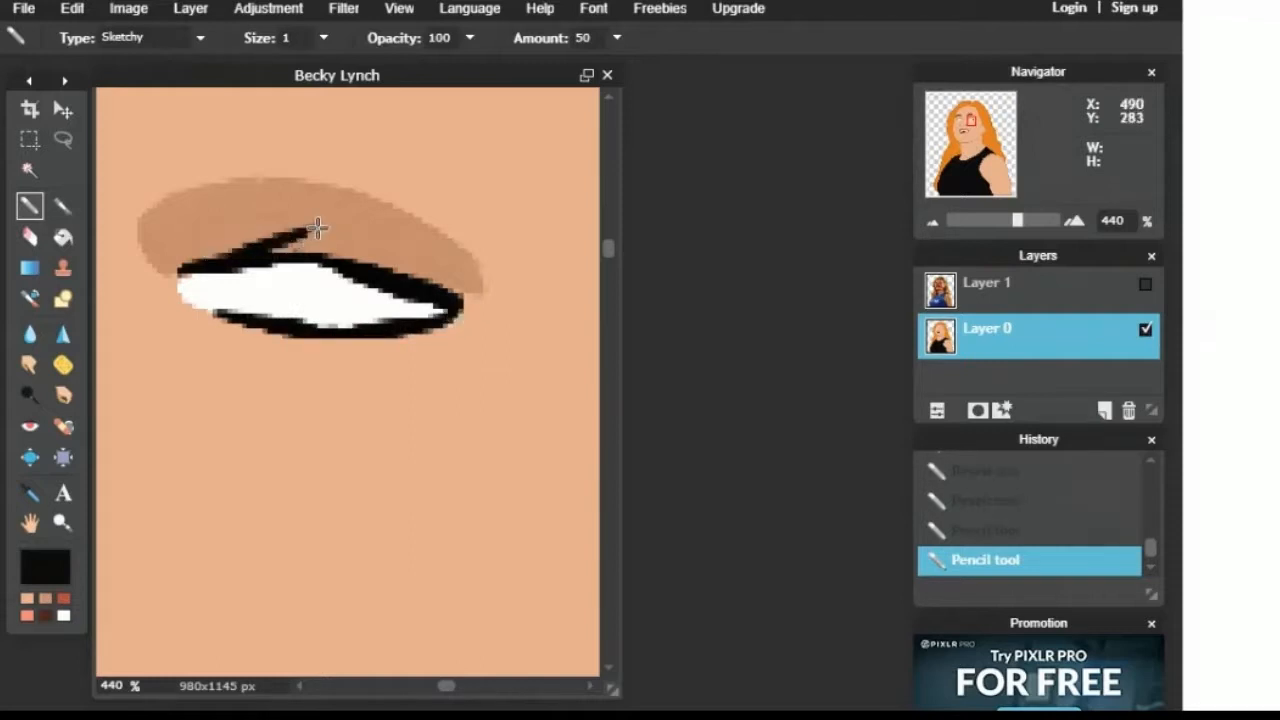
left_click_drag(320, 228, 420, 242)
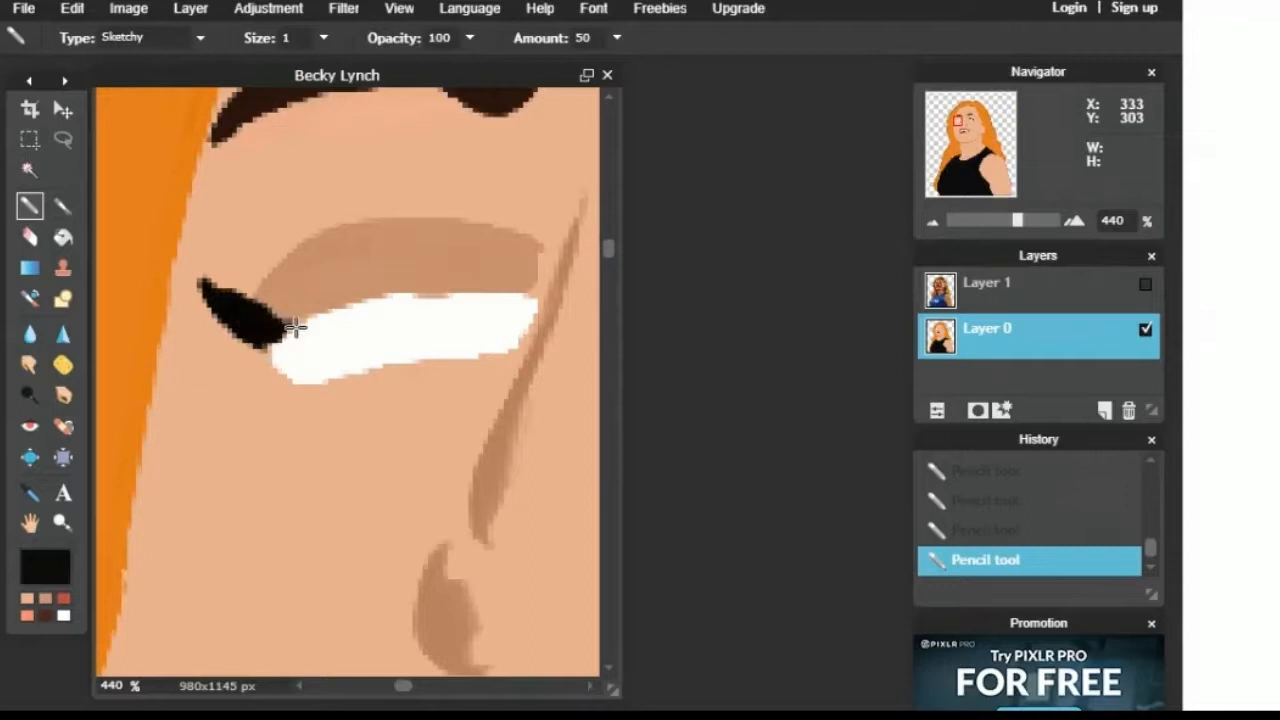
left_click_drag(300, 310, 450, 290)
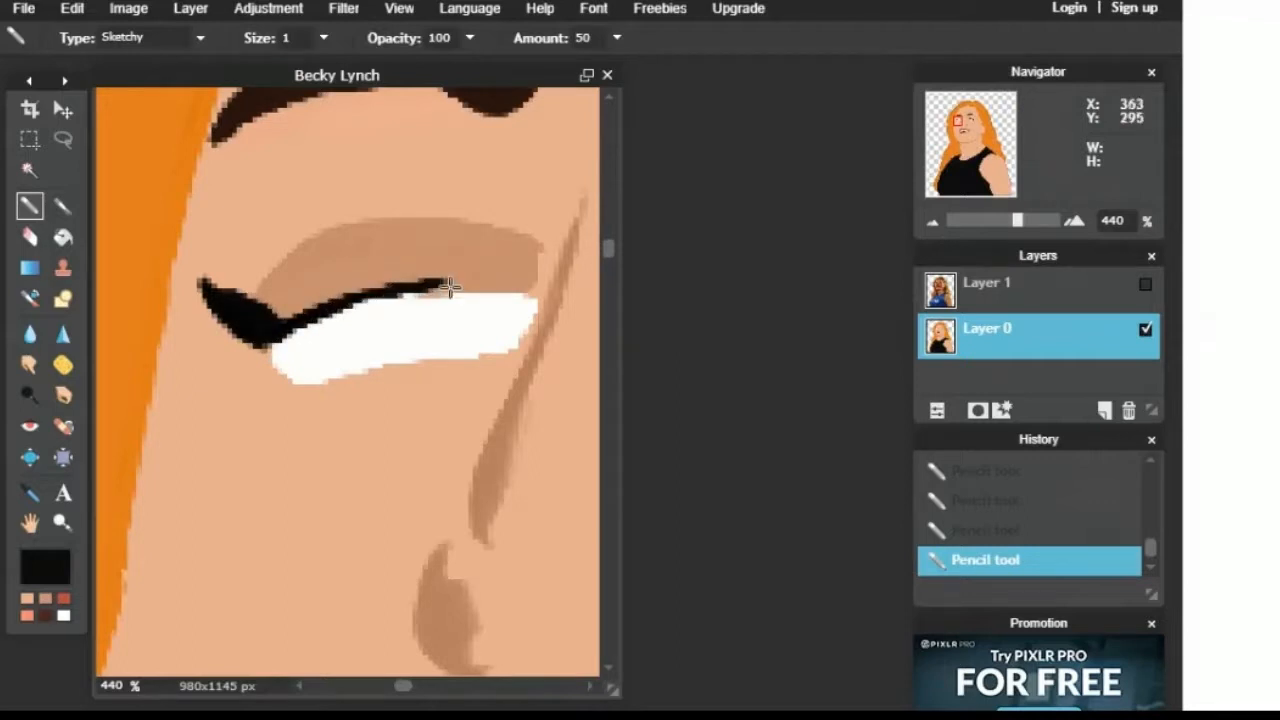
Step: Draw a thin black lash line beneath the eye white
left_click(1145, 285)
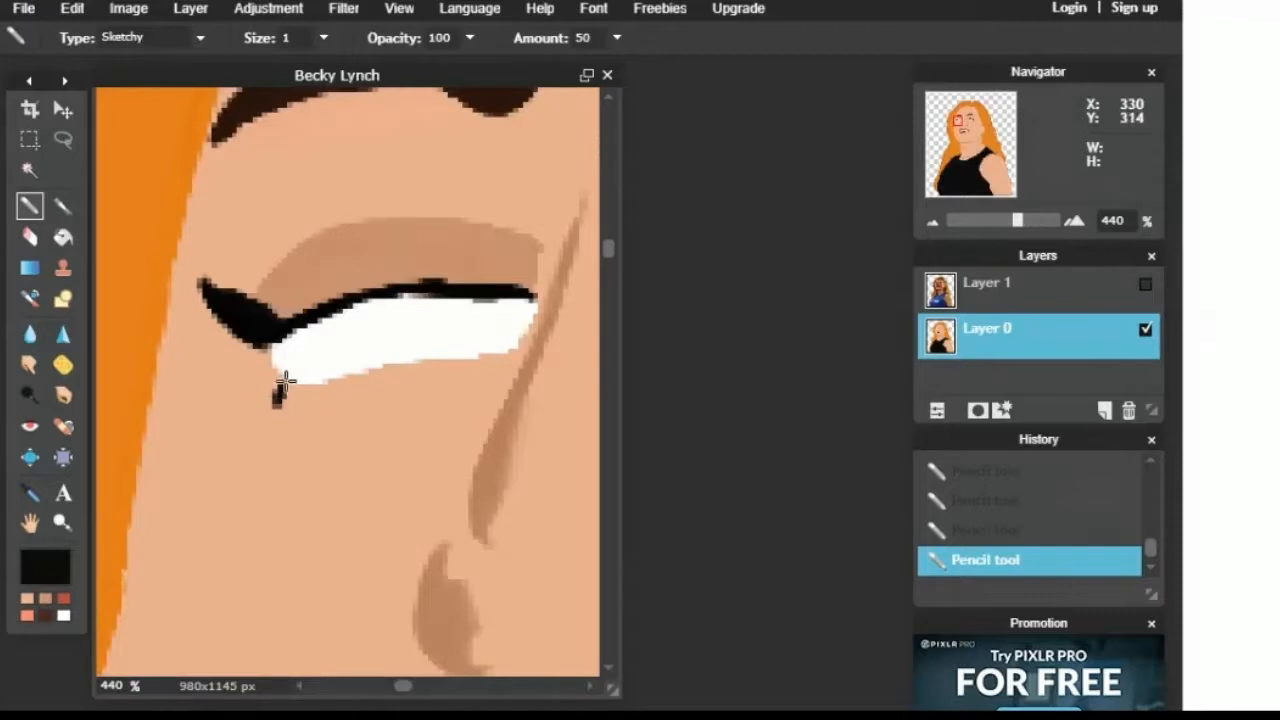
left_click_drag(285, 385, 455, 360)
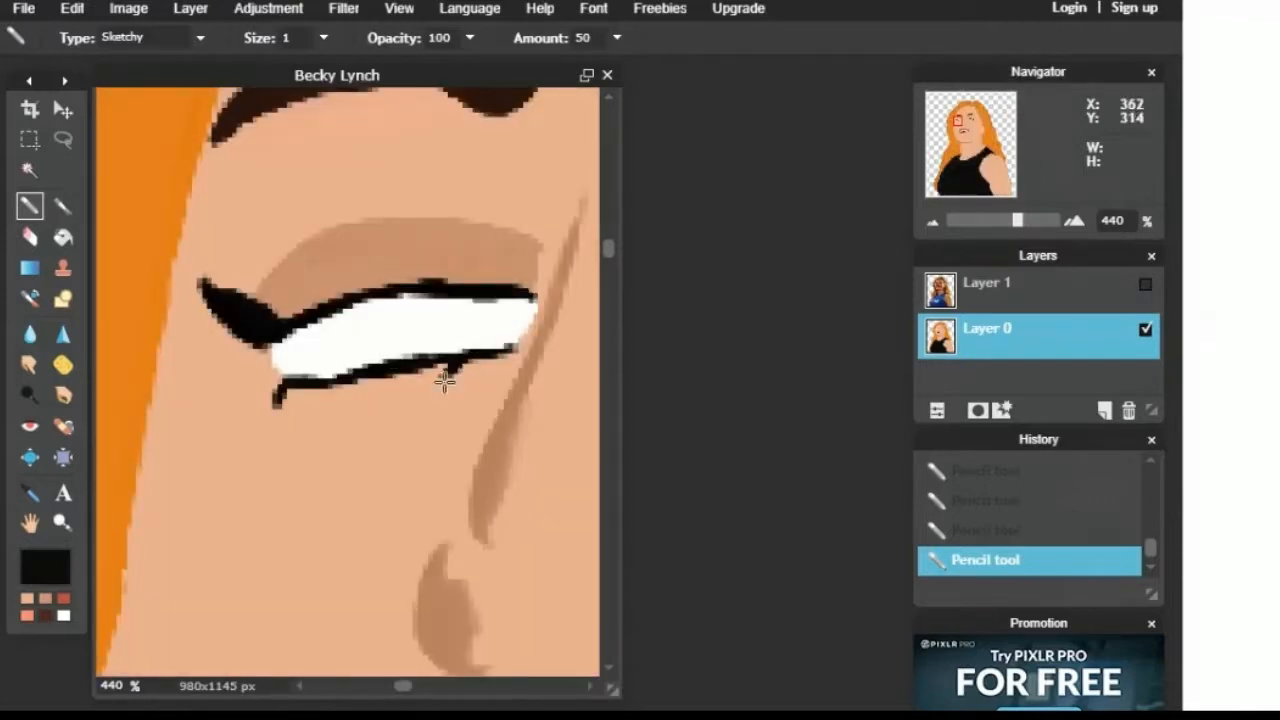
left_click_drag(445, 381, 338, 395)
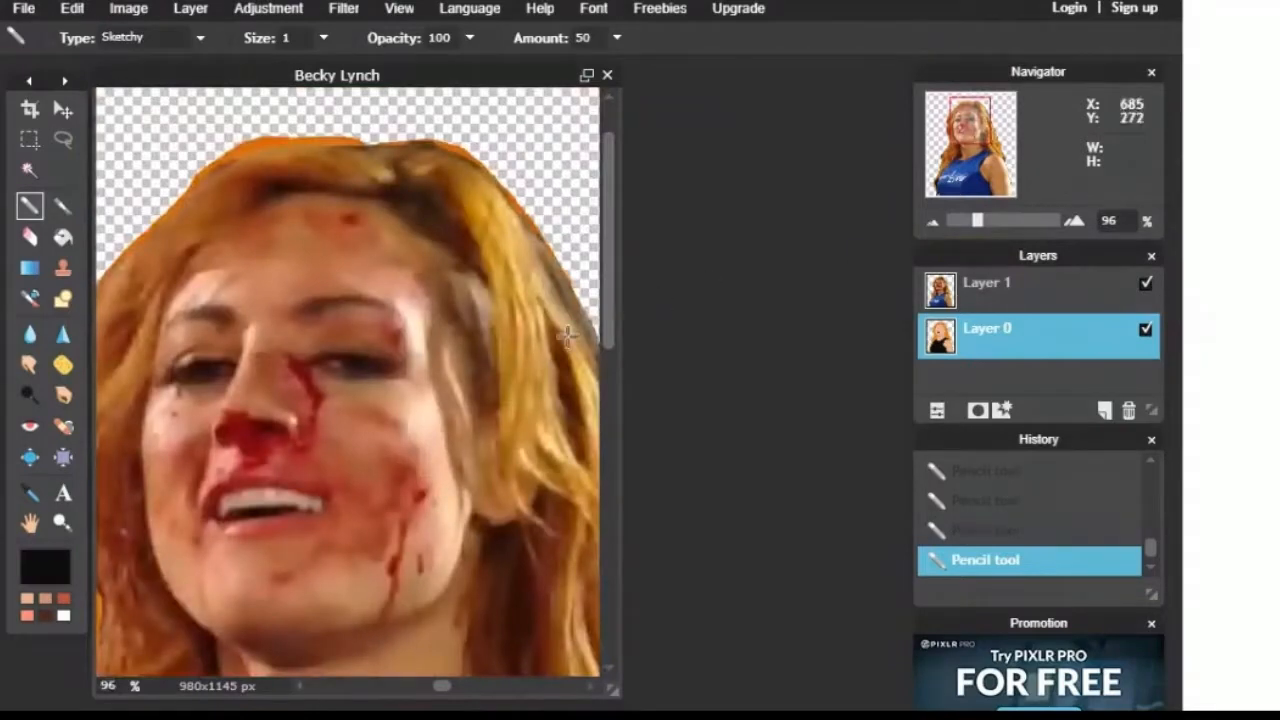
mouse_move(705, 317)
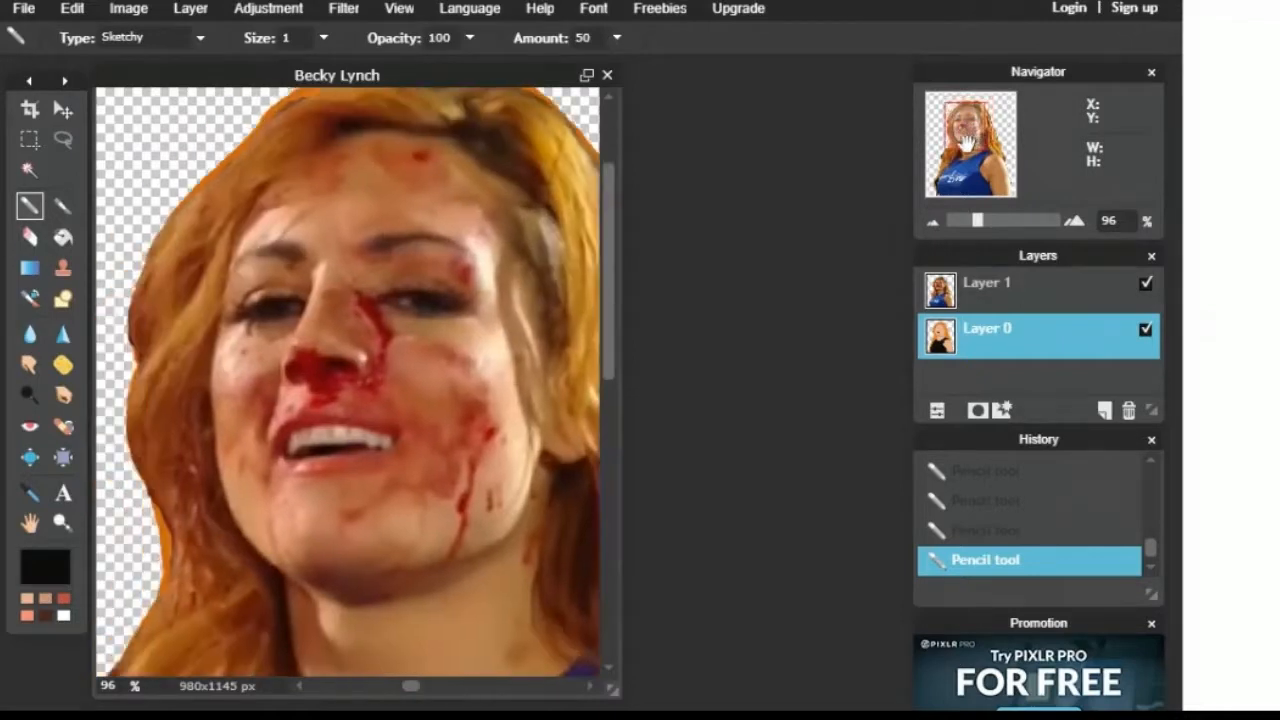
Step: Show the reference photo, zoom in on the bloody nose, and sample its dark red
left_click(1146, 283)
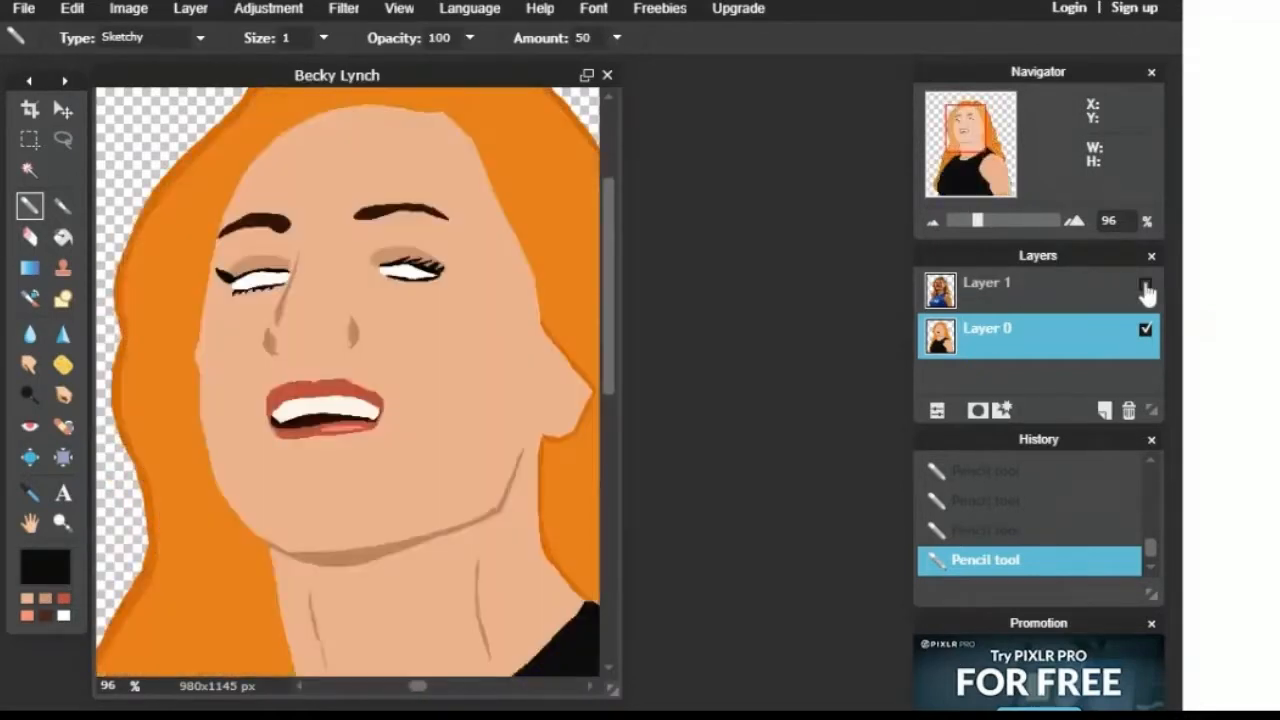
left_click(1145, 285)
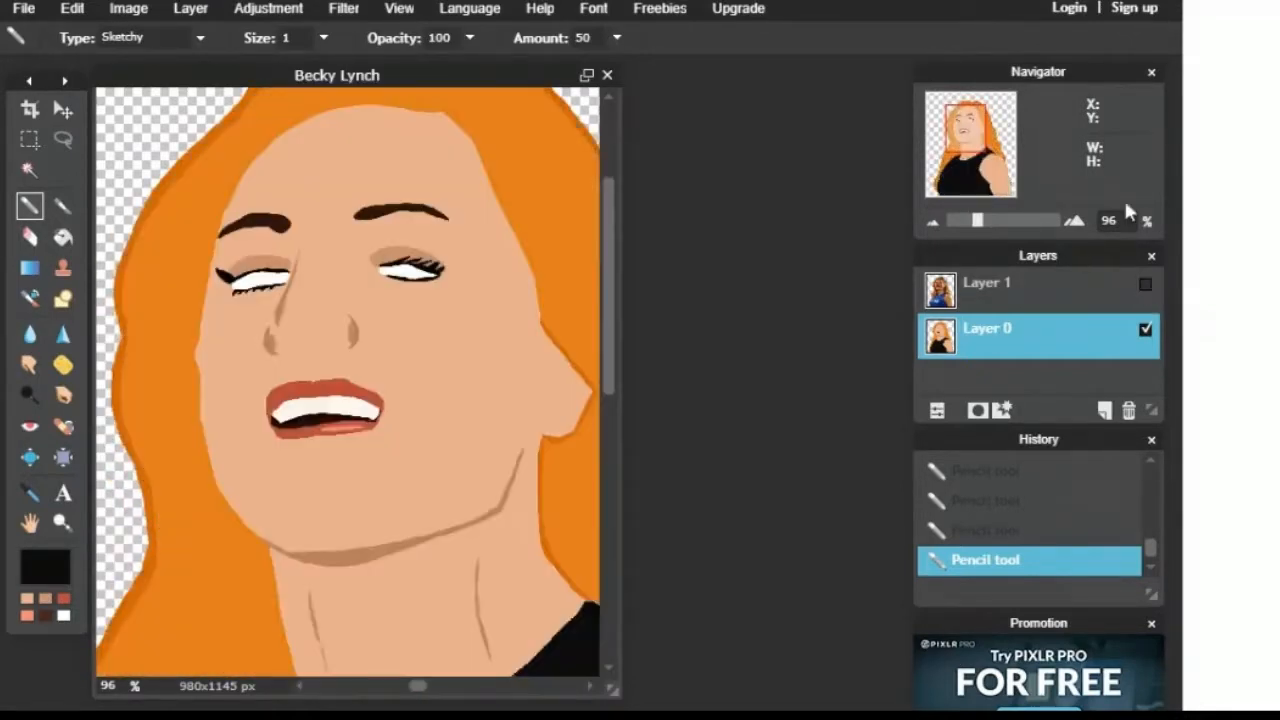
mouse_move(840, 210)
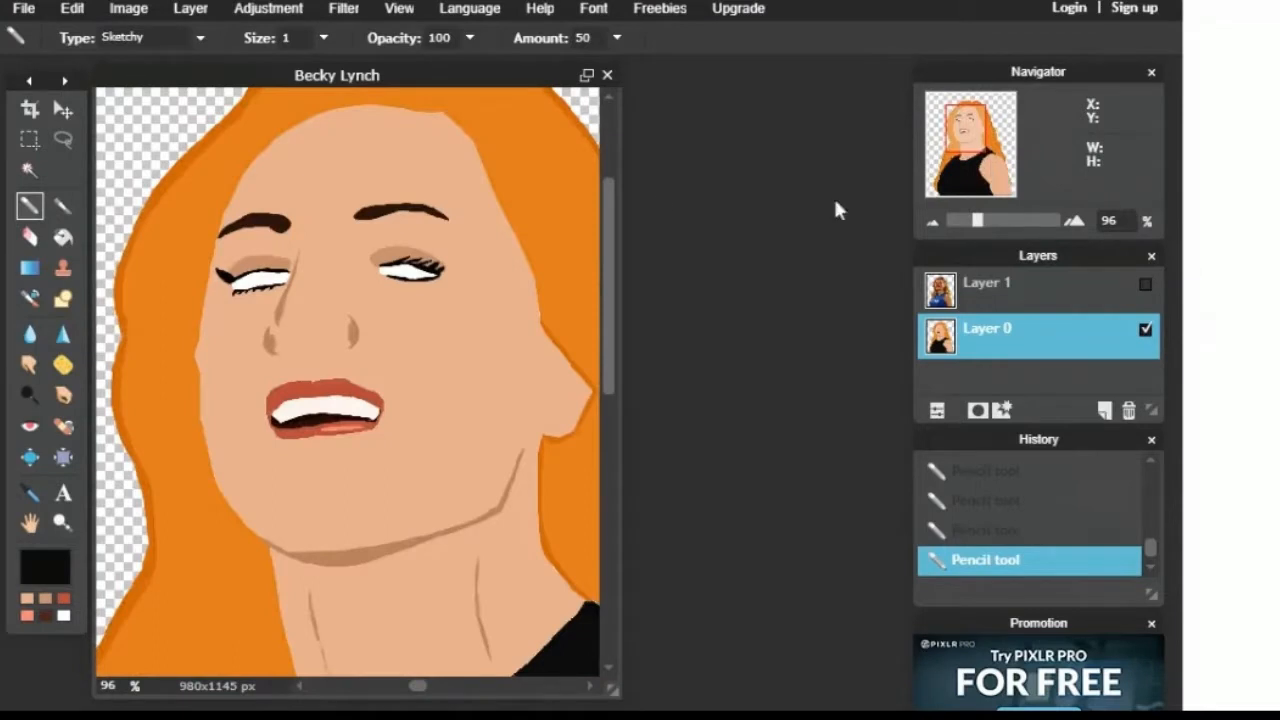
left_click(1075, 220)
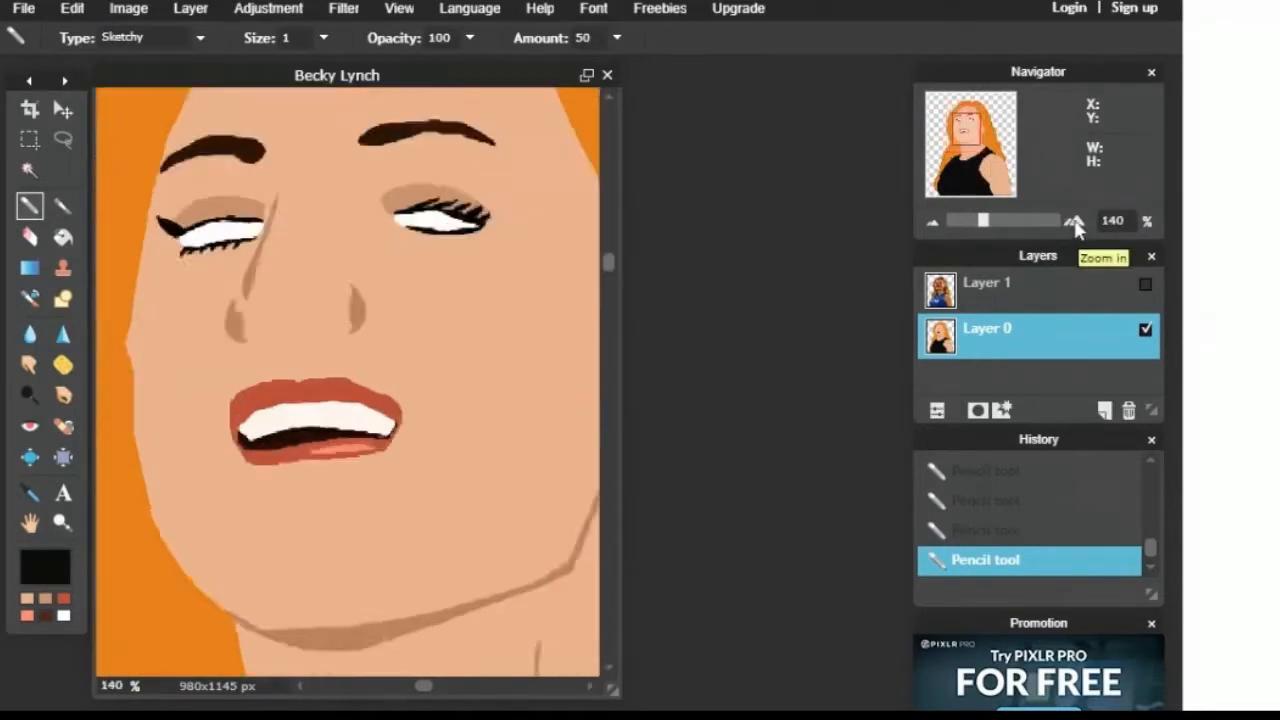
left_click(1076, 221)
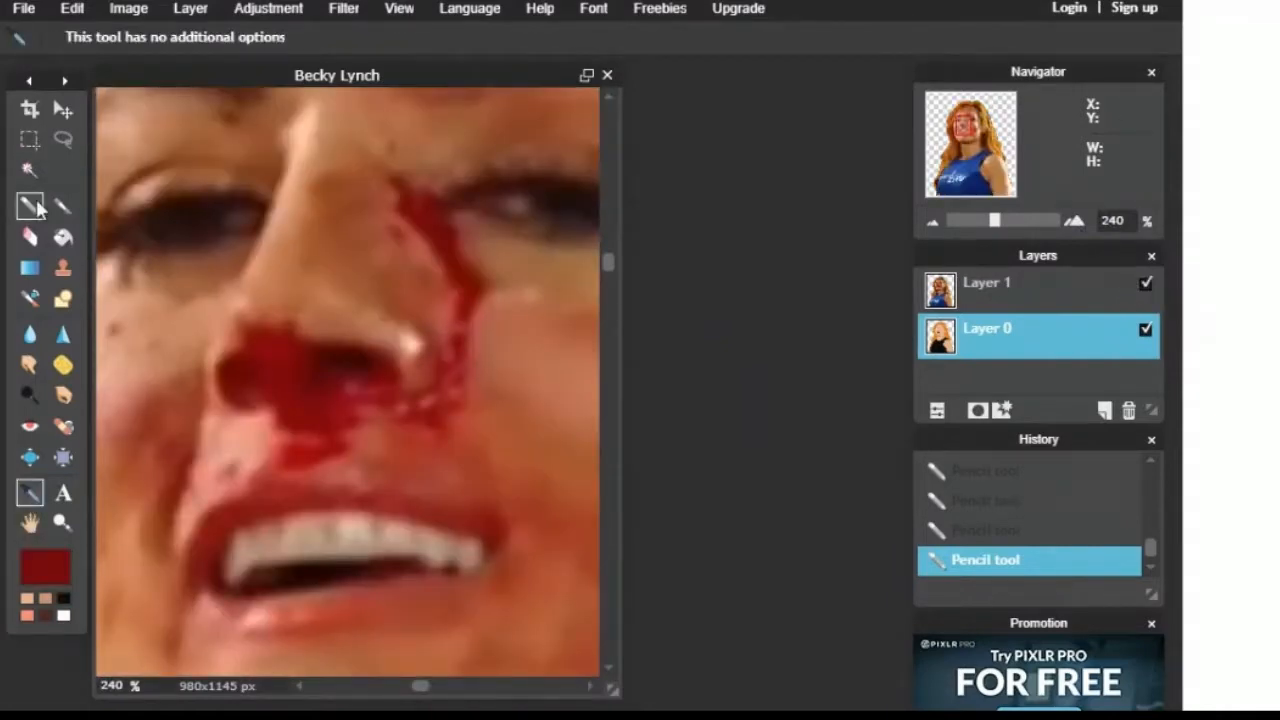
left_click(64, 139)
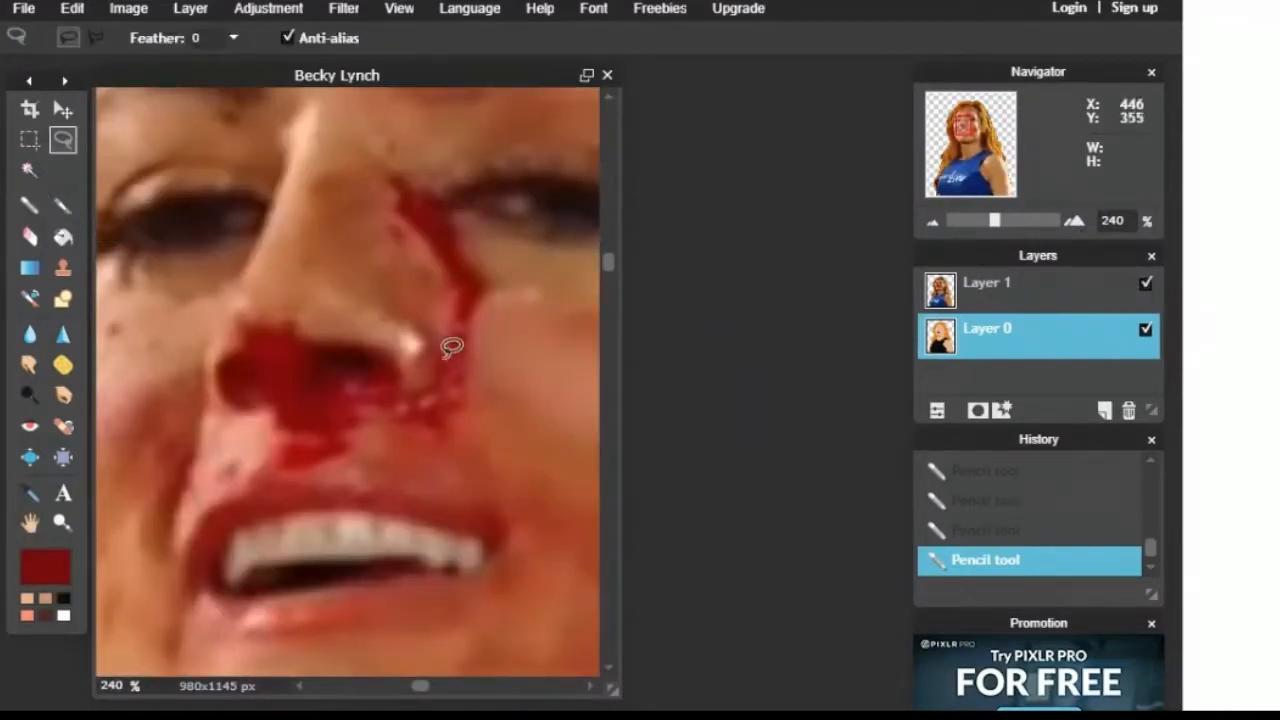
Step: Lasso the blood streak beside the nose and fill it with bright red
left_click_drag(445, 350, 400, 173)
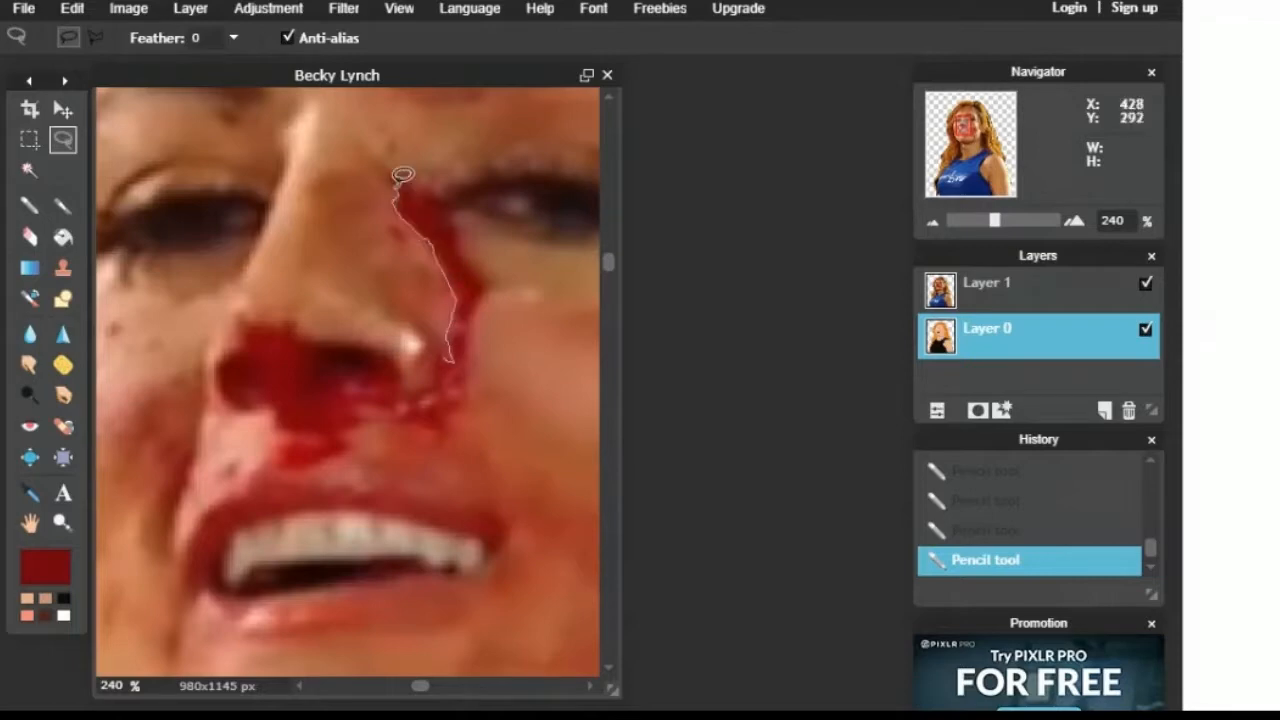
left_click_drag(400, 175, 480, 295)
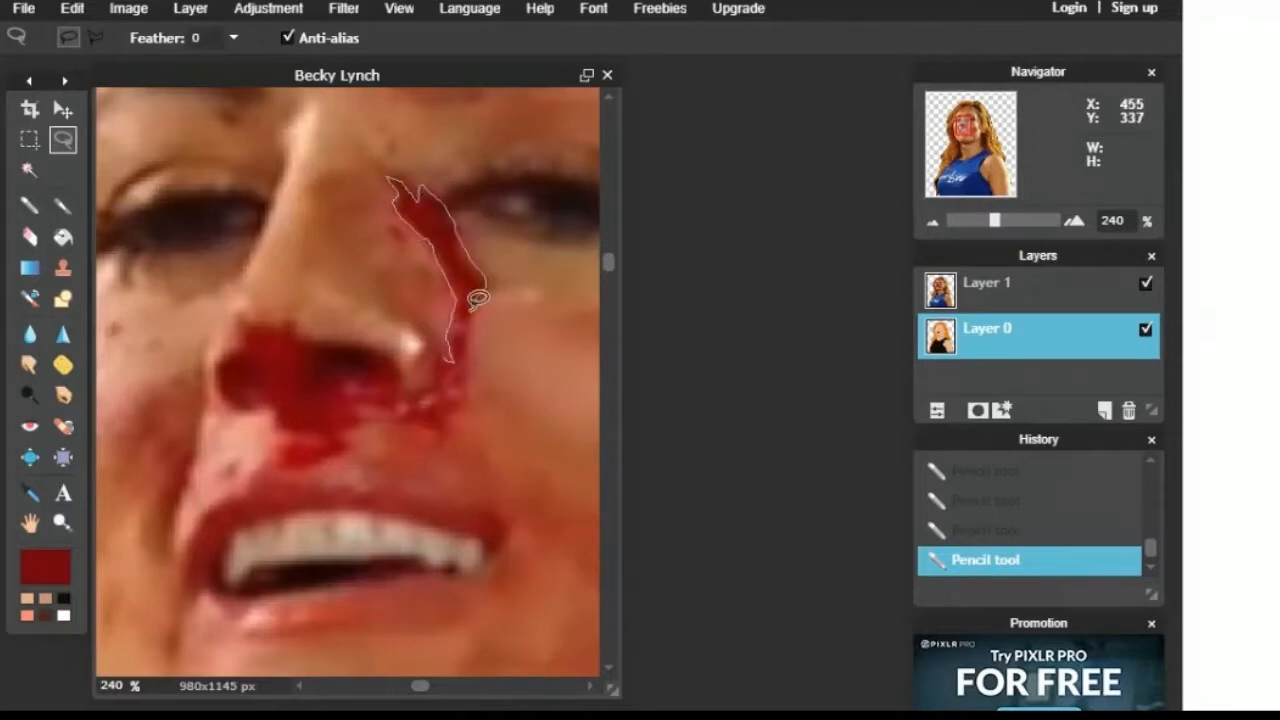
left_click_drag(478, 295, 397, 410)
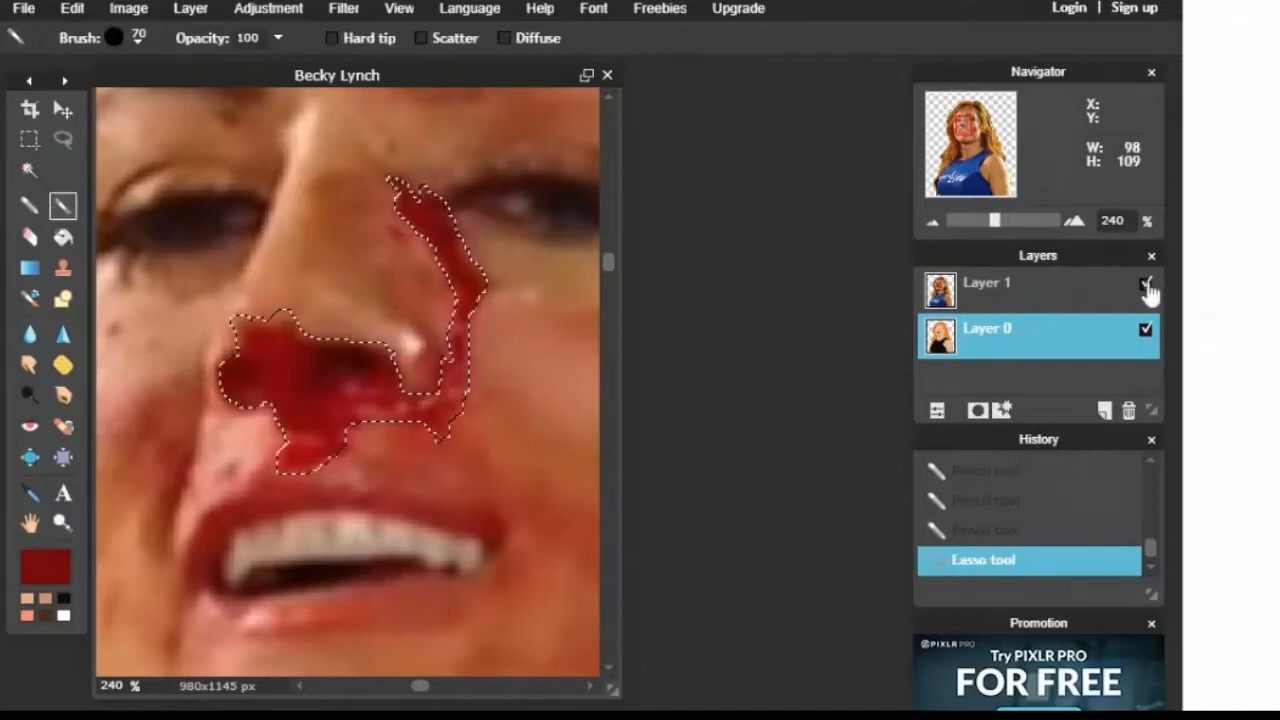
left_click(1144, 285)
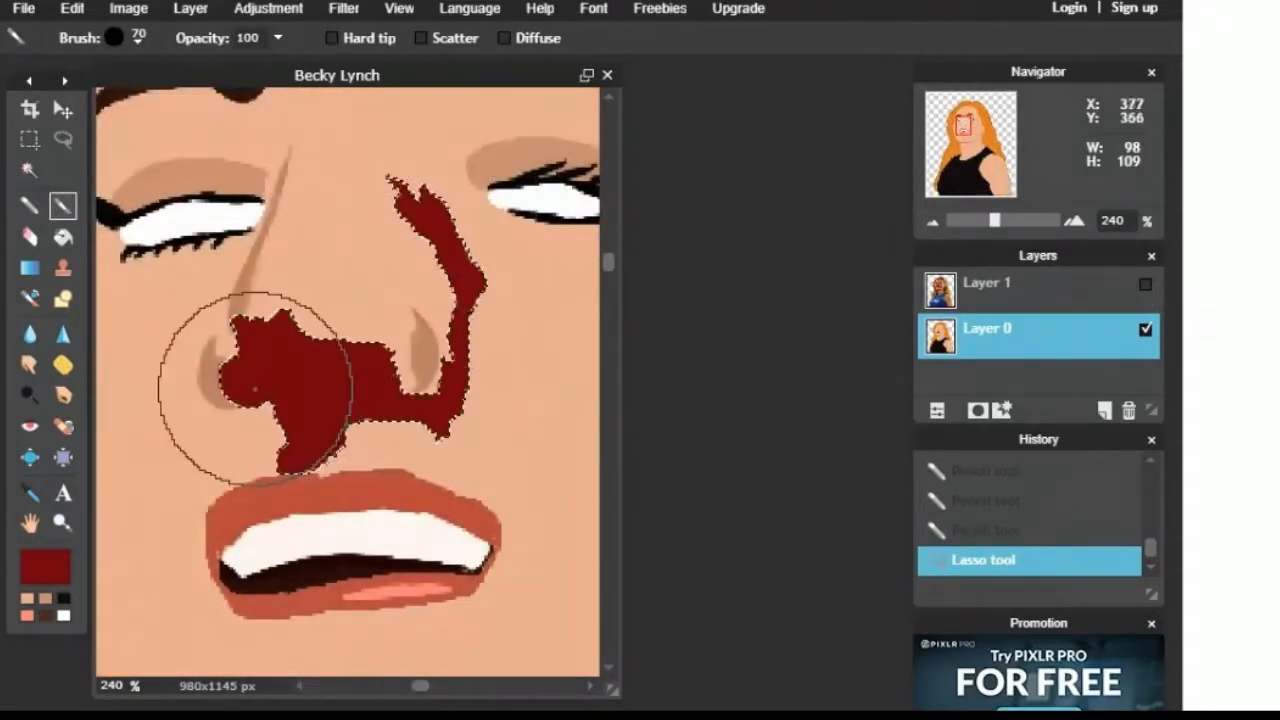
left_click(30, 577)
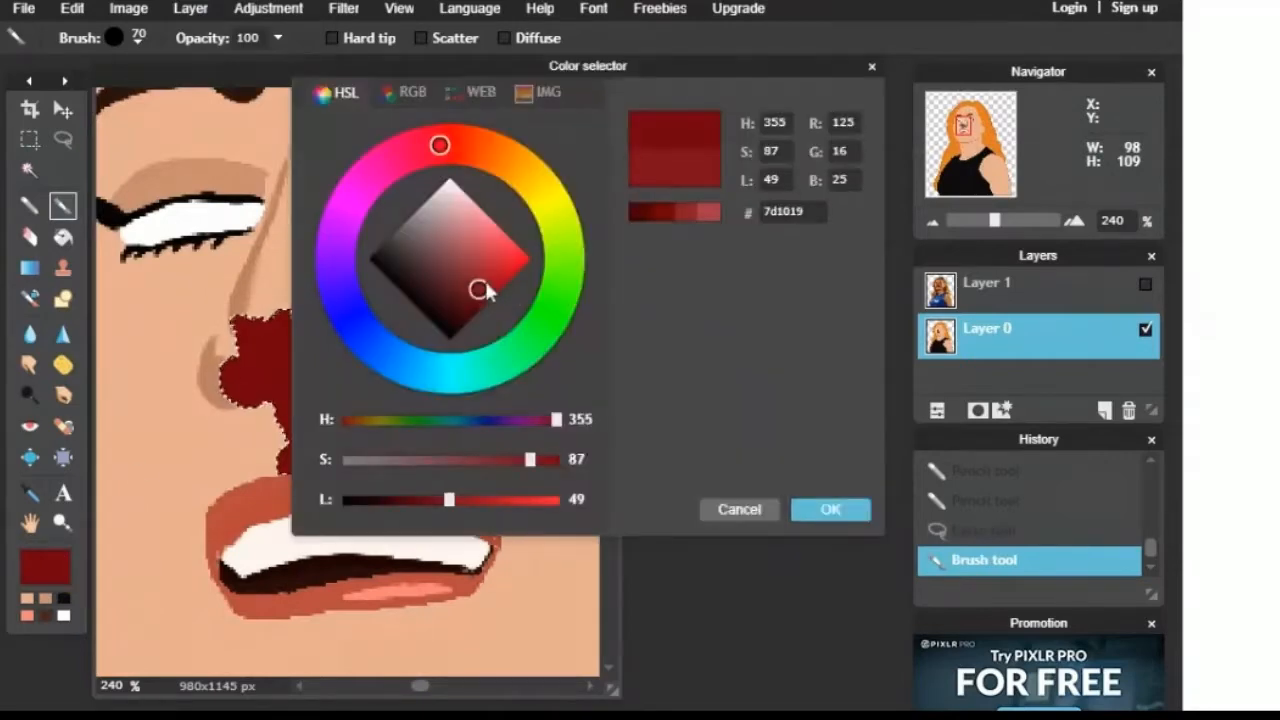
left_click_drag(485, 290, 499, 281)
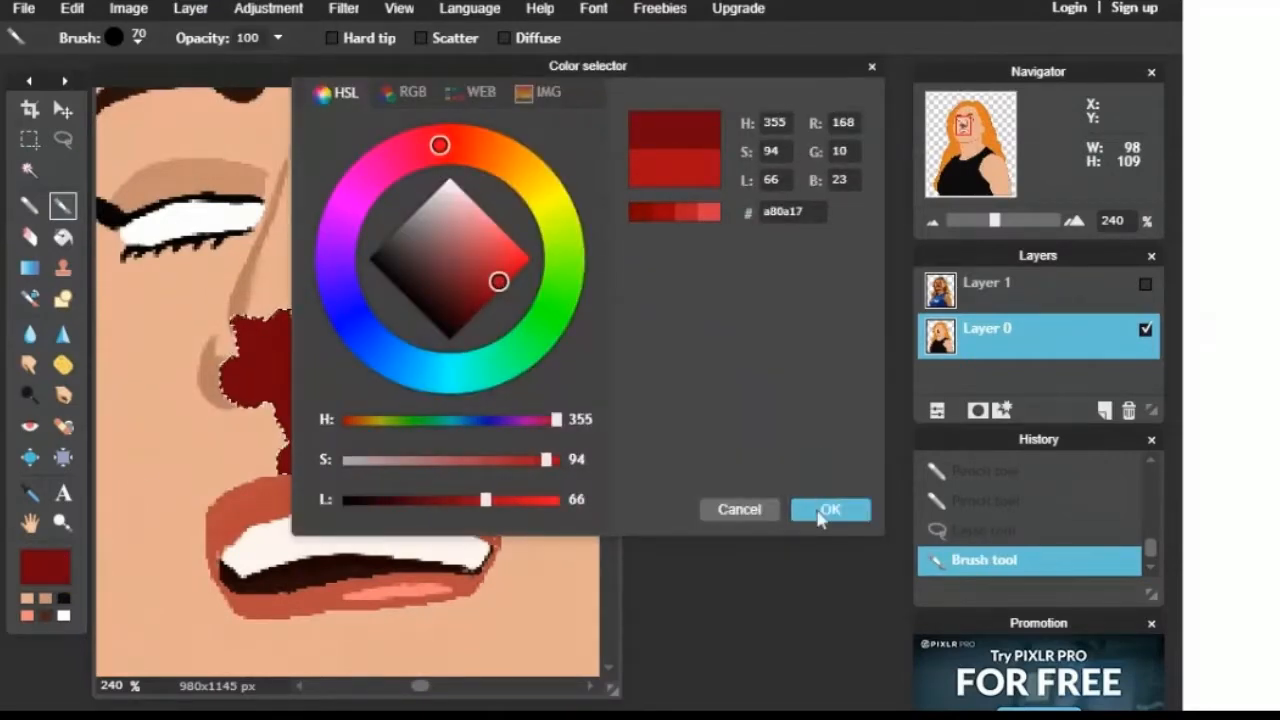
left_click(830, 509)
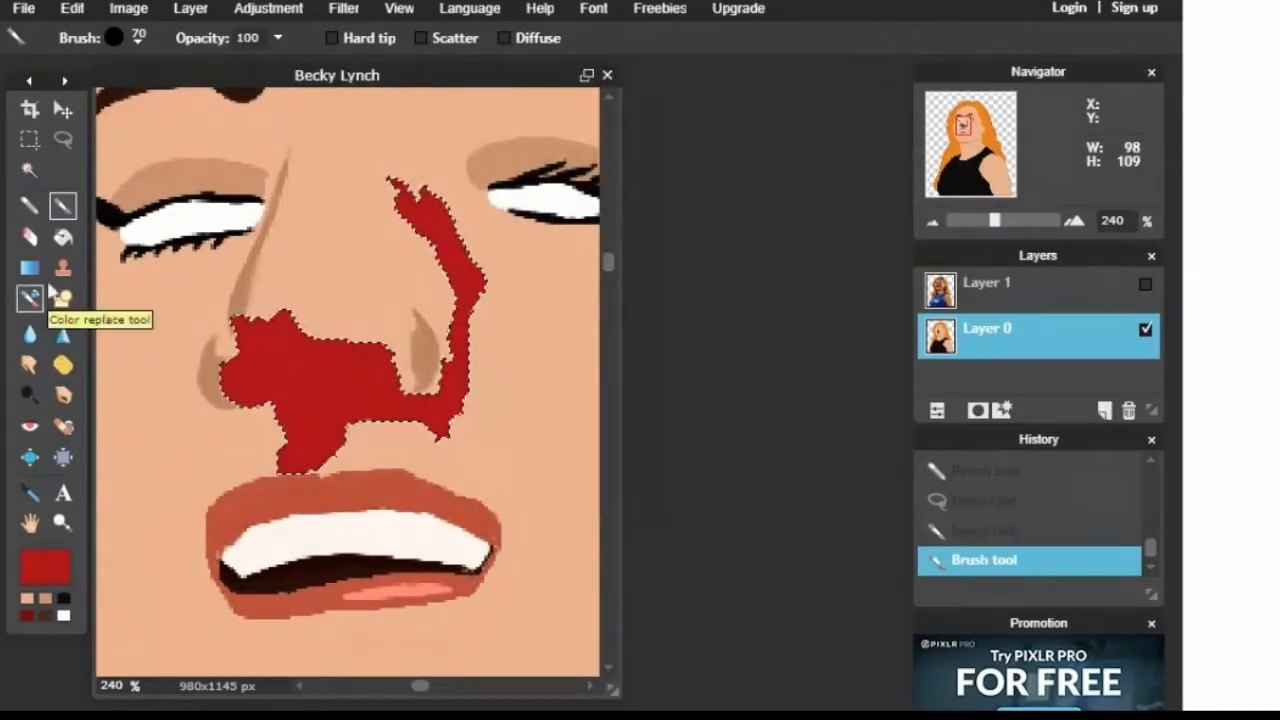
Step: Draw dark red nostrils with the Pencil, checking against the reference photo
left_click(29, 207)
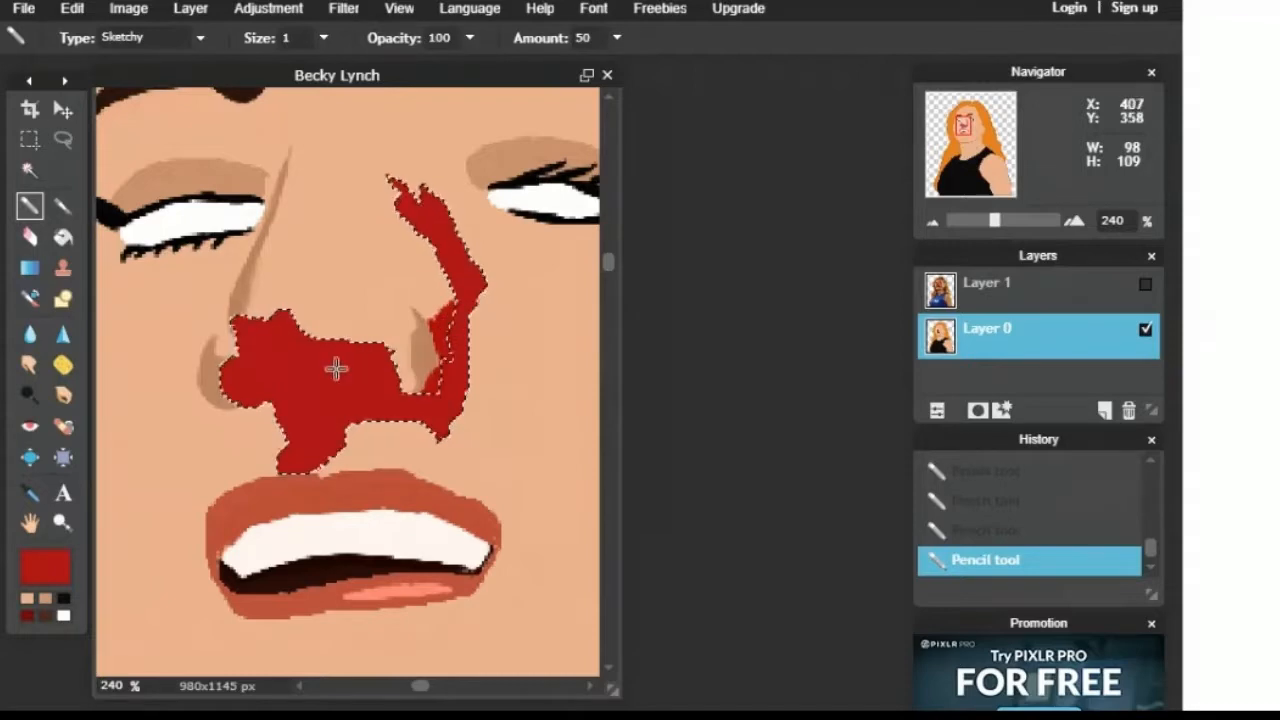
left_click(38, 576)
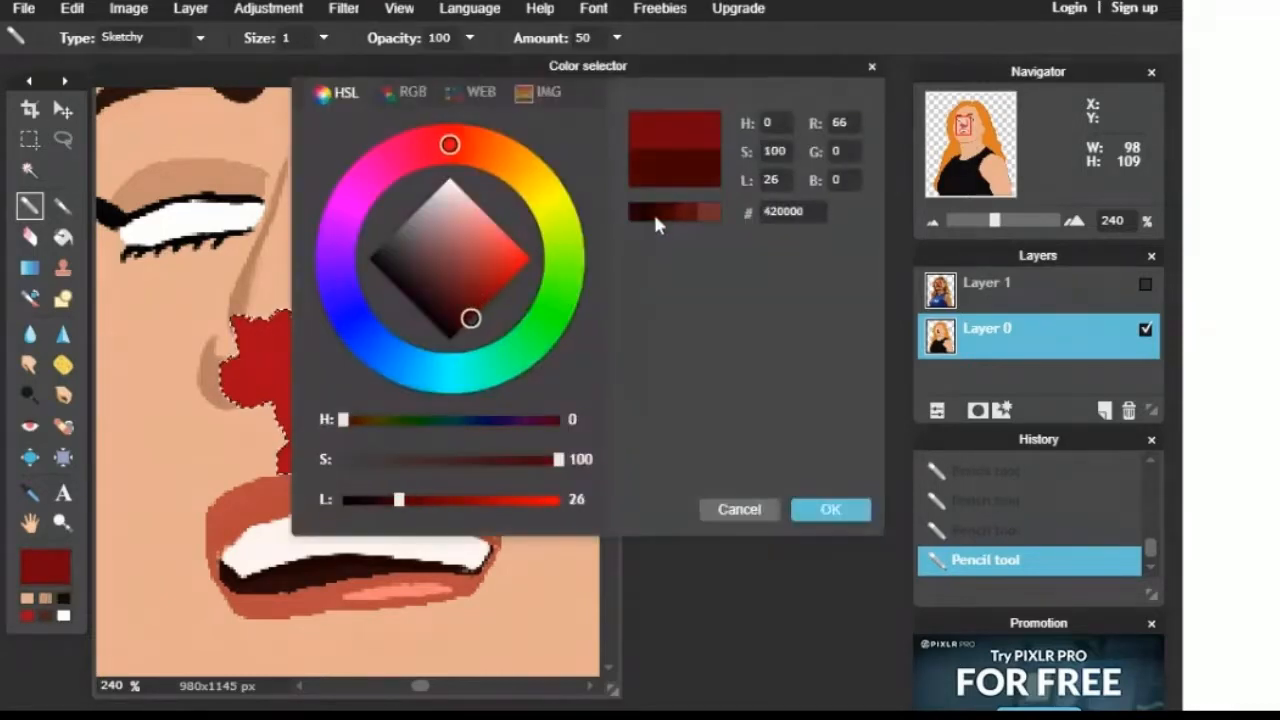
left_click(830, 509)
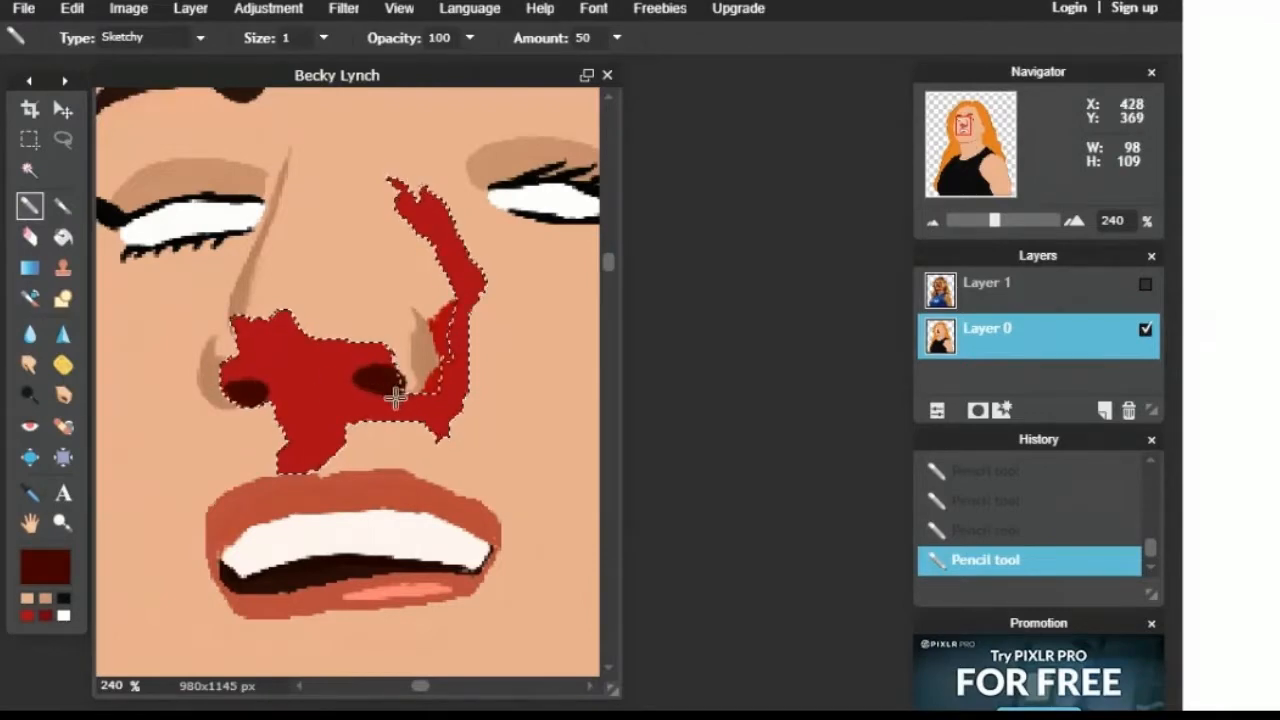
left_click(1145, 284)
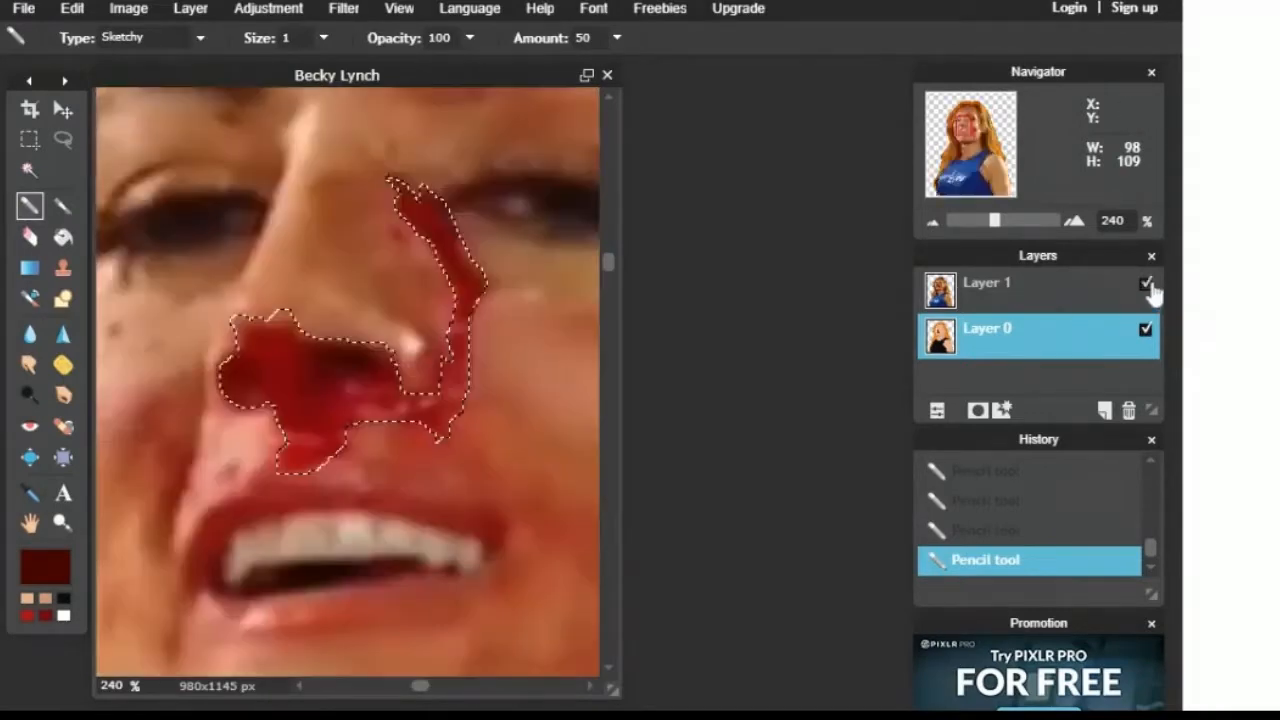
left_click(1145, 284)
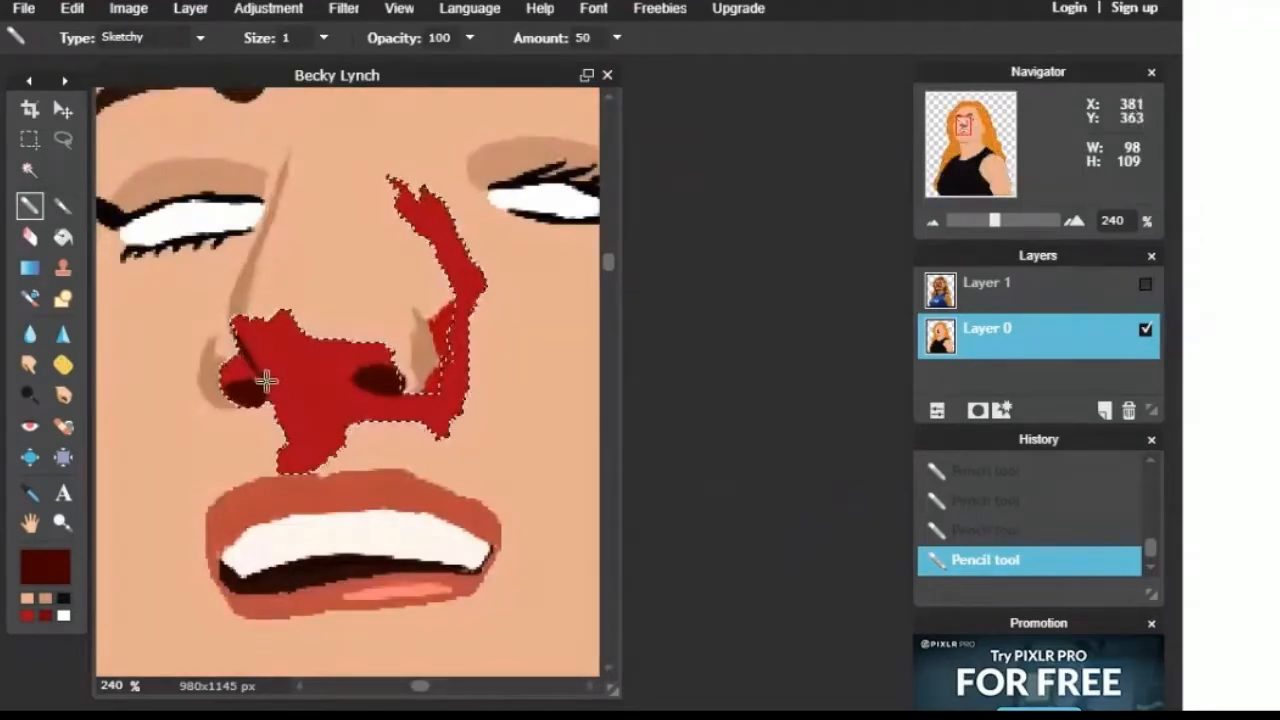
left_click(928, 221)
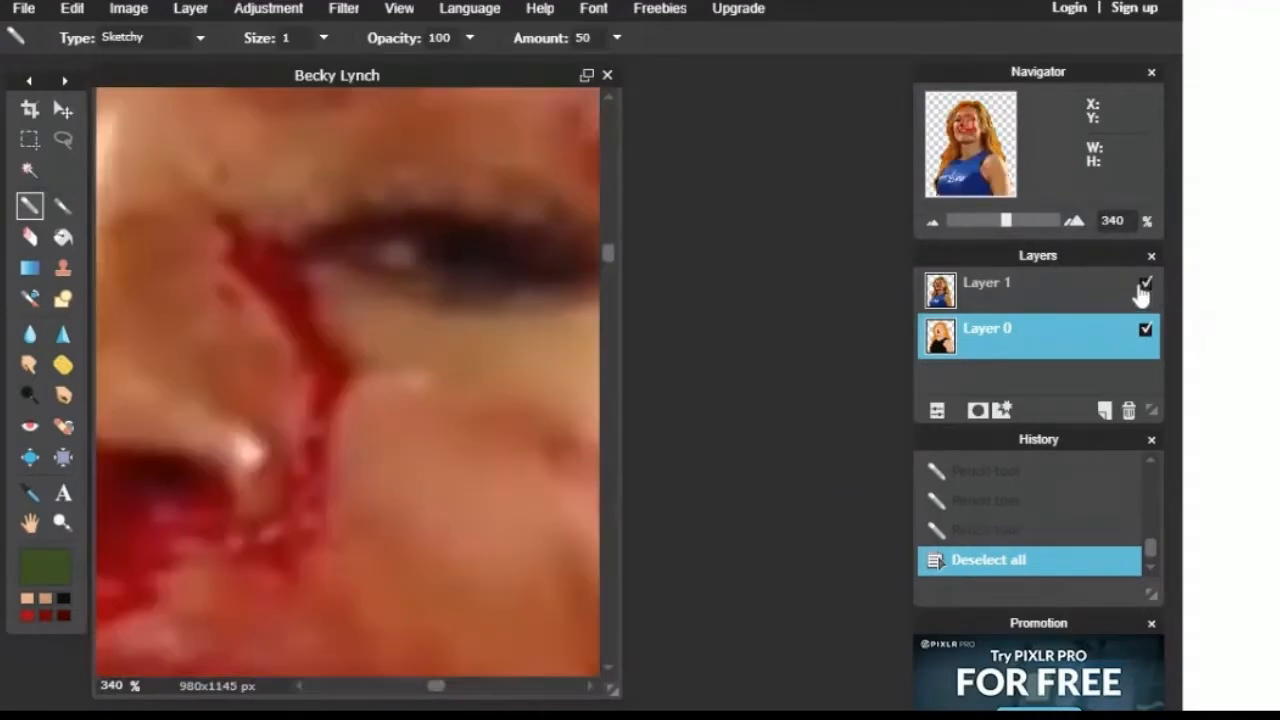
Step: Paint the green iris and a black lower eyeliner on the left eye
left_click(1145, 284)
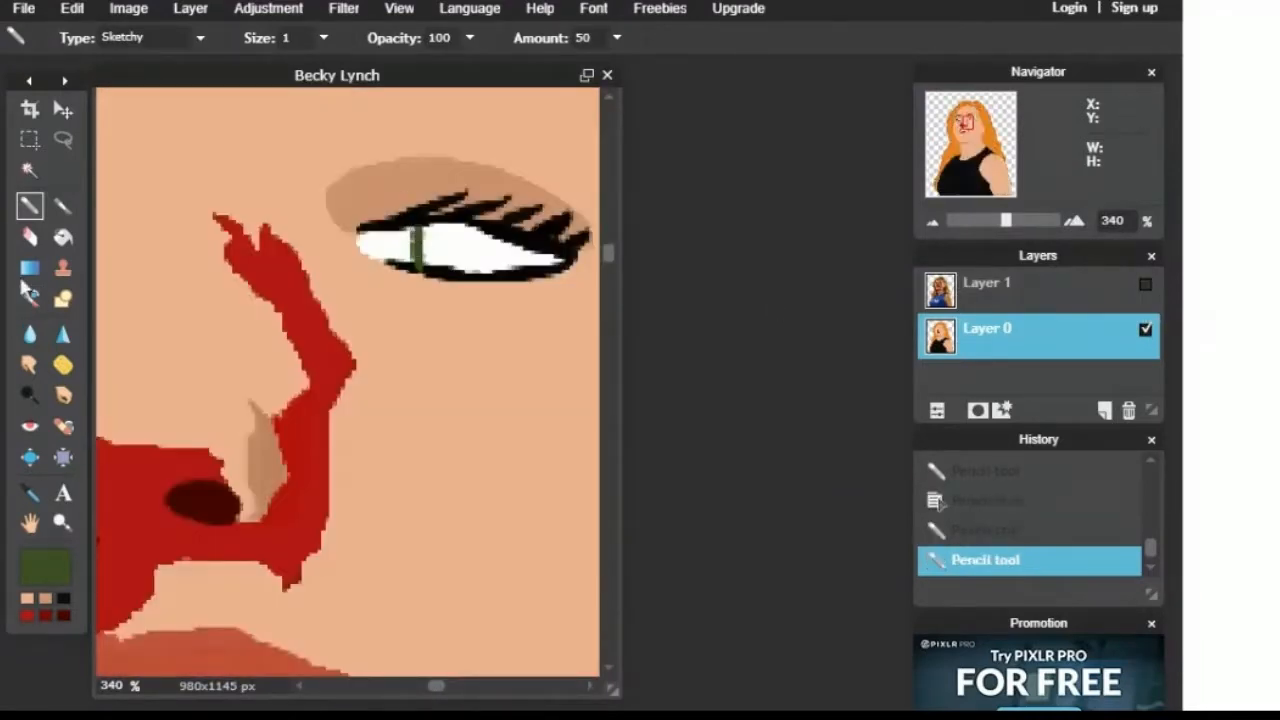
left_click(515, 248)
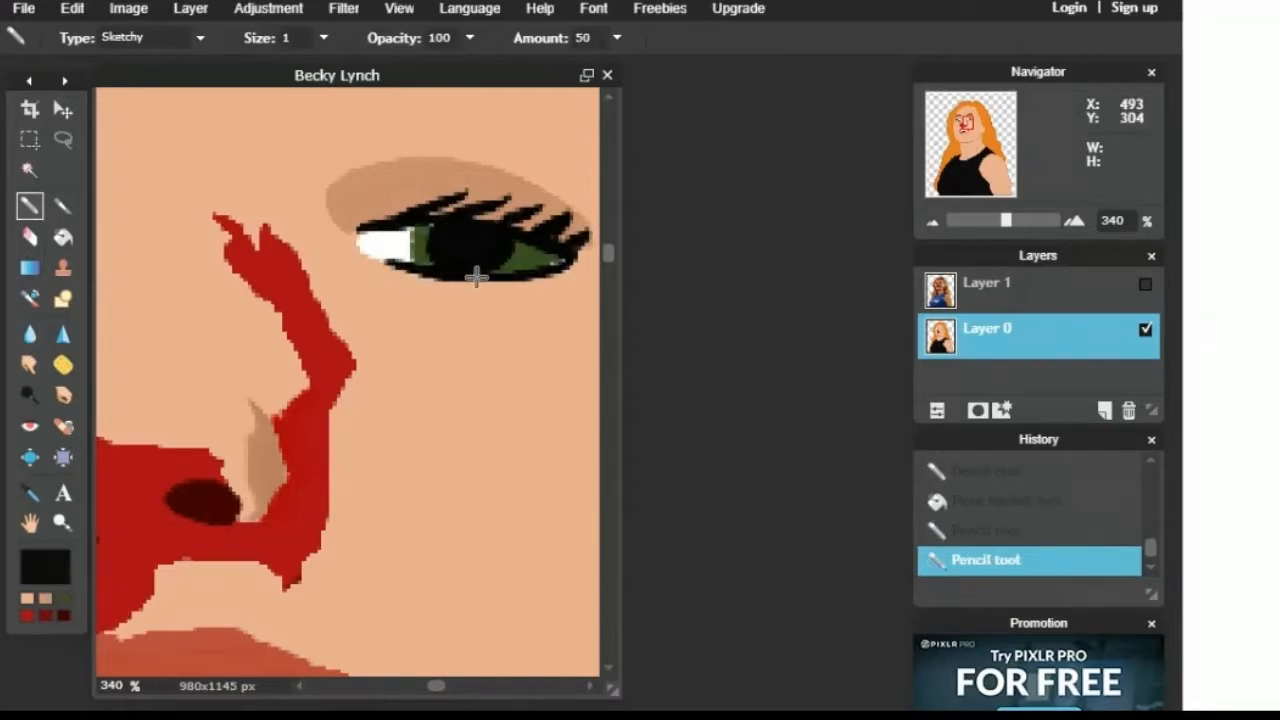
left_click_drag(475, 277, 535, 290)
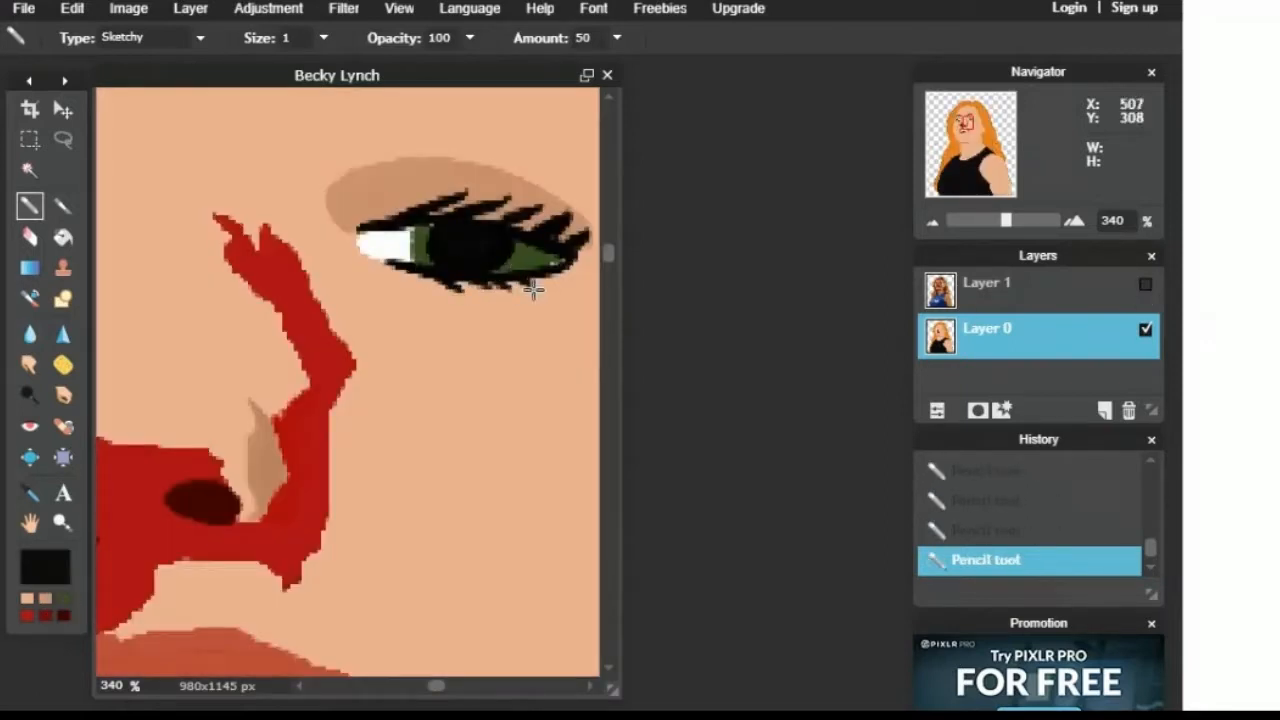
left_click_drag(530, 290, 498, 215)
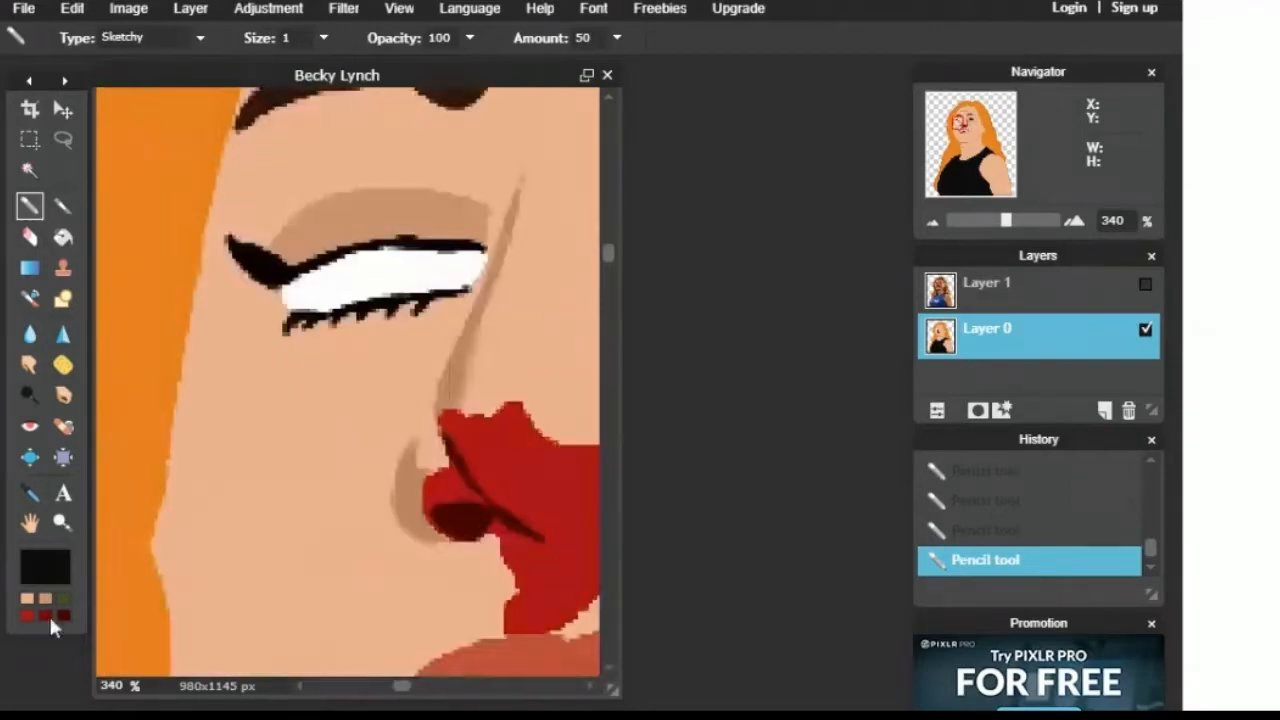
left_click(1146, 284)
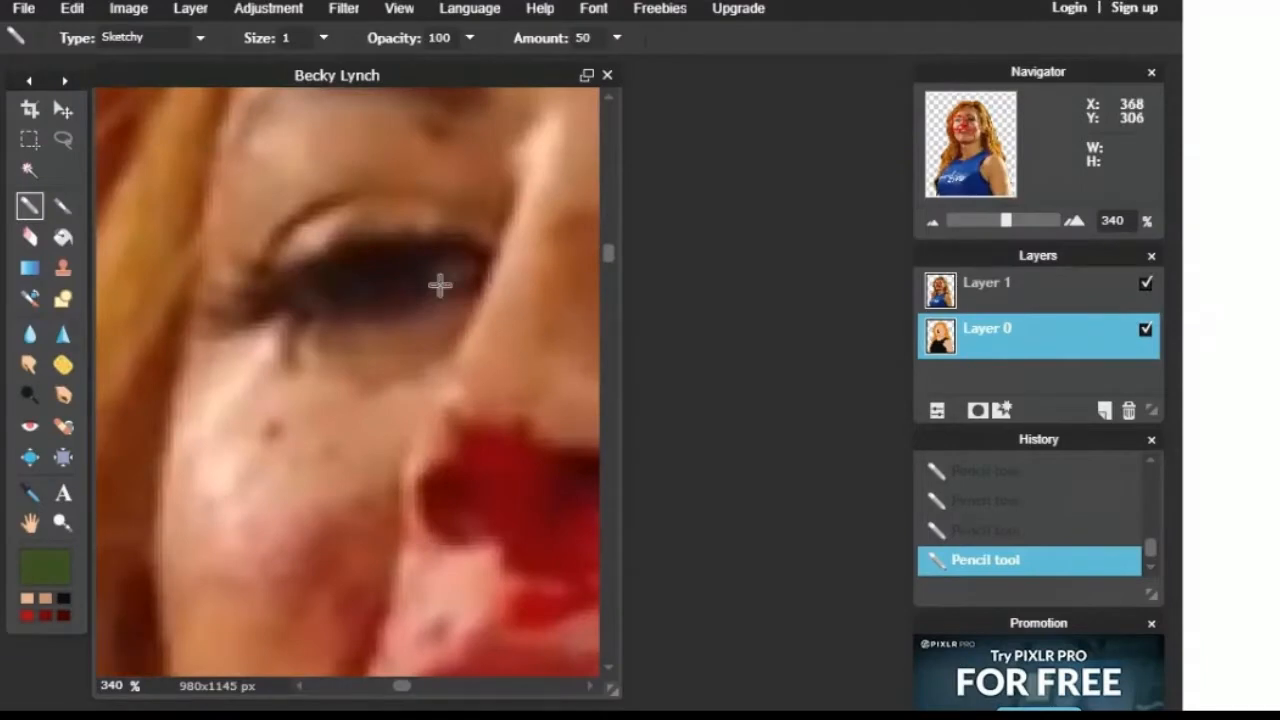
left_click(1145, 283)
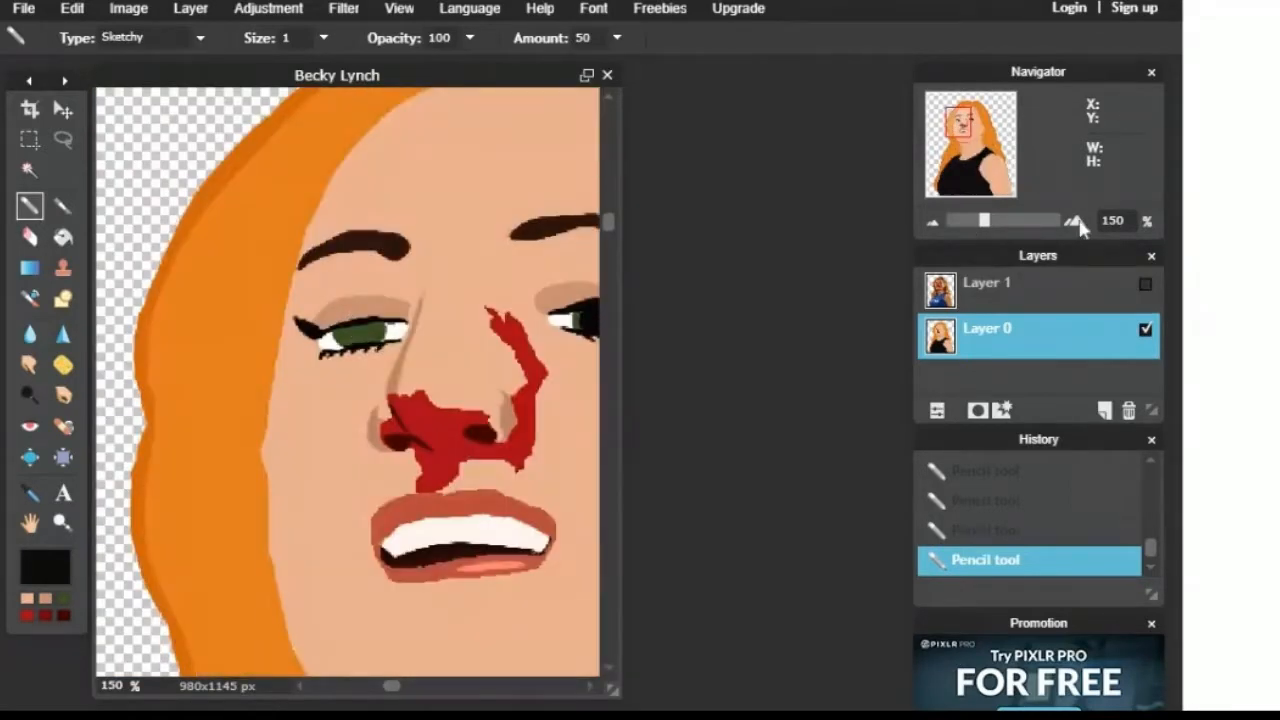
Step: Zoom in on the eye and draw spiky black lashes along the upper lid
left_click(1075, 220)
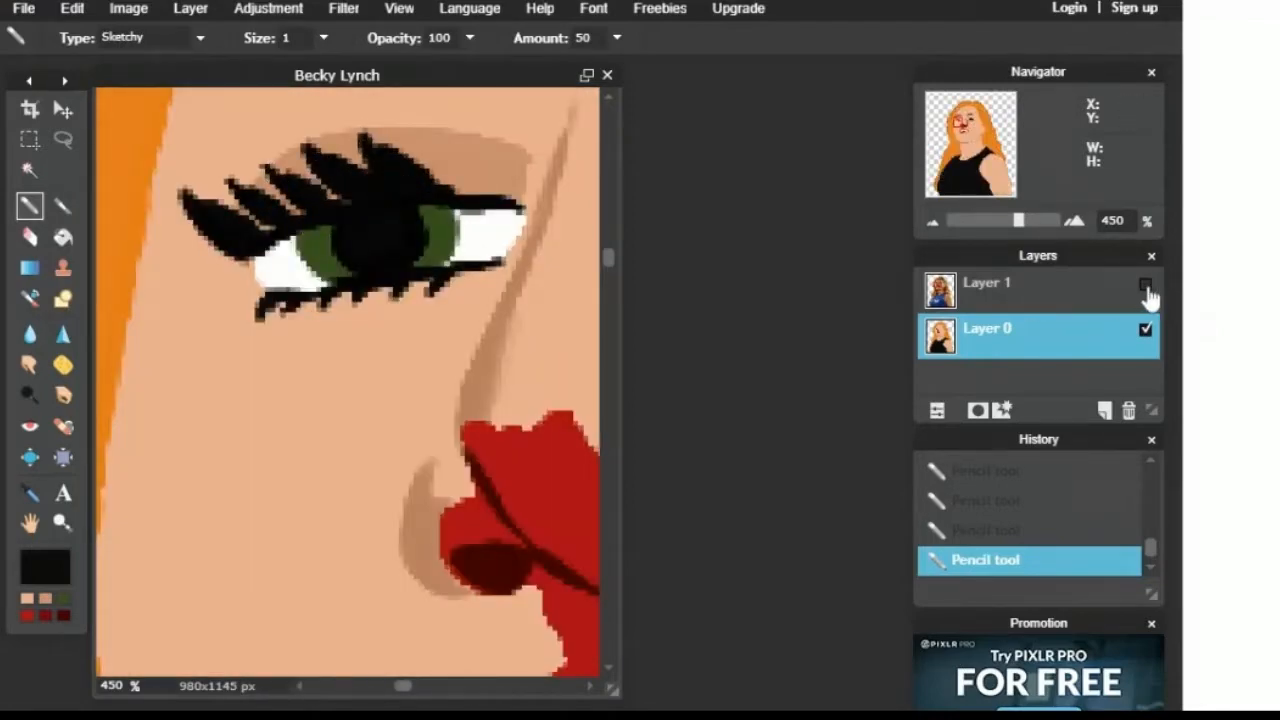
left_click(1073, 220)
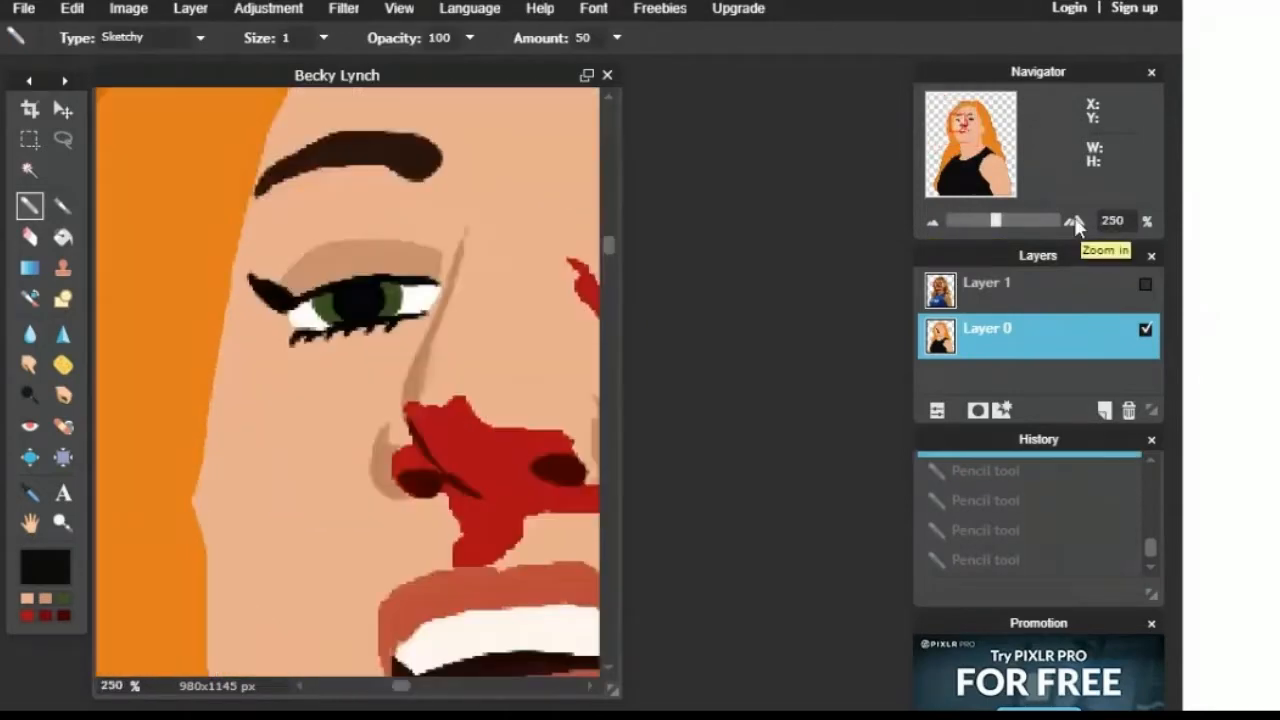
left_click(1073, 221)
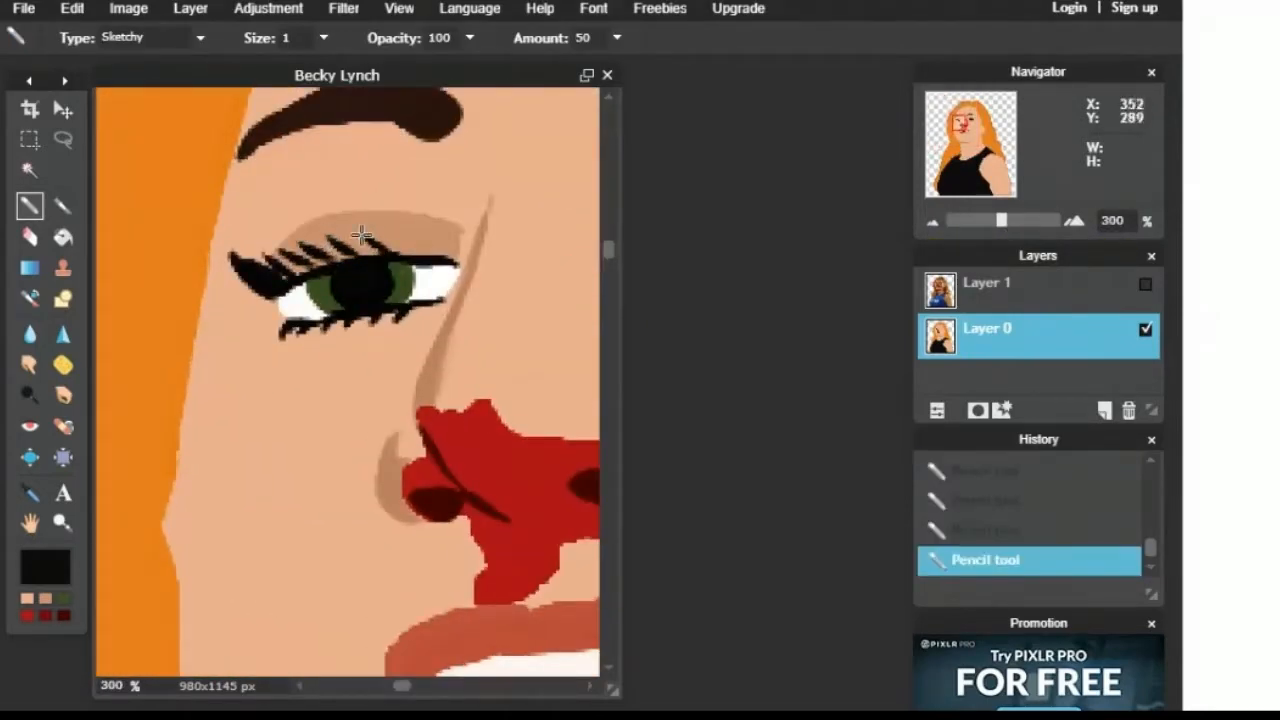
left_click(931, 220)
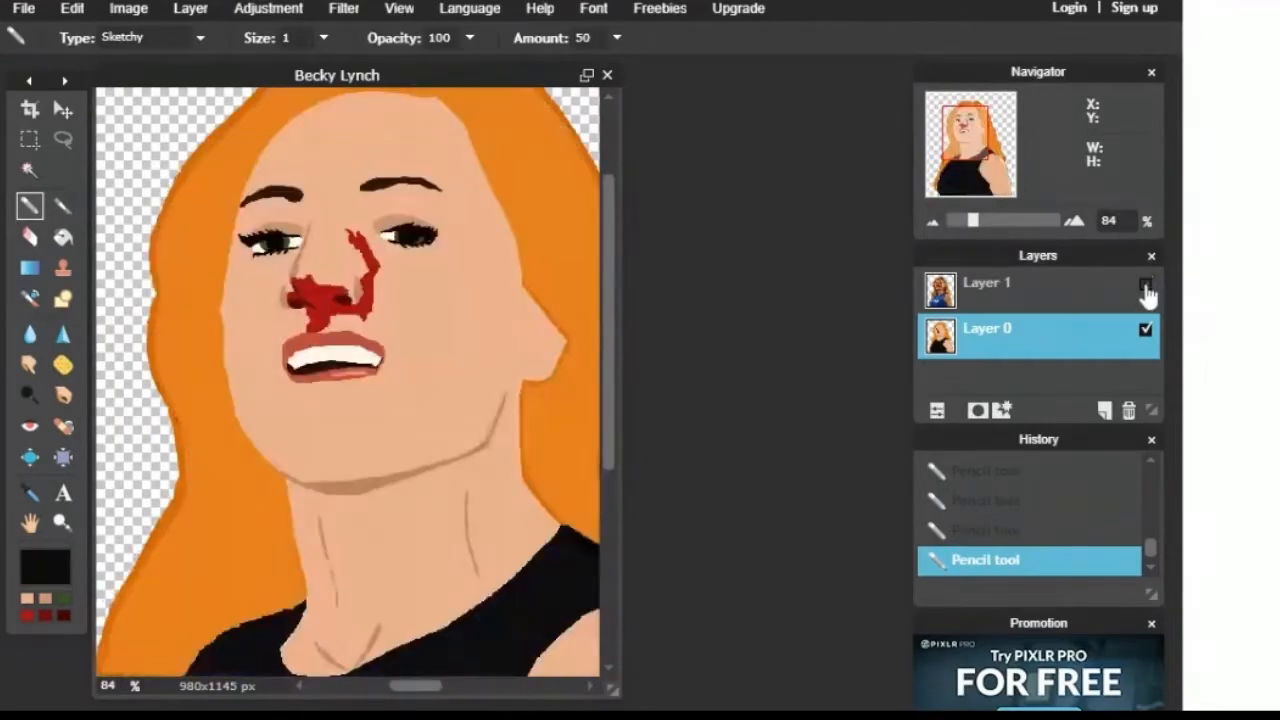
Step: Lasso the cheek beside the mouth and fill it with a pinkish tone
left_click(1143, 285)
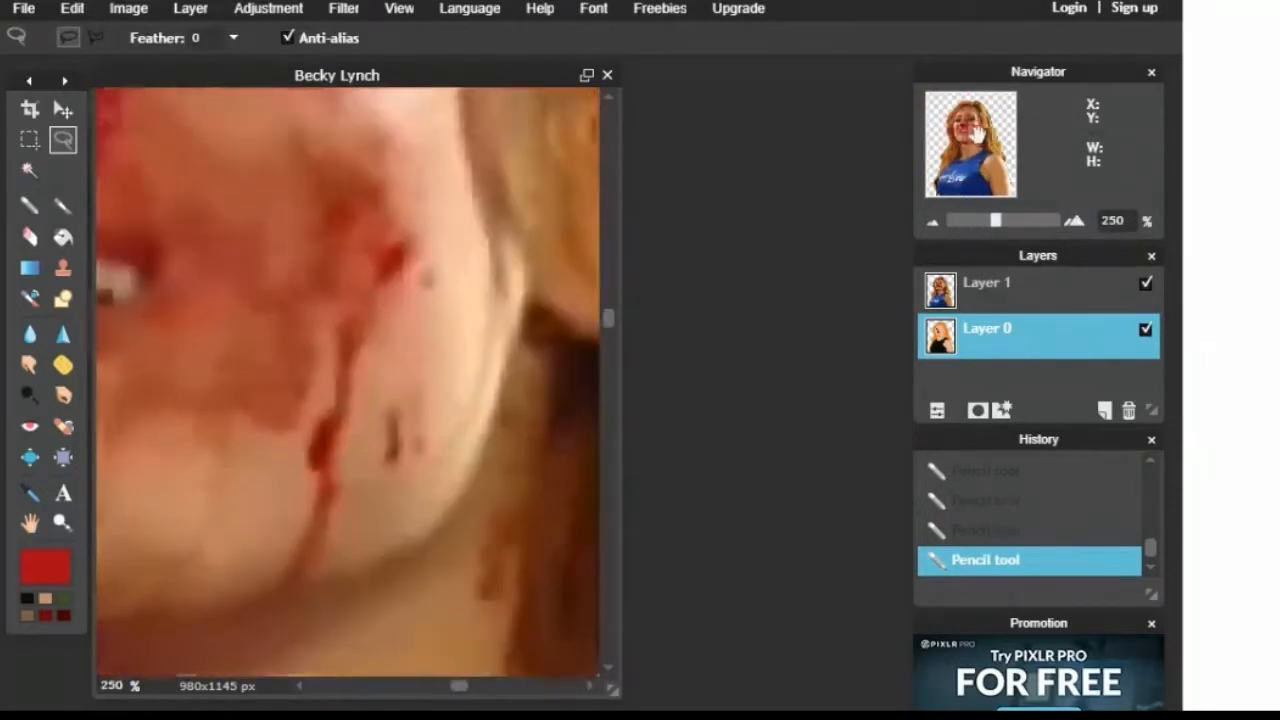
left_click_drag(360, 300, 300, 580)
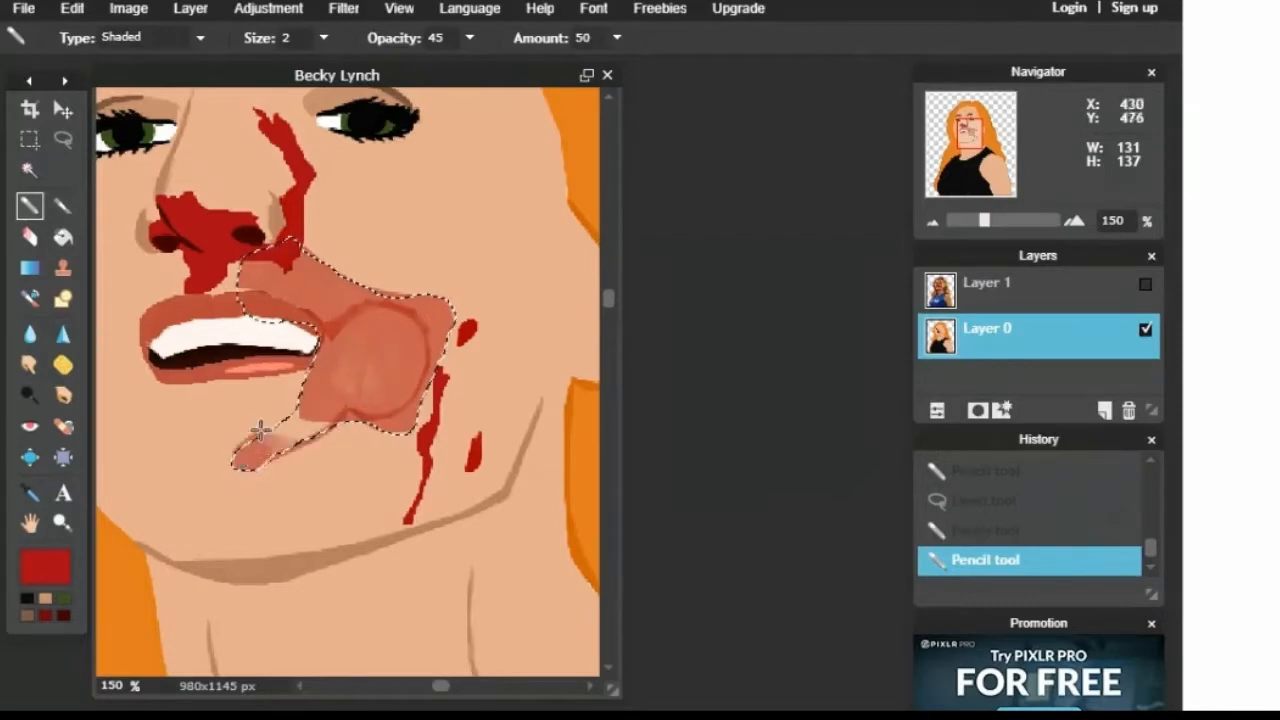
left_click(20, 568)
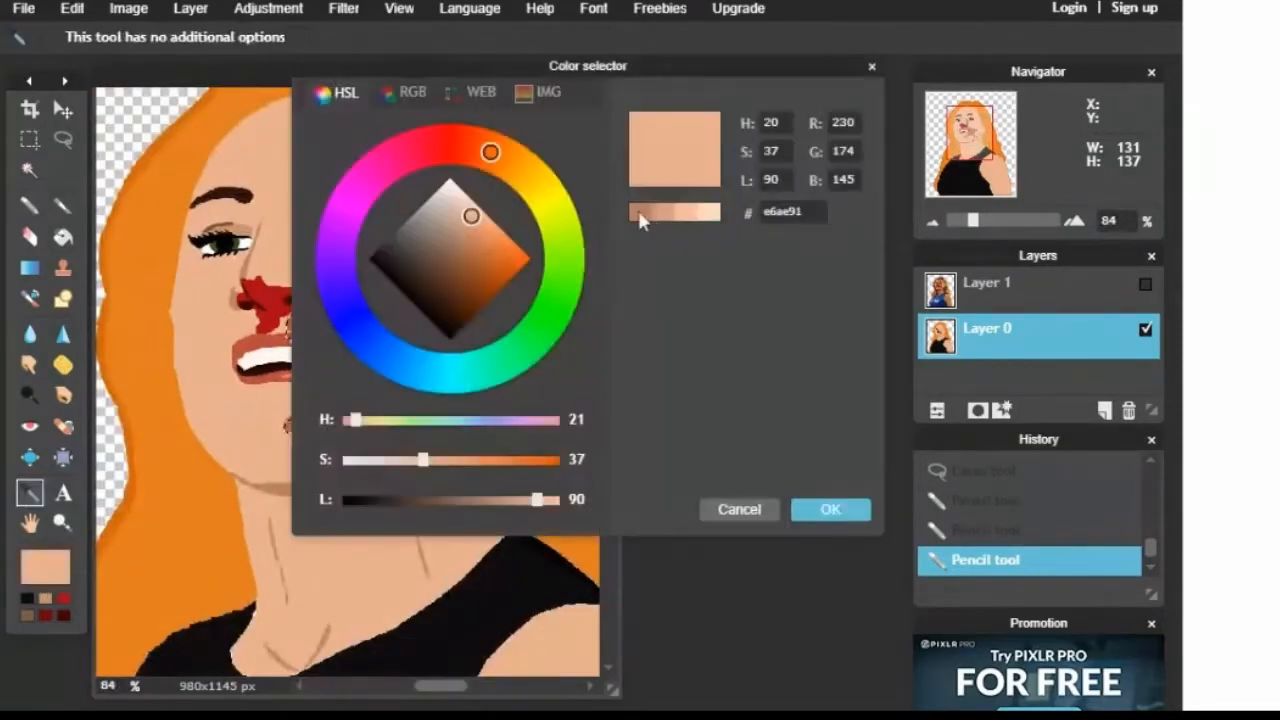
left_click(830, 509)
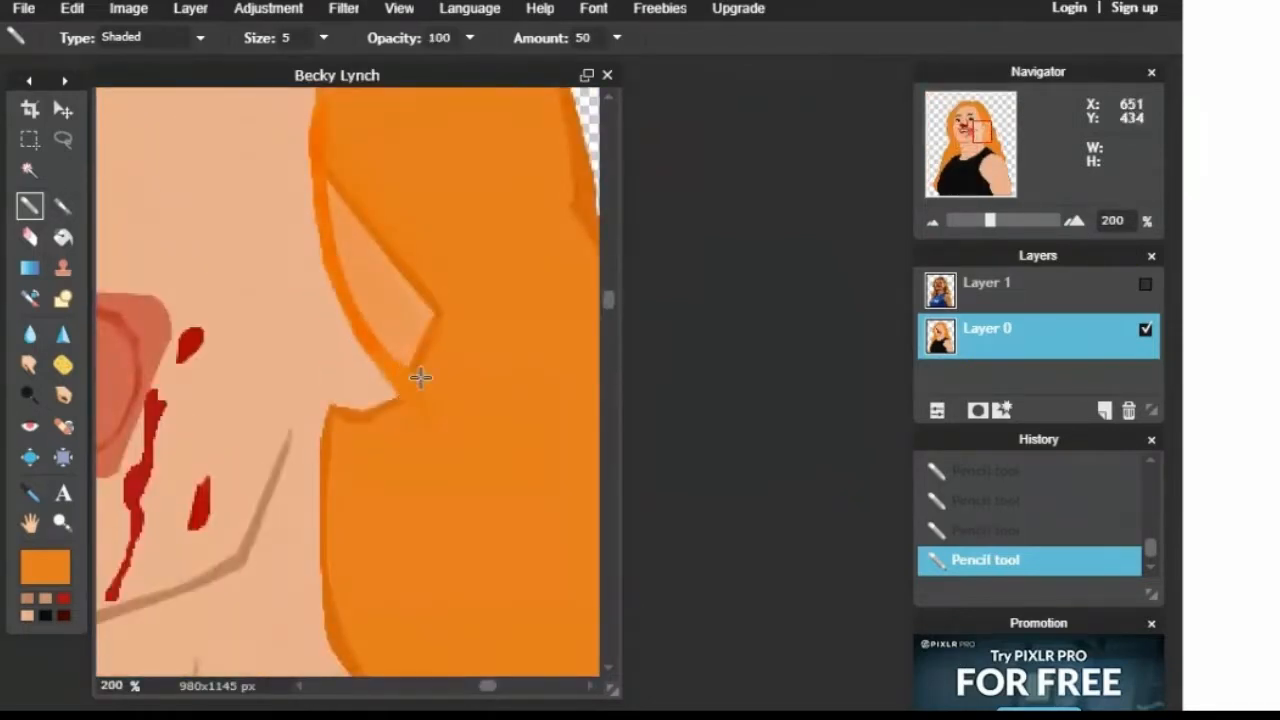
Step: Choose a darker orange and draw shading strands down the hair
left_click(40, 567)
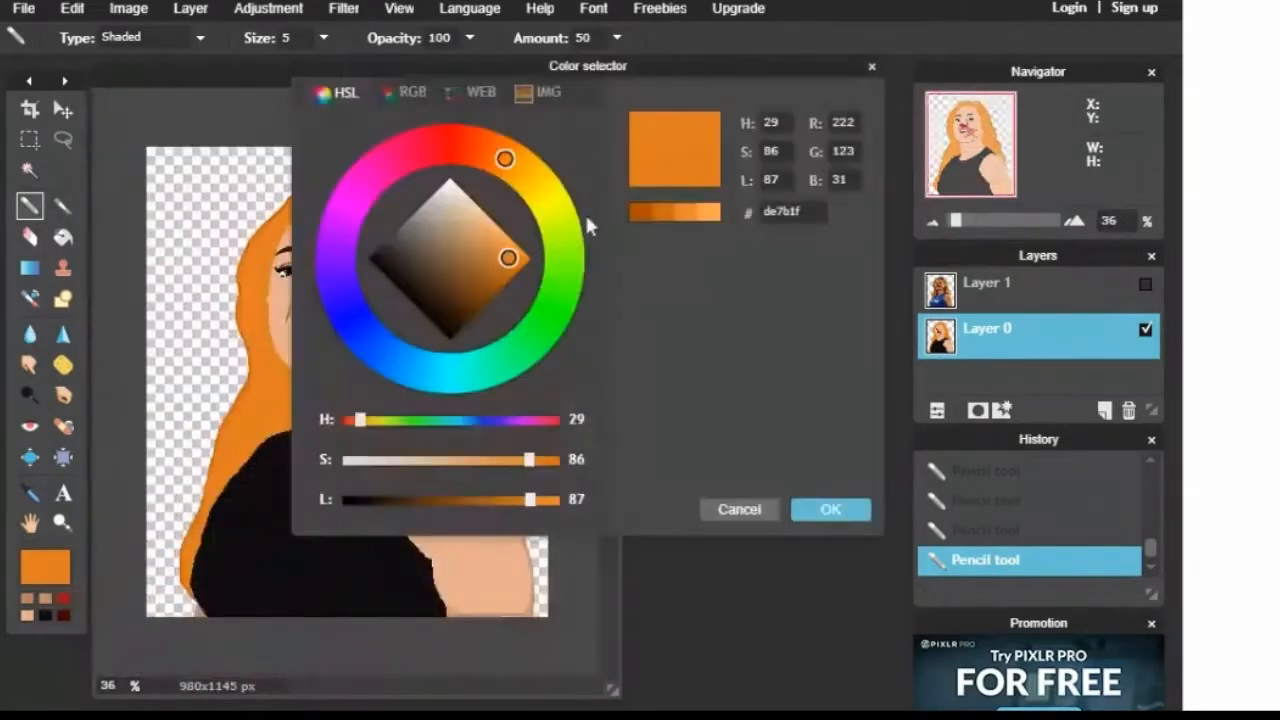
left_click(830, 509)
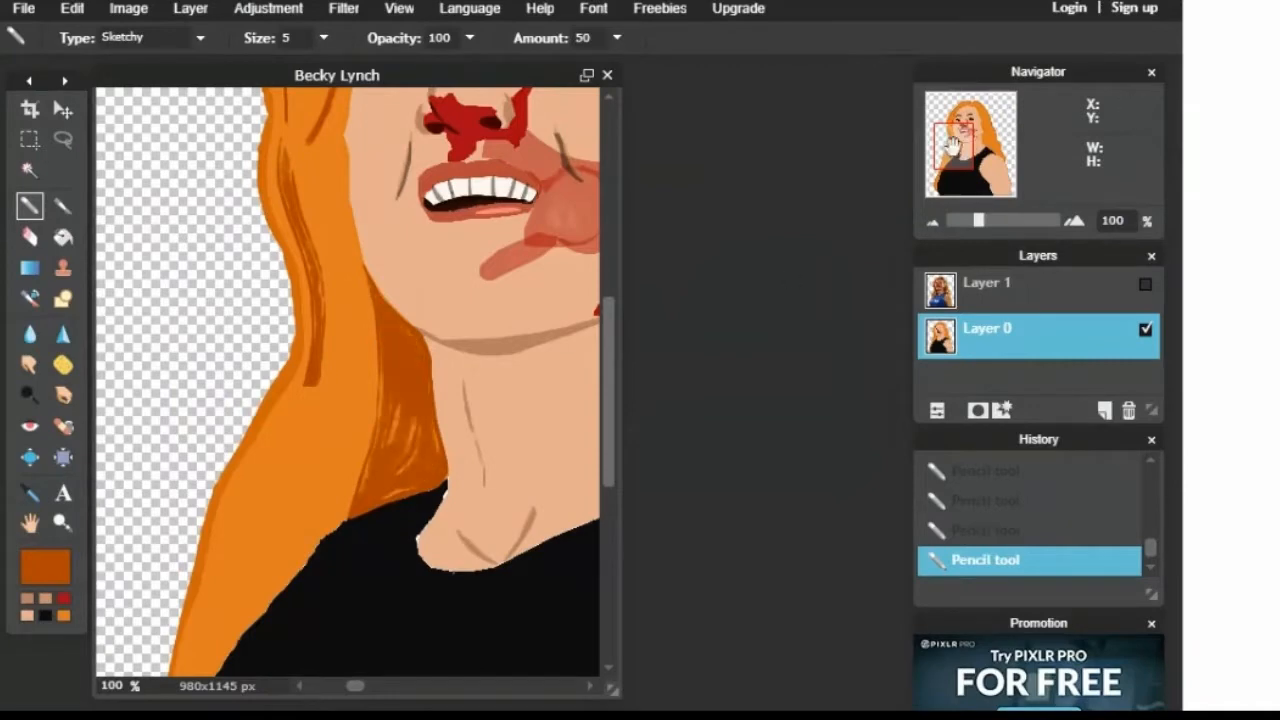
scroll("down", 3)
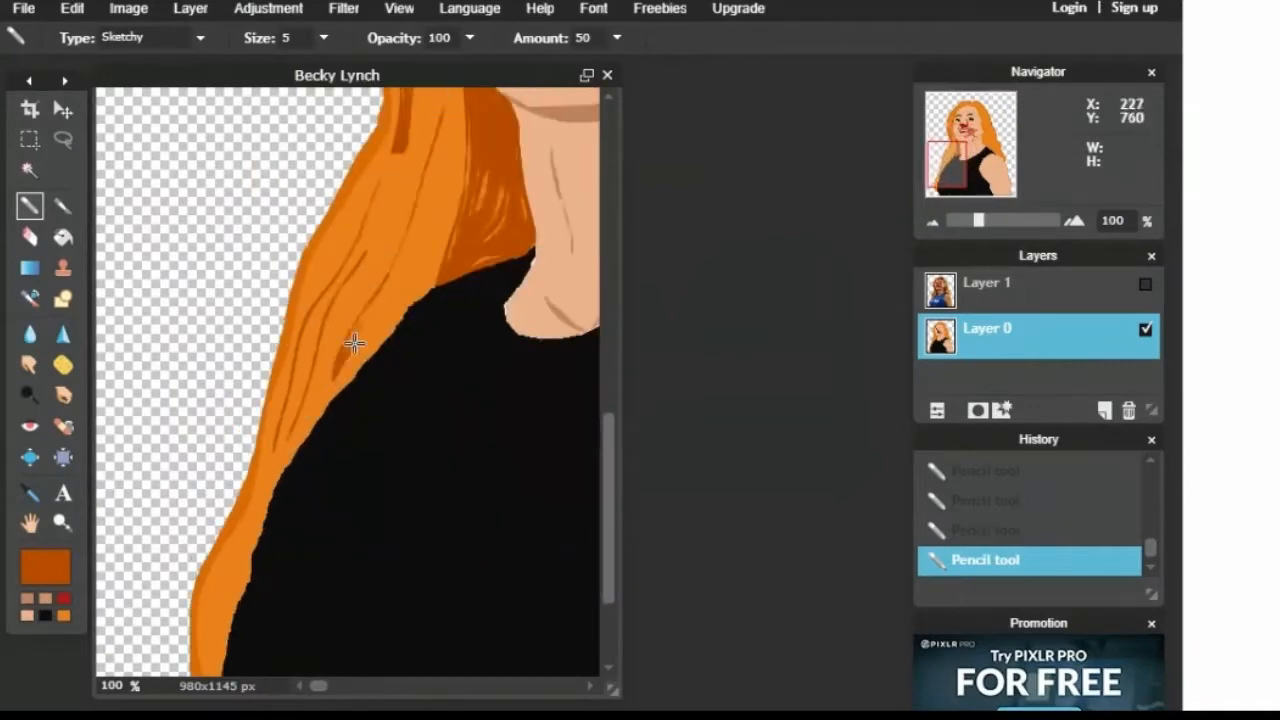
scroll("down", 3)
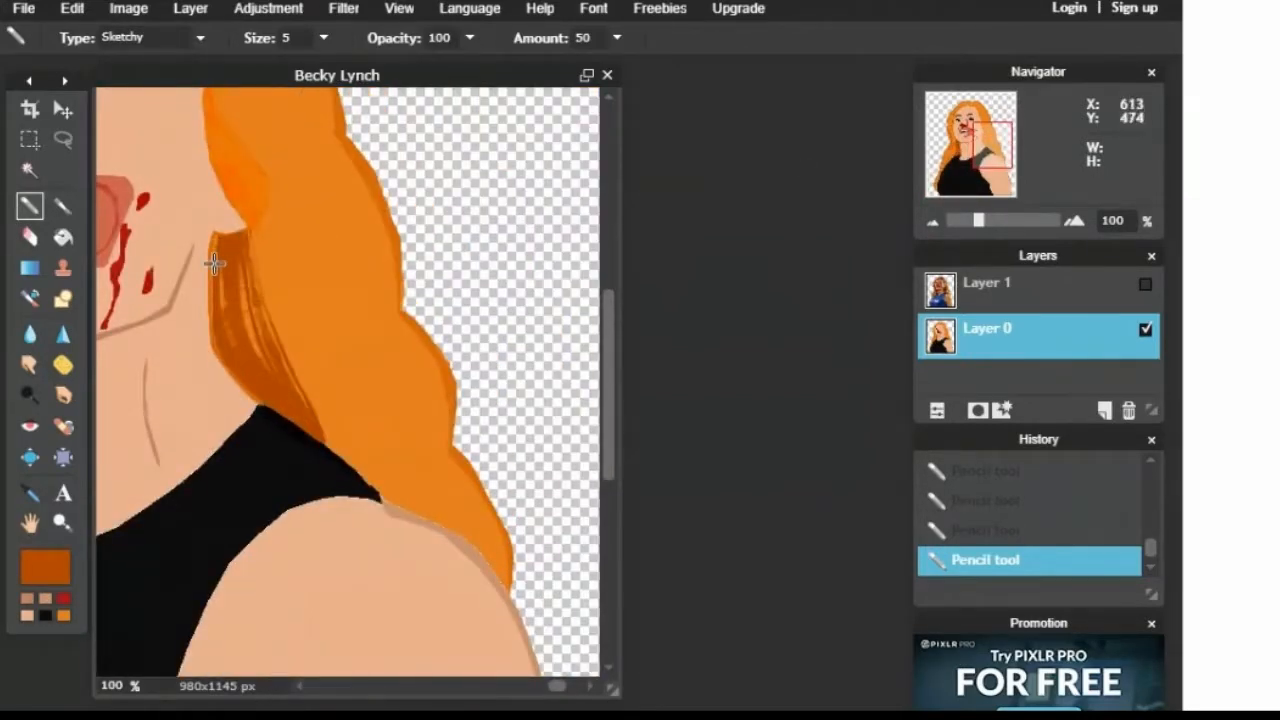
left_click_drag(230, 260, 415, 365)
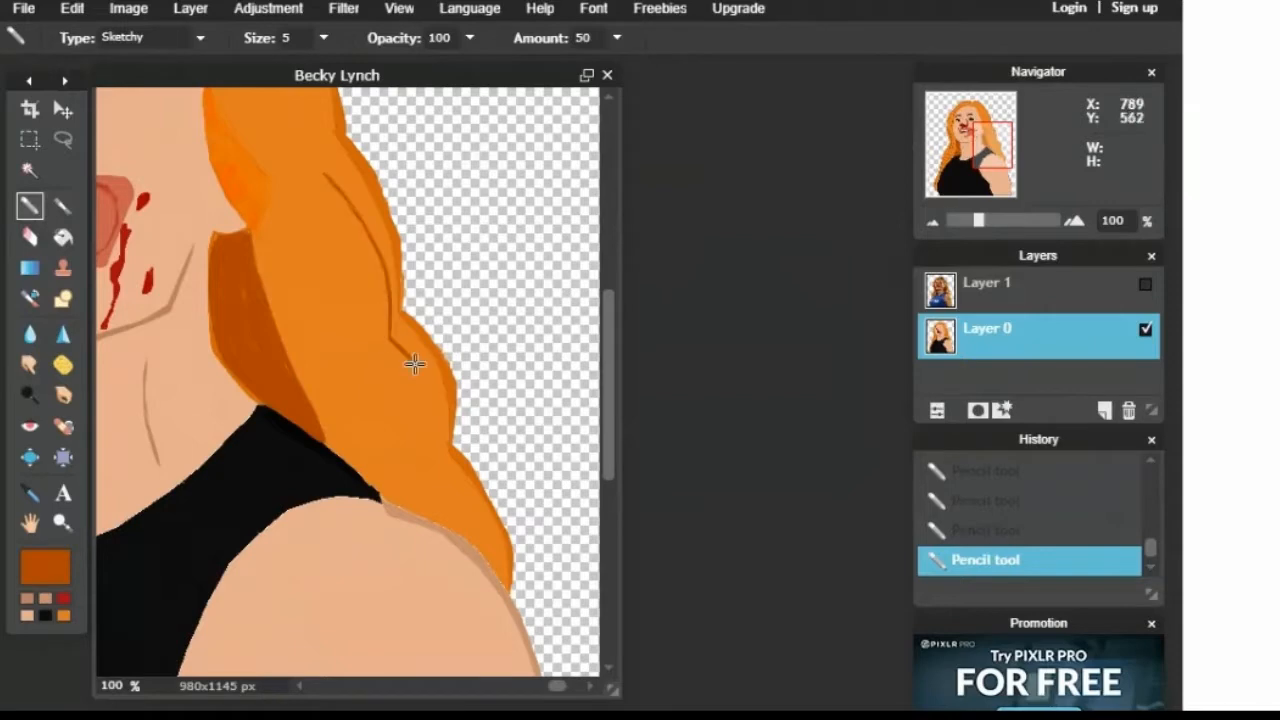
left_click_drag(415, 364, 438, 507)
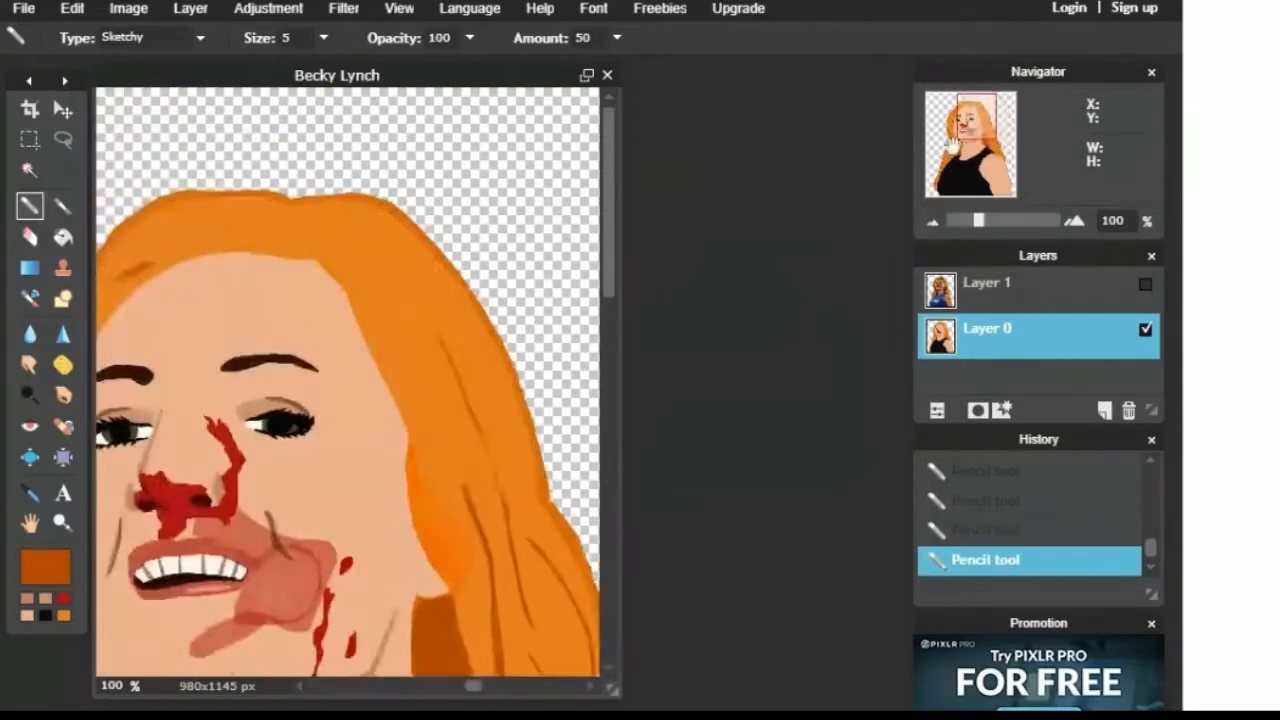
left_click(488, 415)
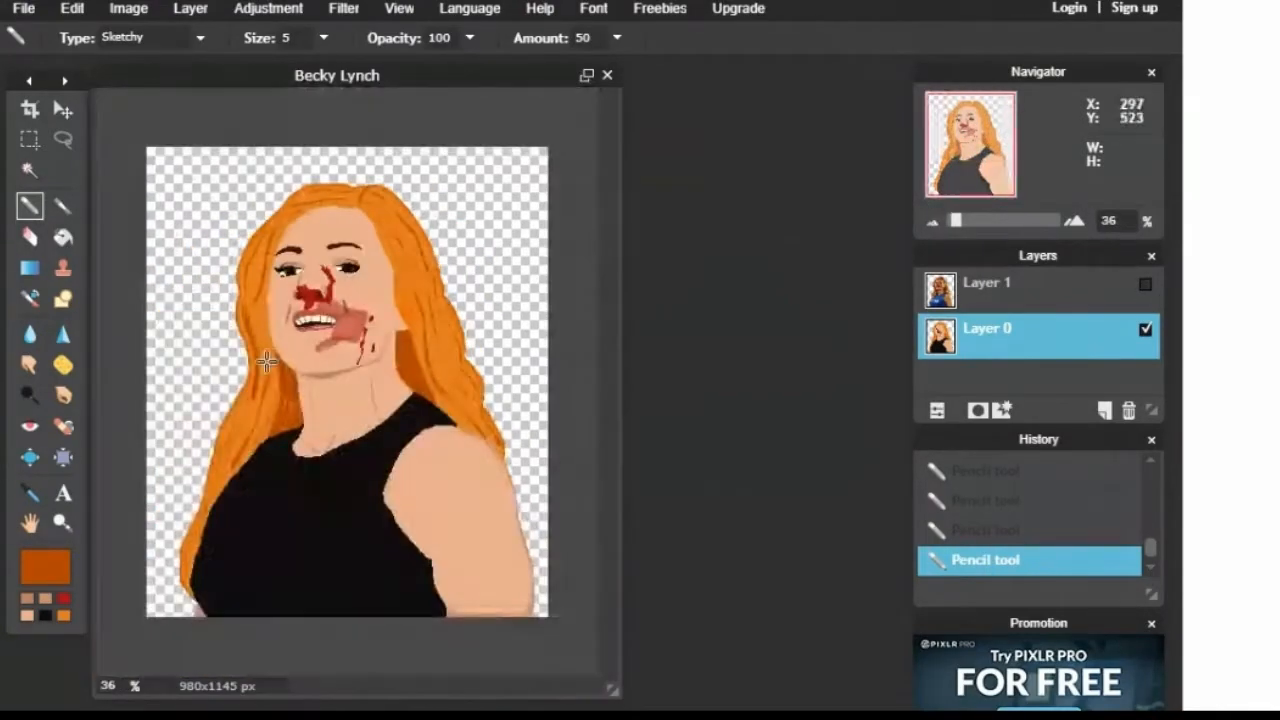
Step: Zoom in, check the reference photo, and draw a darker skin crease on the shoulder
left_click(28, 493)
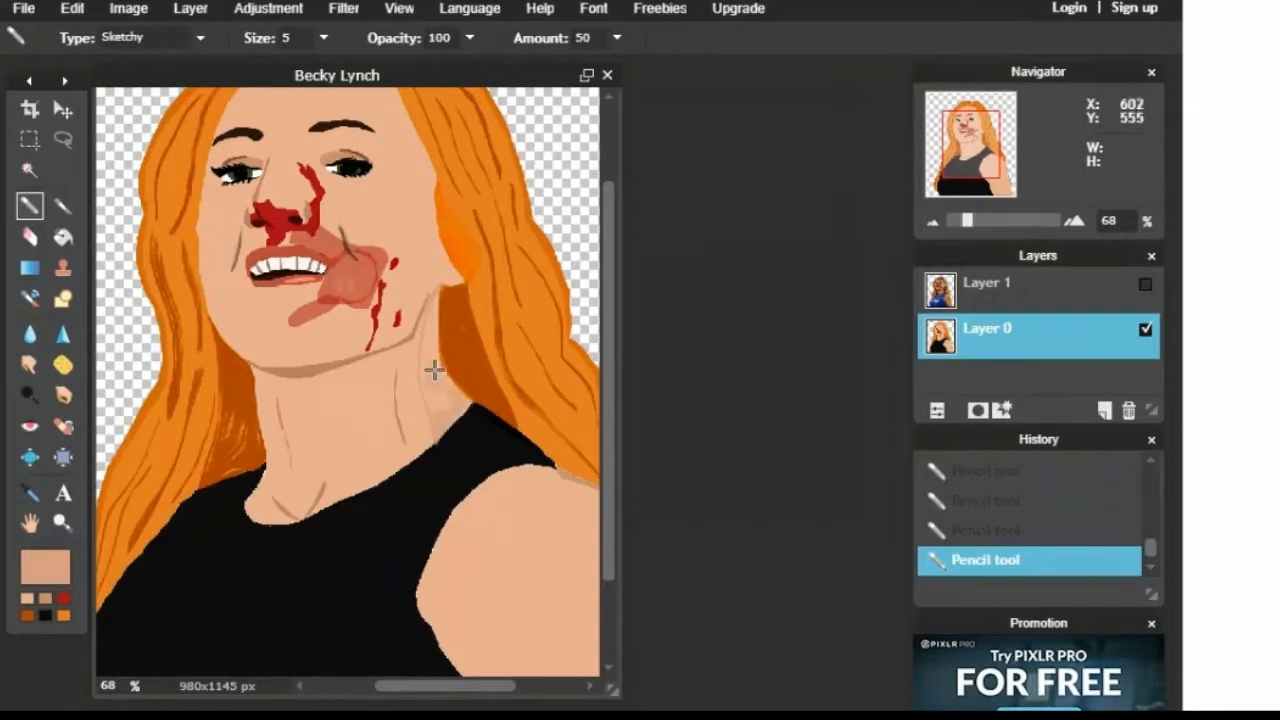
left_click(1074, 220)
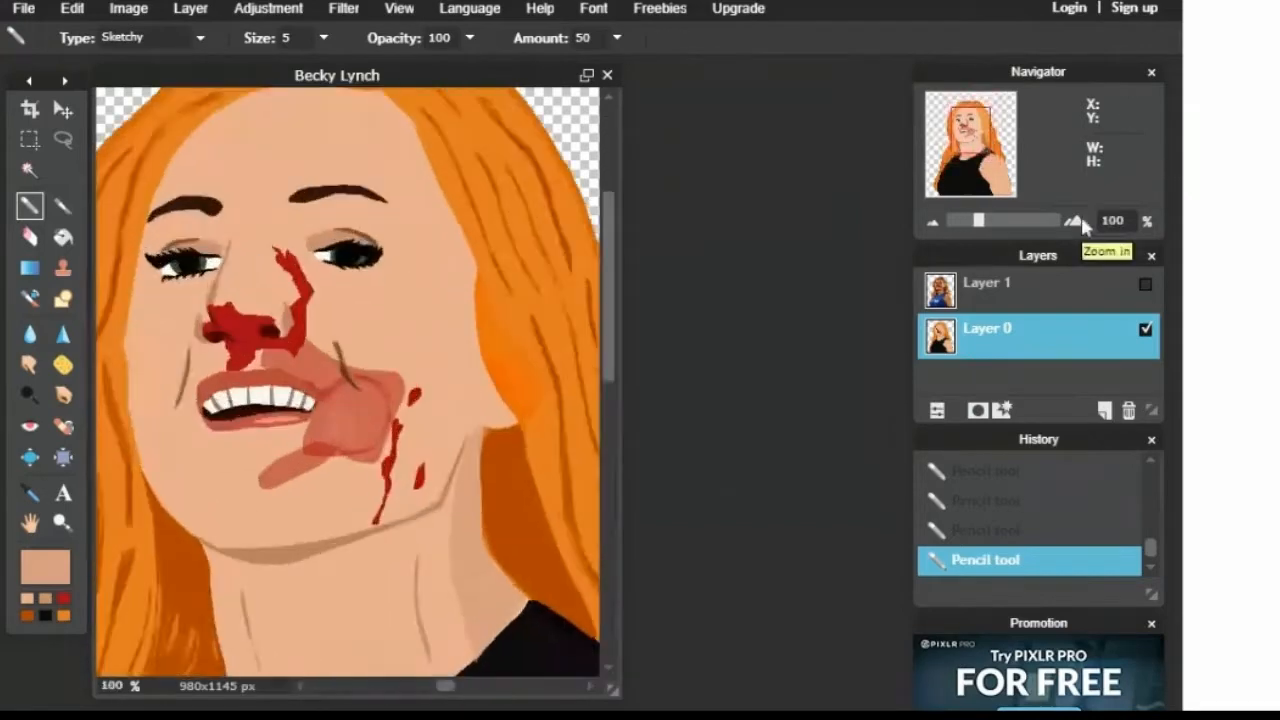
left_click(1073, 220)
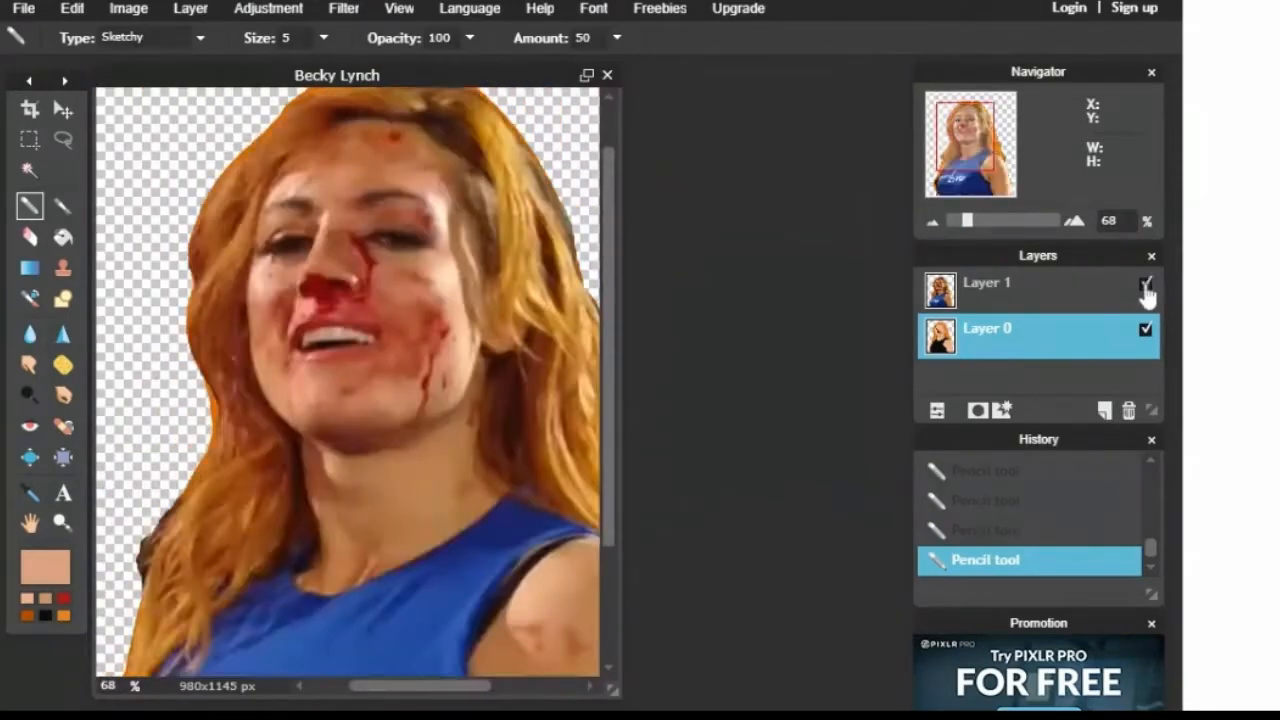
left_click(1146, 284)
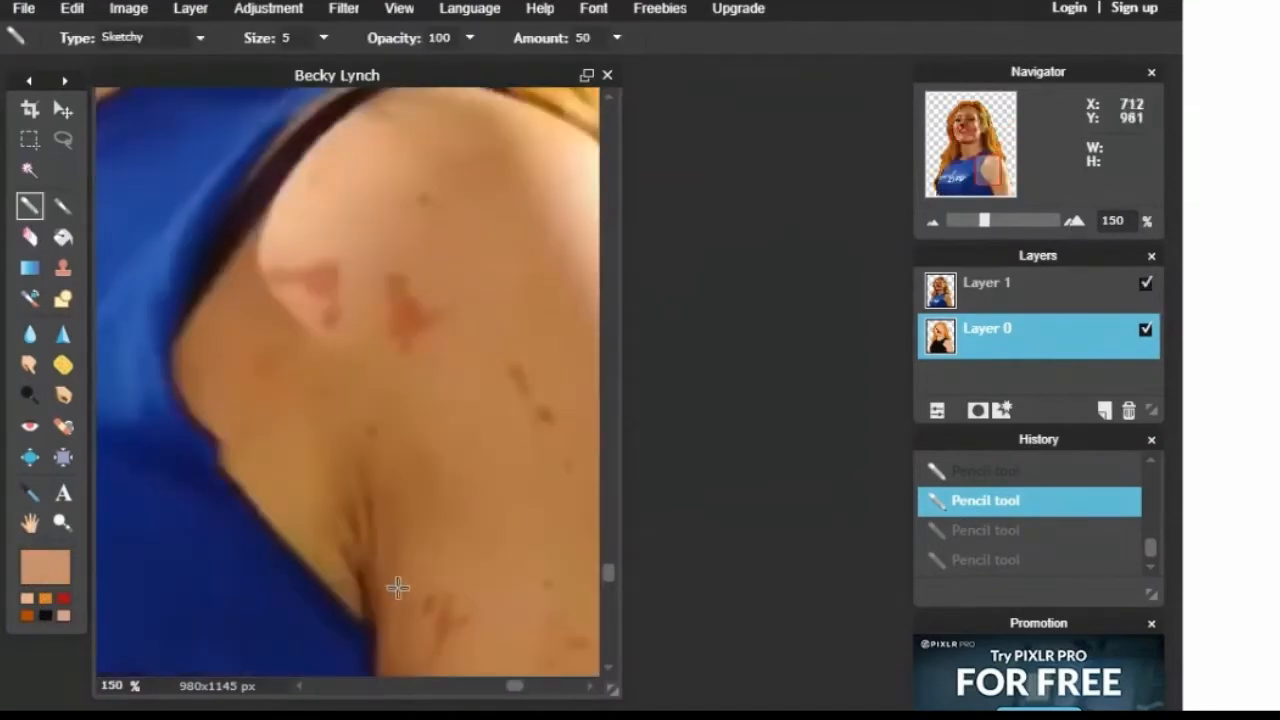
left_click(1146, 283)
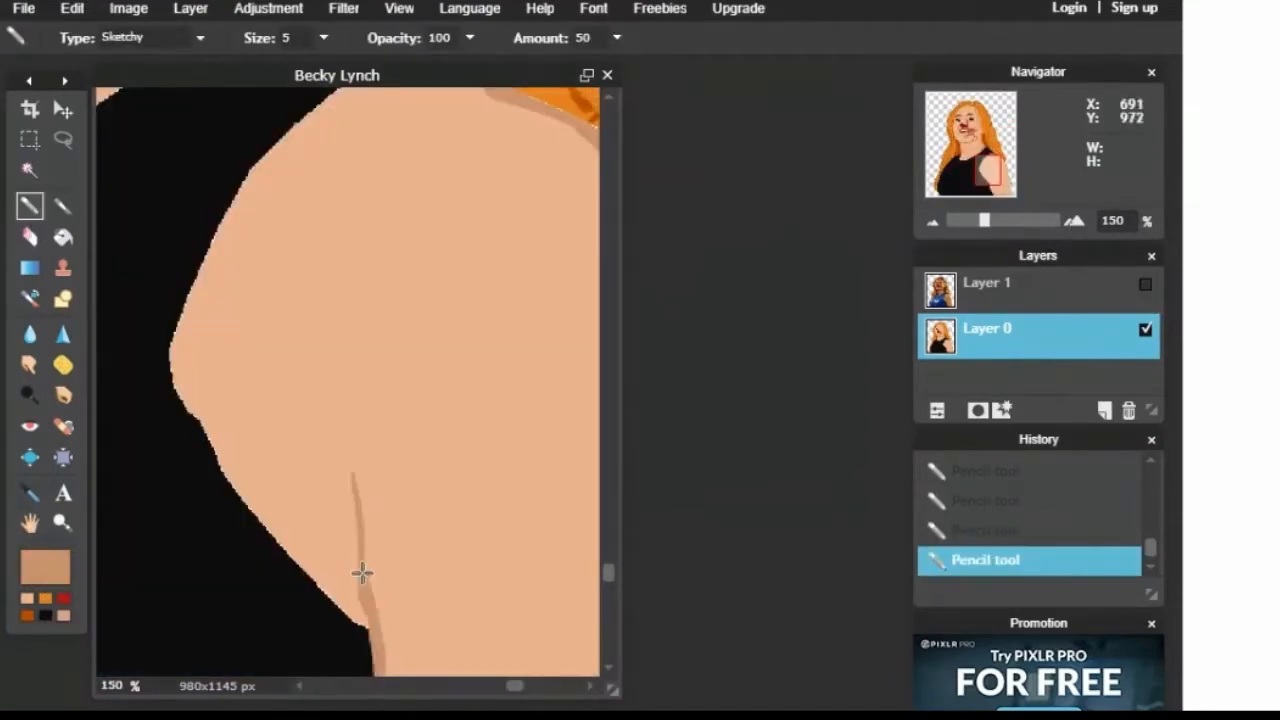